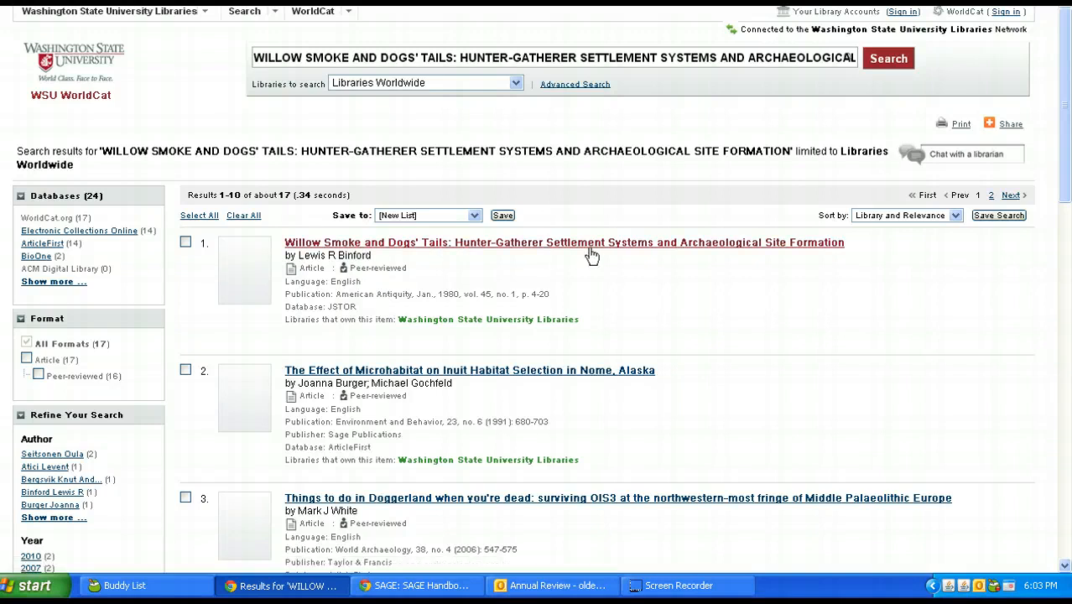
{"action": "mouse_move", "coordinate": [797, 258]}
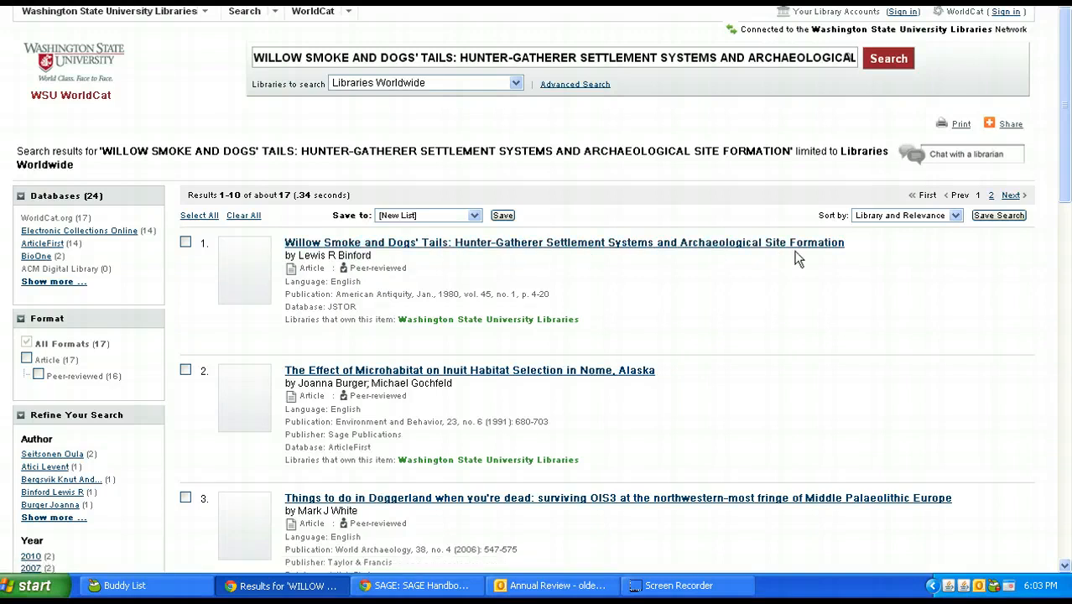
{"action": "mouse_move", "coordinate": [313, 254]}
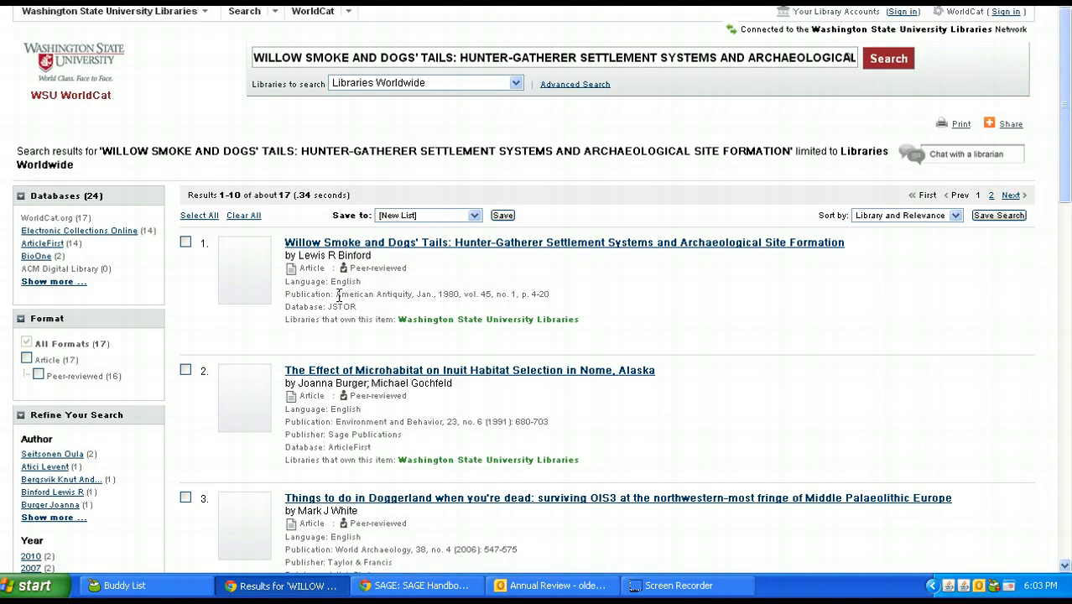
{"action": "mouse_move", "coordinate": [453, 292]}
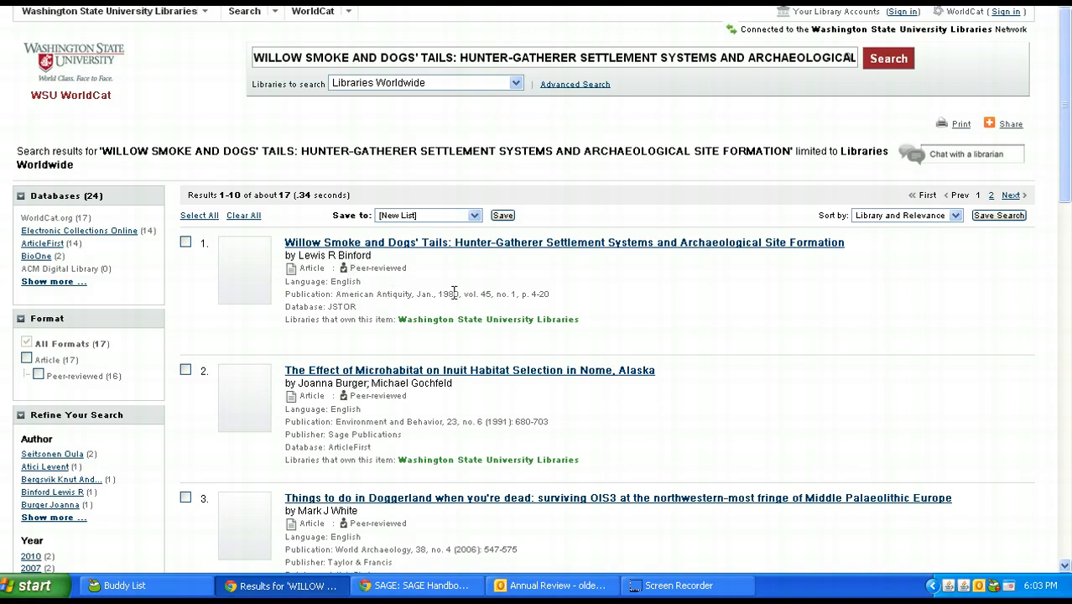
{"action": "mouse_move", "coordinate": [514, 297]}
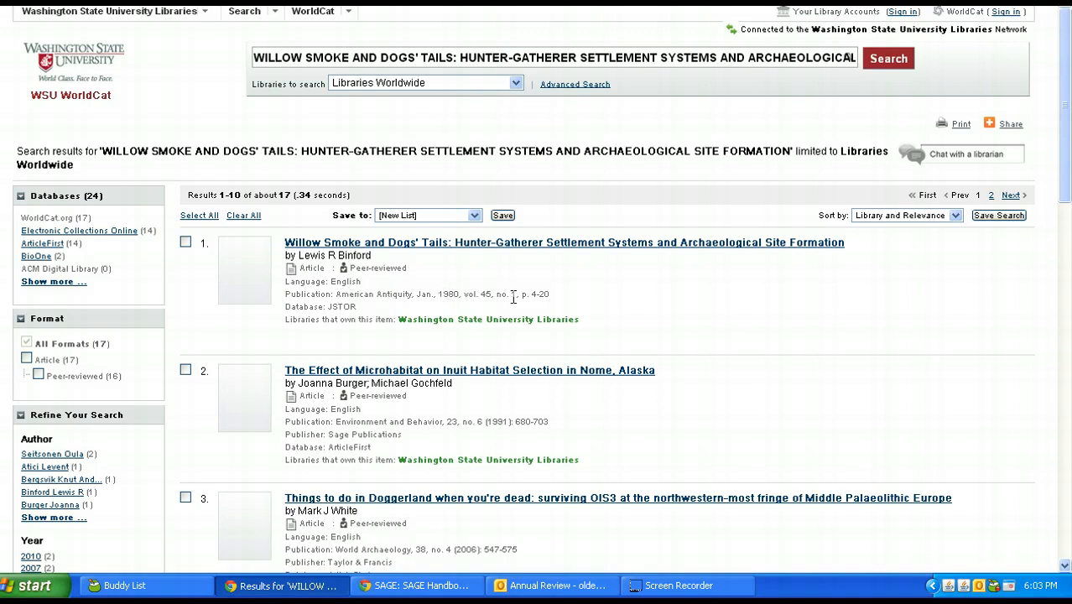
{"action": "mouse_move", "coordinate": [373, 291]}
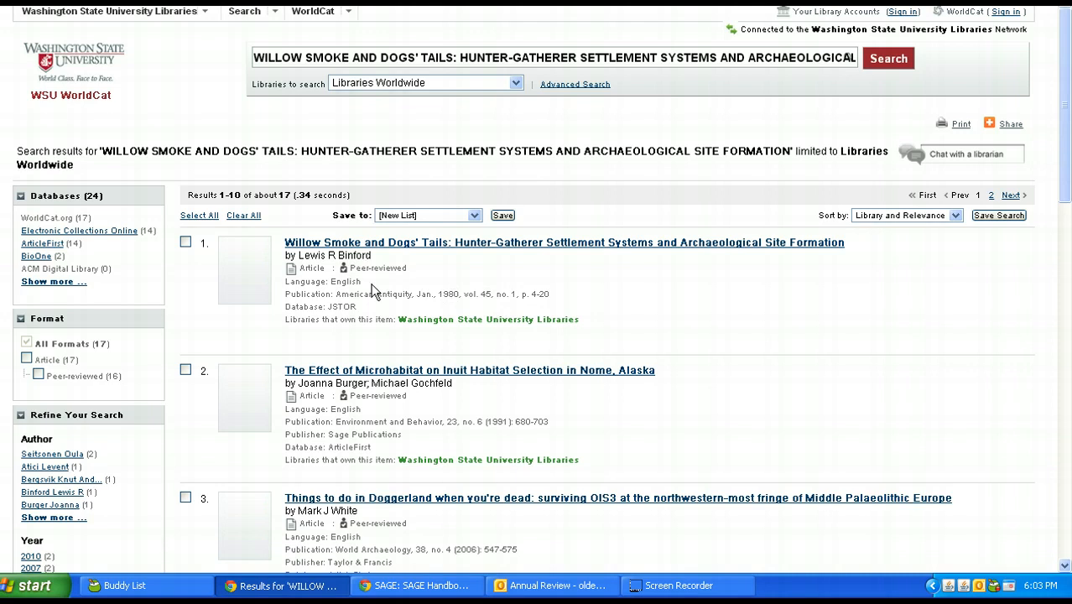
{"action": "mouse_move", "coordinate": [325, 288]}
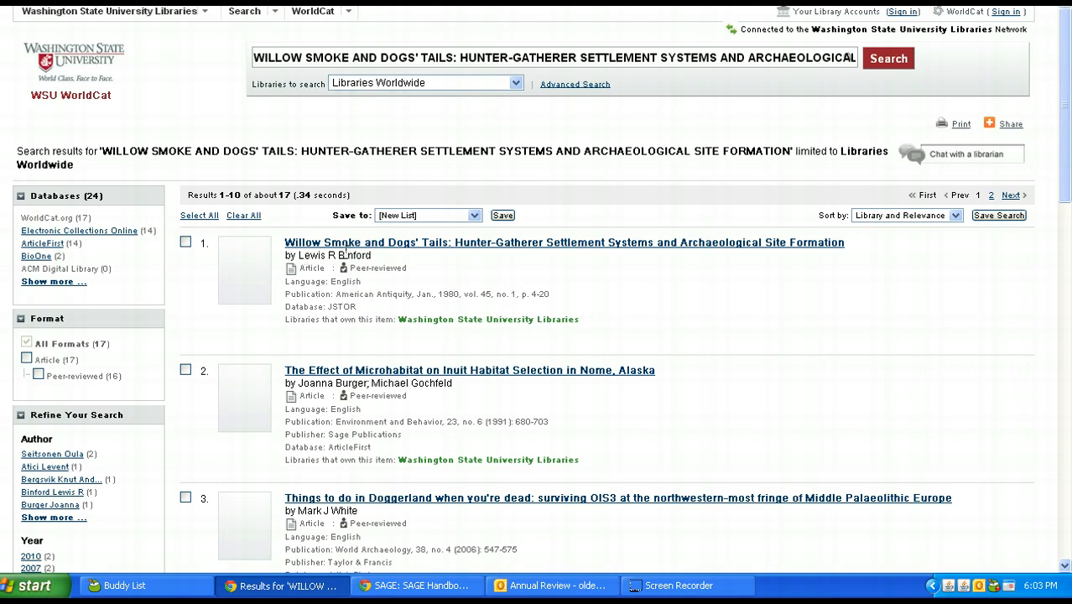
In a new tab, load the WSU Libraries home page and select the research guides
{"action": "double_click", "coordinate": [352, 293]}
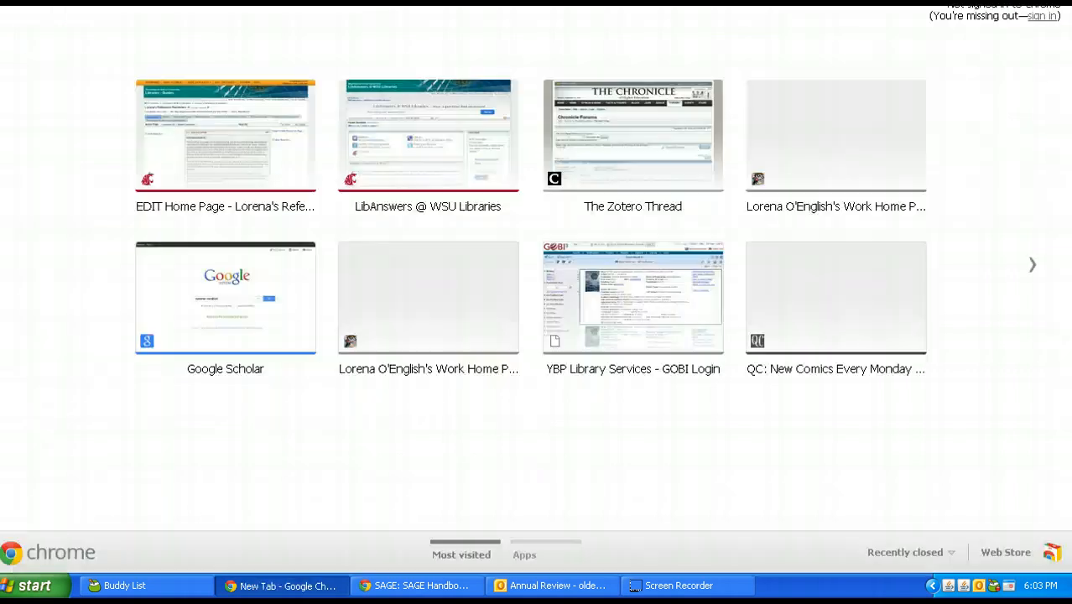
{"action": "mouse_move", "coordinate": [774, 135]}
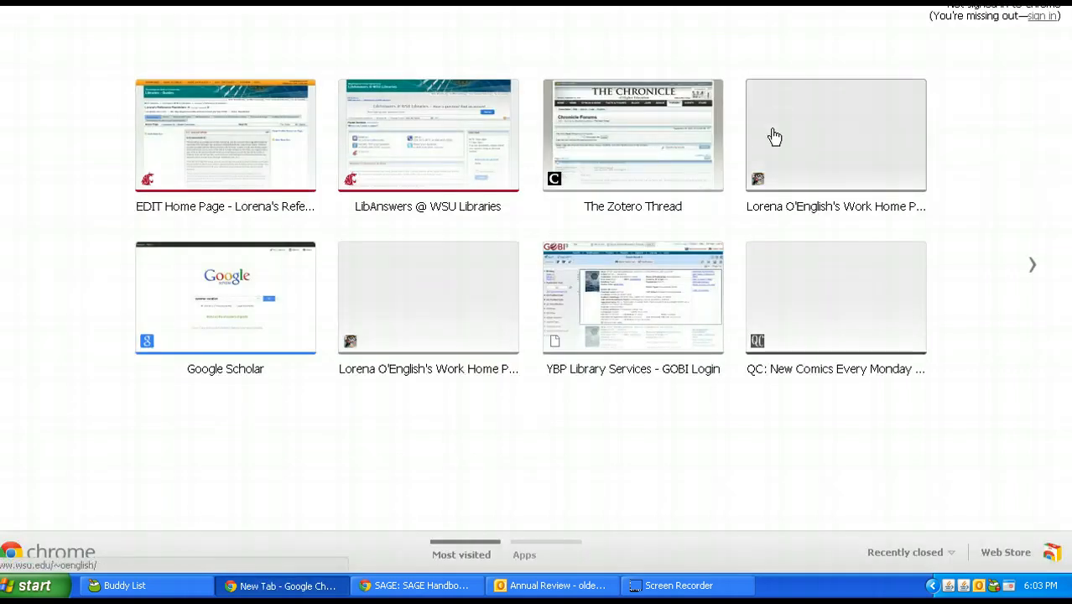
{"action": "left_click", "coordinate": [836, 135]}
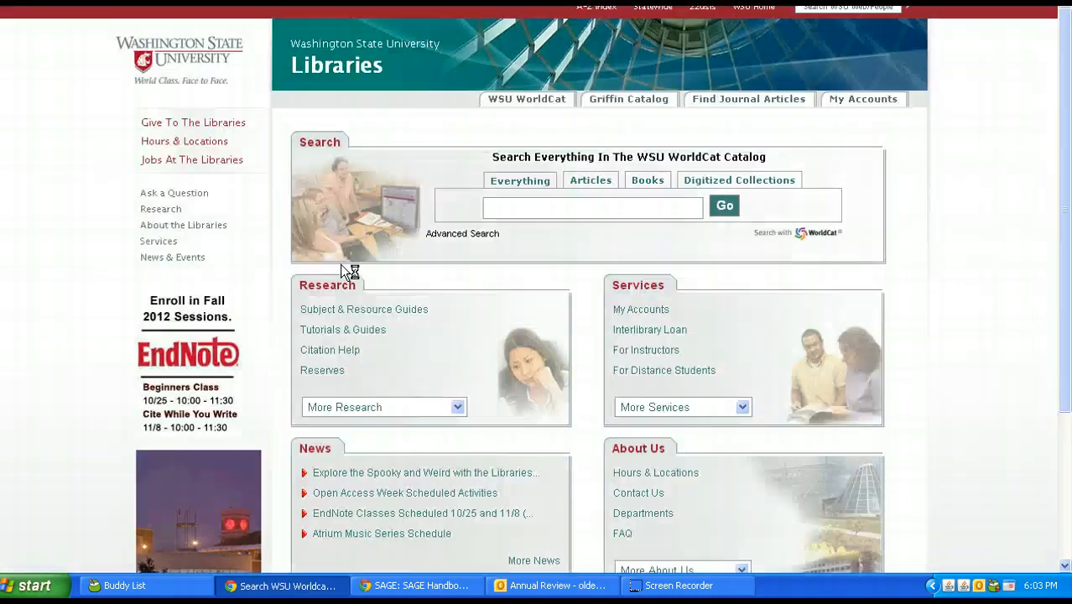
{"action": "mouse_move", "coordinate": [443, 289]}
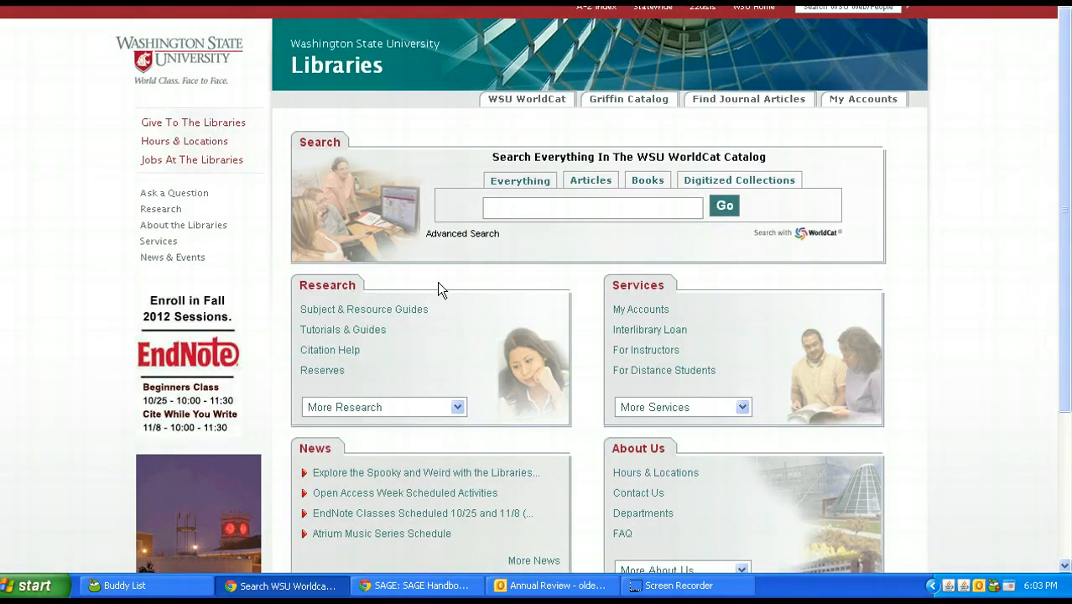
{"action": "mouse_move", "coordinate": [323, 312]}
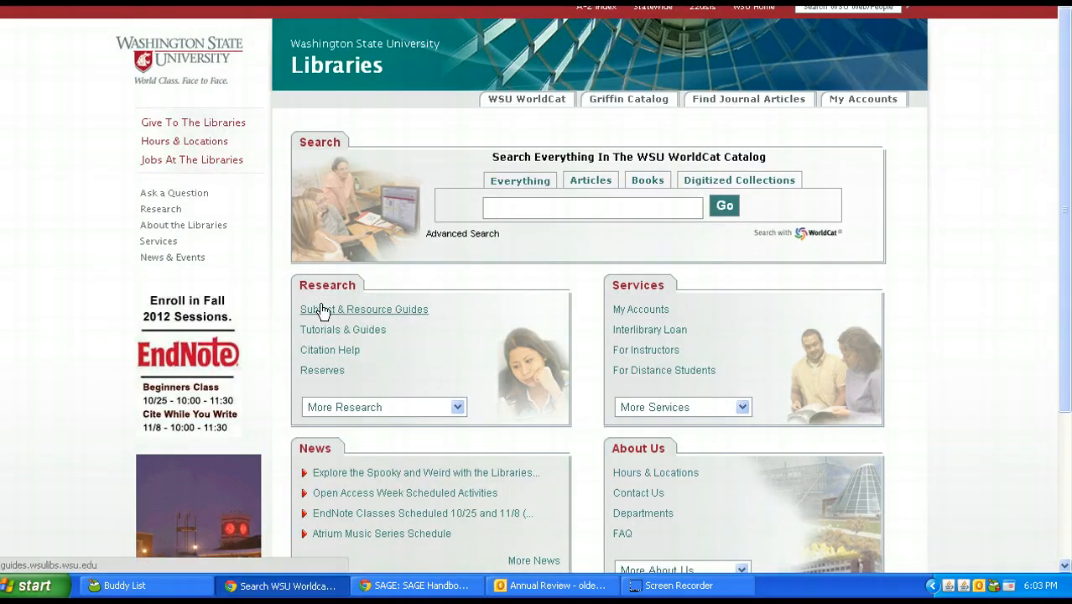
{"action": "left_click", "coordinate": [364, 310]}
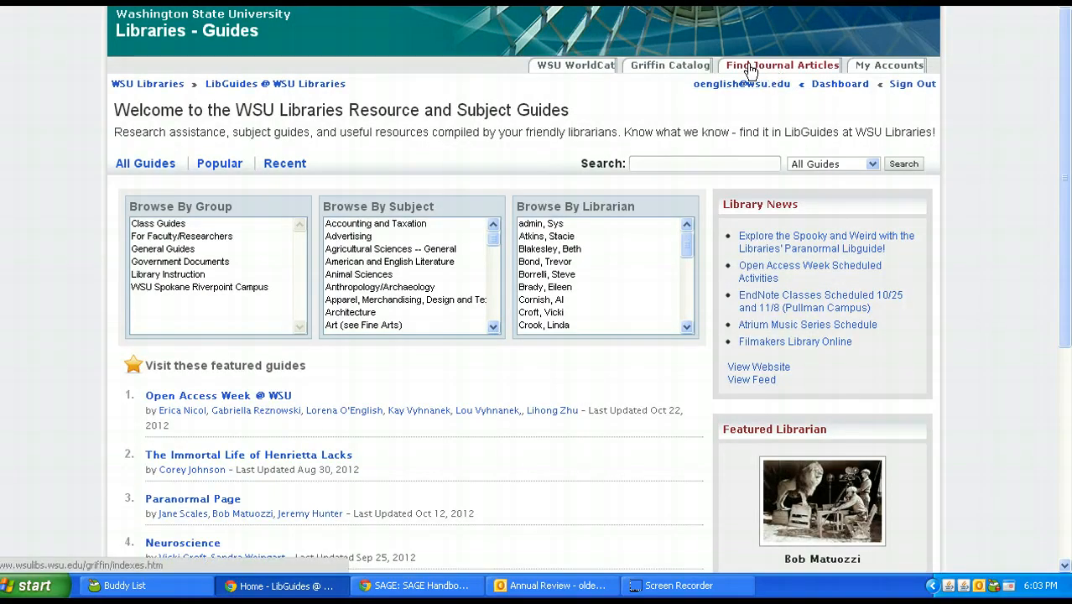
Glance at Find Journal Articles and Databases A to Z, then return to Subject & Resource Guides
{"action": "left_click", "coordinate": [780, 64]}
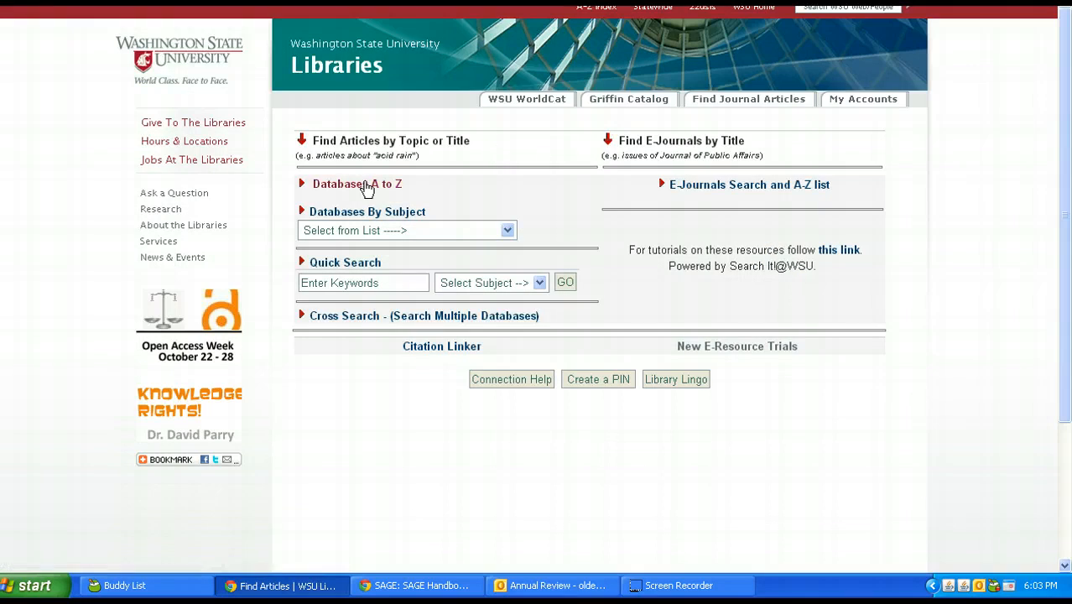
{"action": "left_click", "coordinate": [356, 183]}
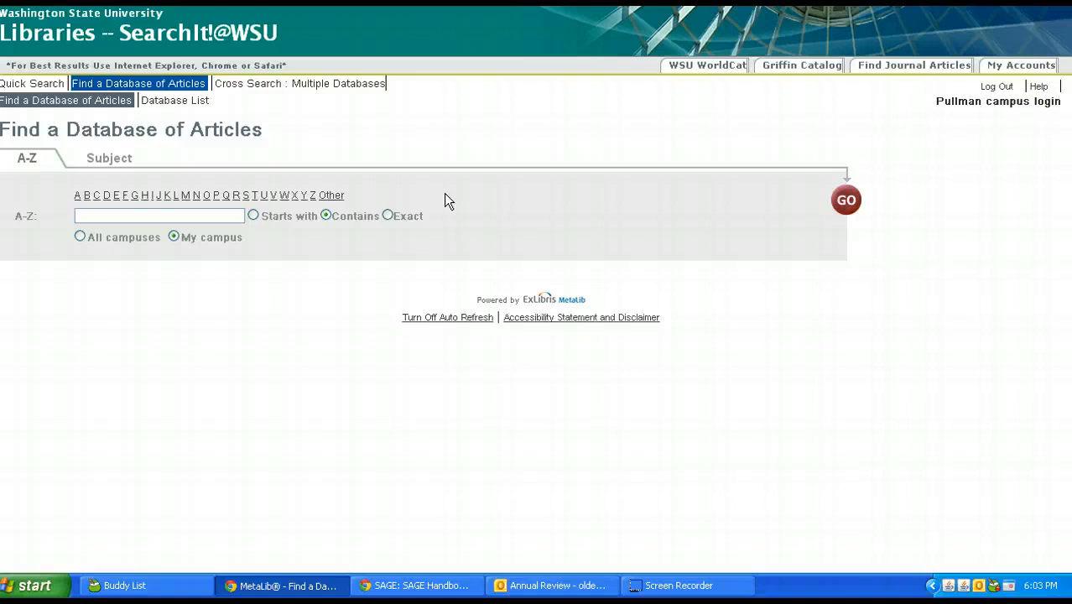
{"action": "mouse_move", "coordinate": [631, 18]}
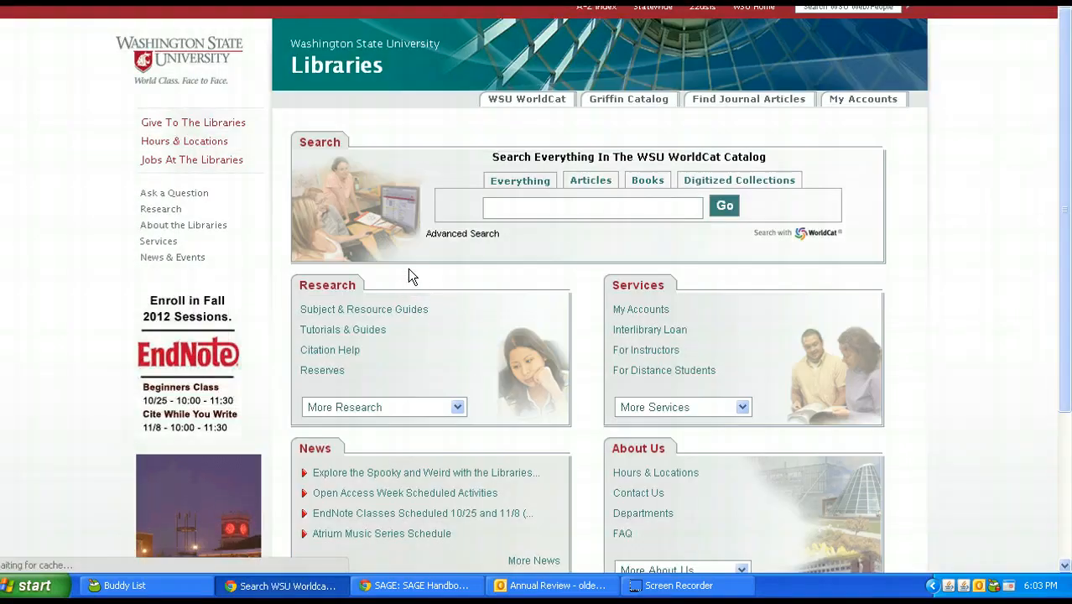
{"action": "left_click", "coordinate": [364, 309]}
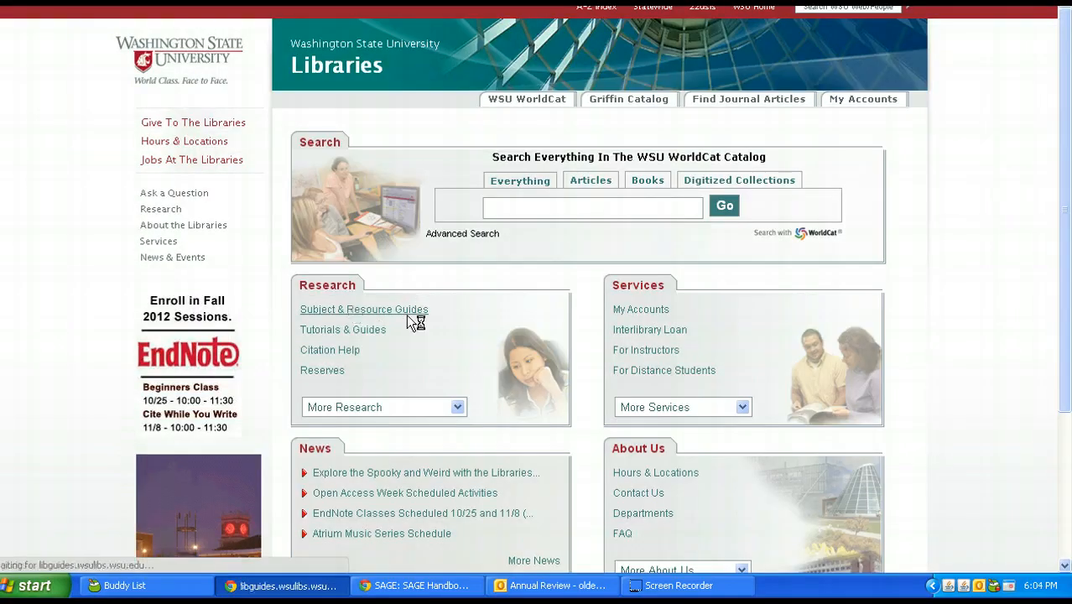
Search LibGuides for 'citations' and scroll through the matching guides
{"action": "left_click", "coordinate": [363, 309]}
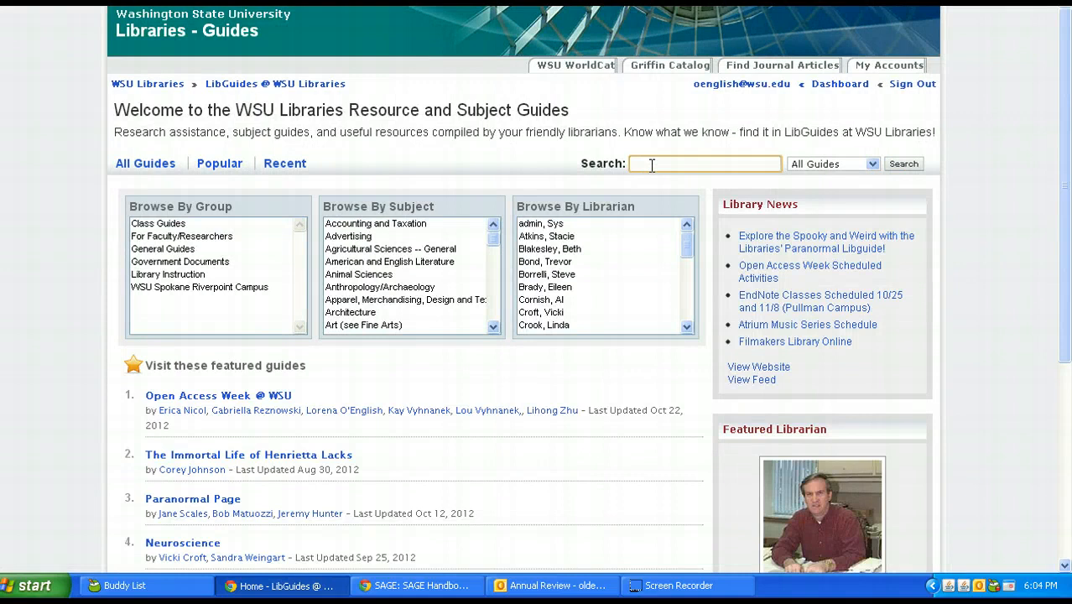
{"action": "type", "text": "citatio"}
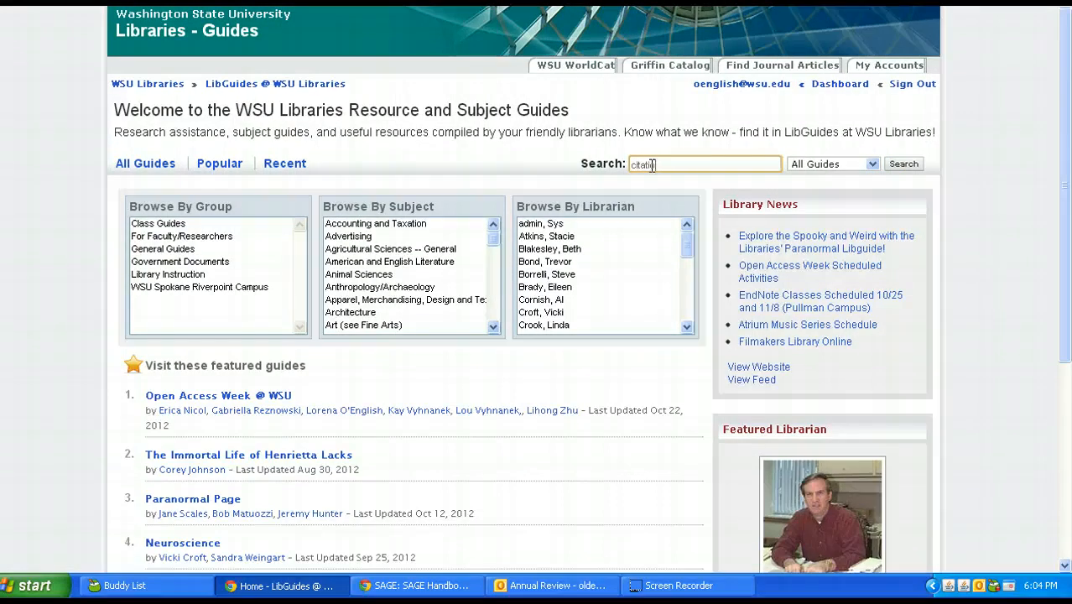
{"action": "left_click", "coordinate": [903, 163]}
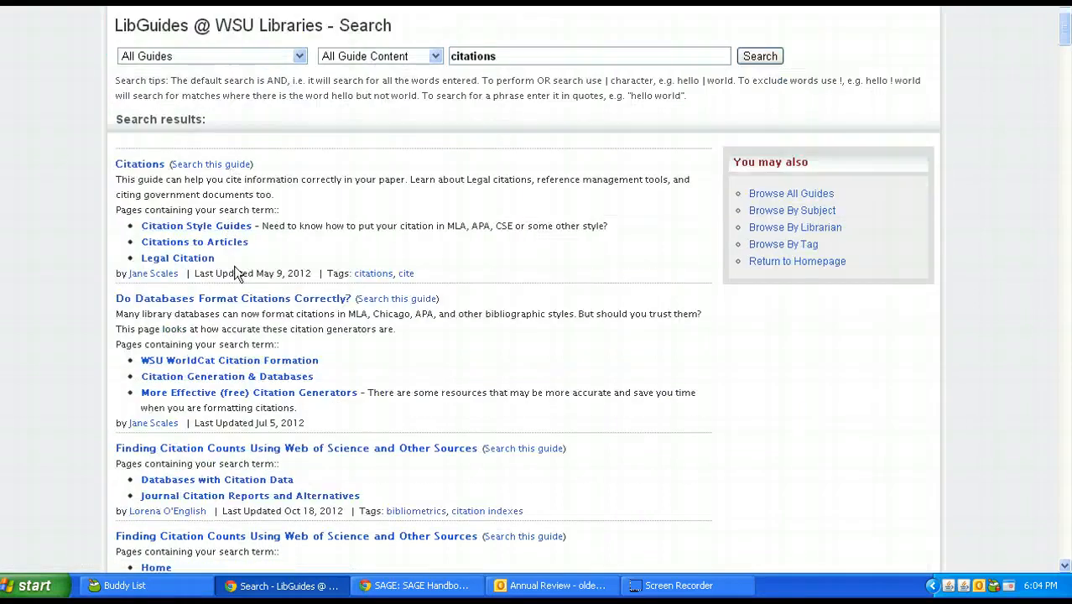
{"action": "scroll", "scroll_direction": "down", "scroll_amount": 3}
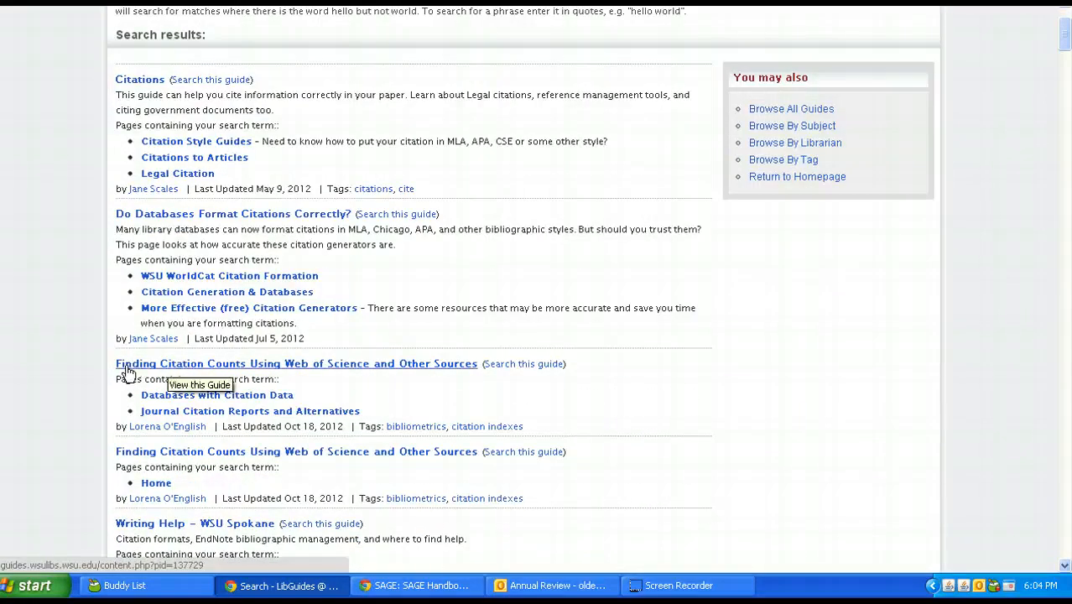
{"action": "mouse_move", "coordinate": [325, 367]}
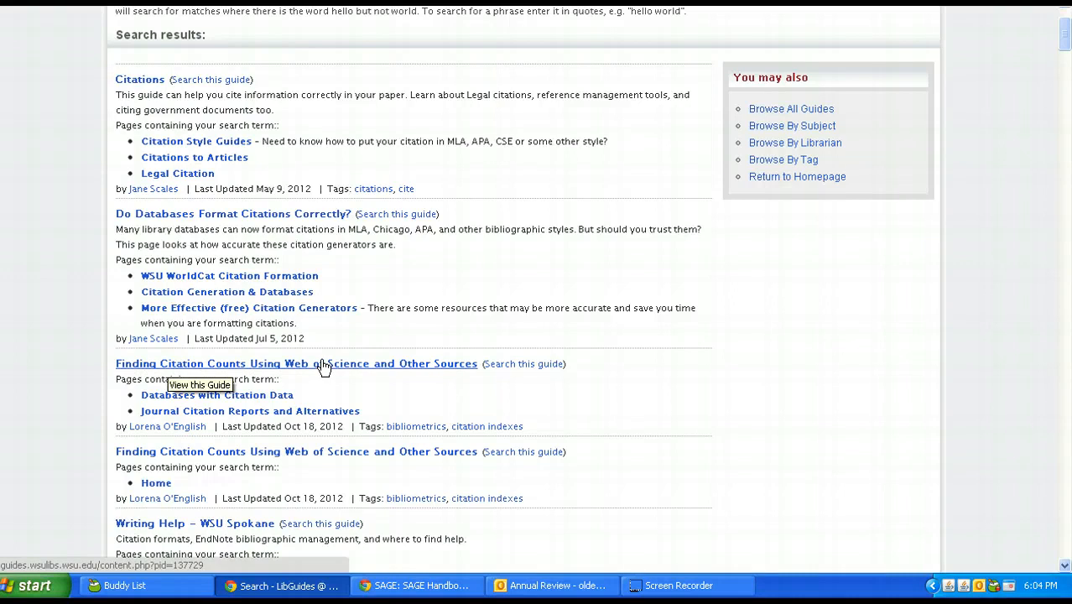
Open the Finding Citation Counts Using Web of Science guide and follow its Web of Science link
{"action": "left_click", "coordinate": [296, 363]}
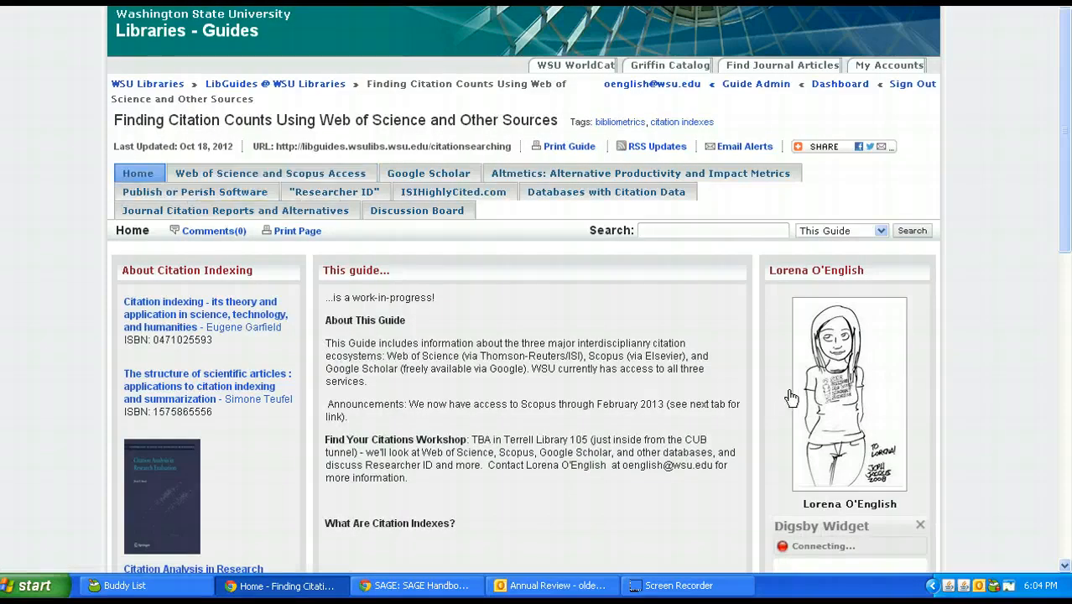
{"action": "mouse_move", "coordinate": [195, 173]}
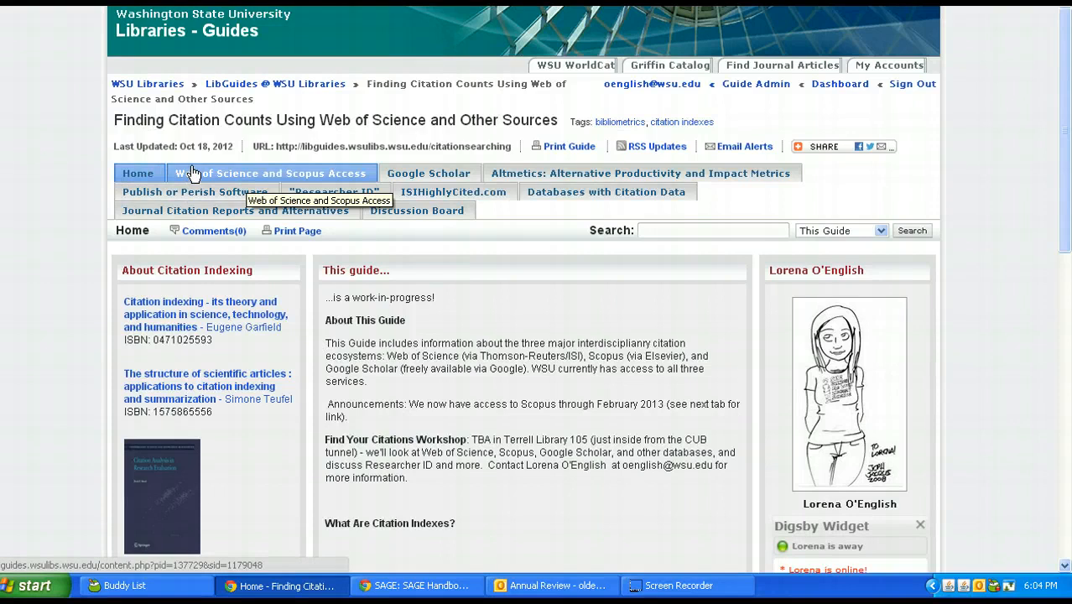
{"action": "mouse_move", "coordinate": [300, 173]}
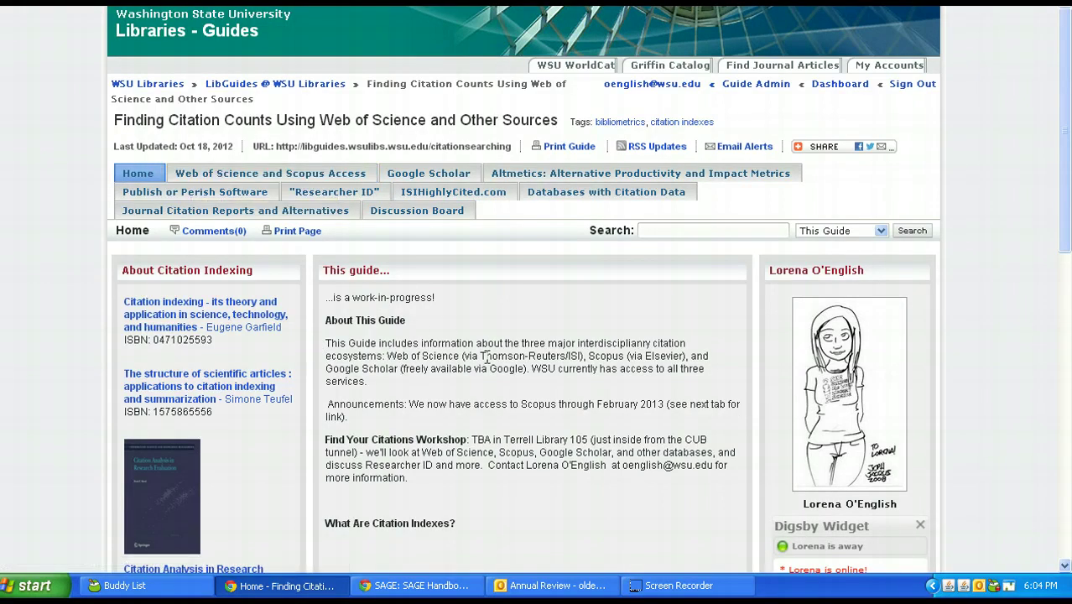
{"action": "mouse_move", "coordinate": [338, 359]}
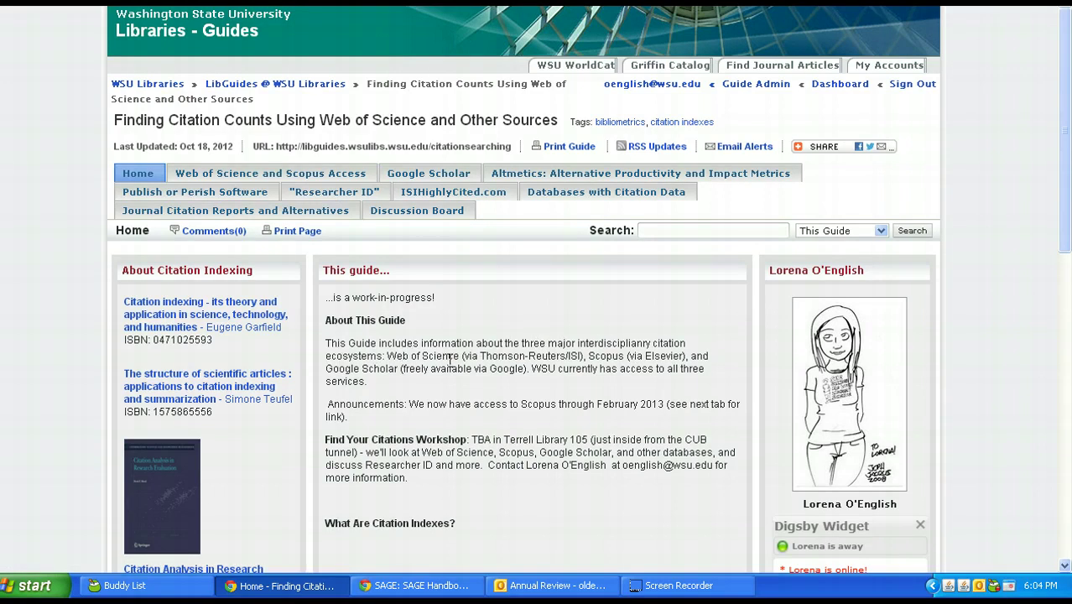
{"action": "left_click", "coordinate": [270, 173]}
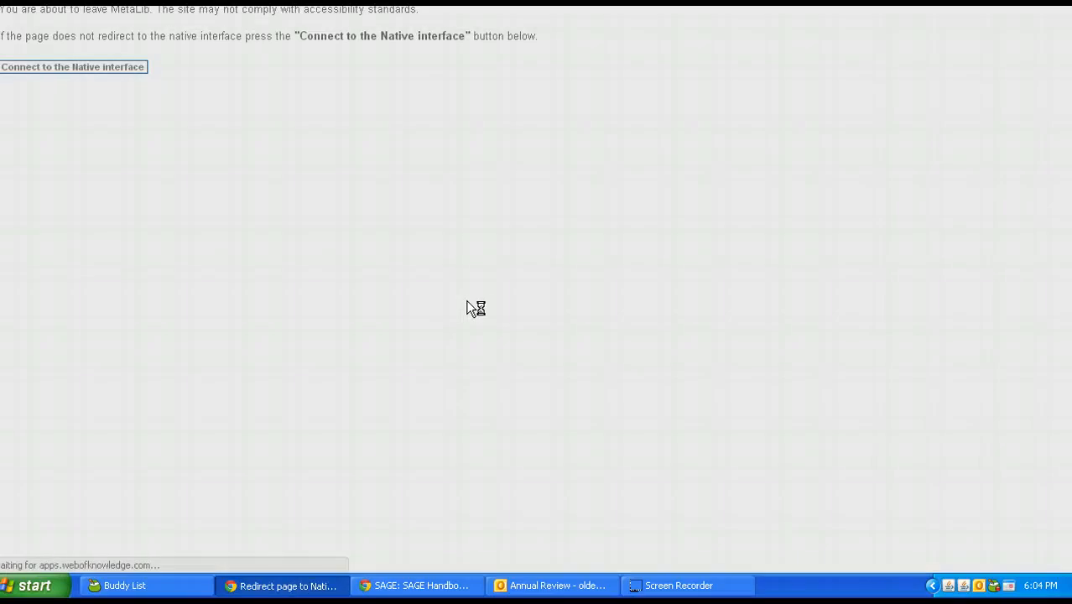
Review Web of Science's basic search form, covering all three citation databases and all years
{"action": "left_click", "coordinate": [73, 67]}
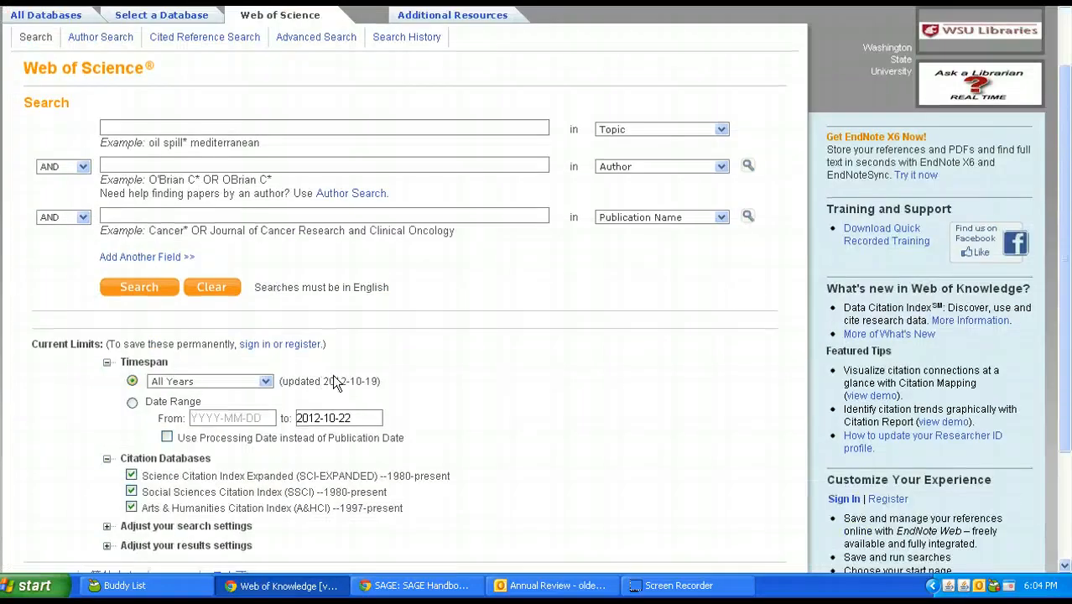
{"action": "scroll", "scroll_direction": "down", "scroll_amount": 3}
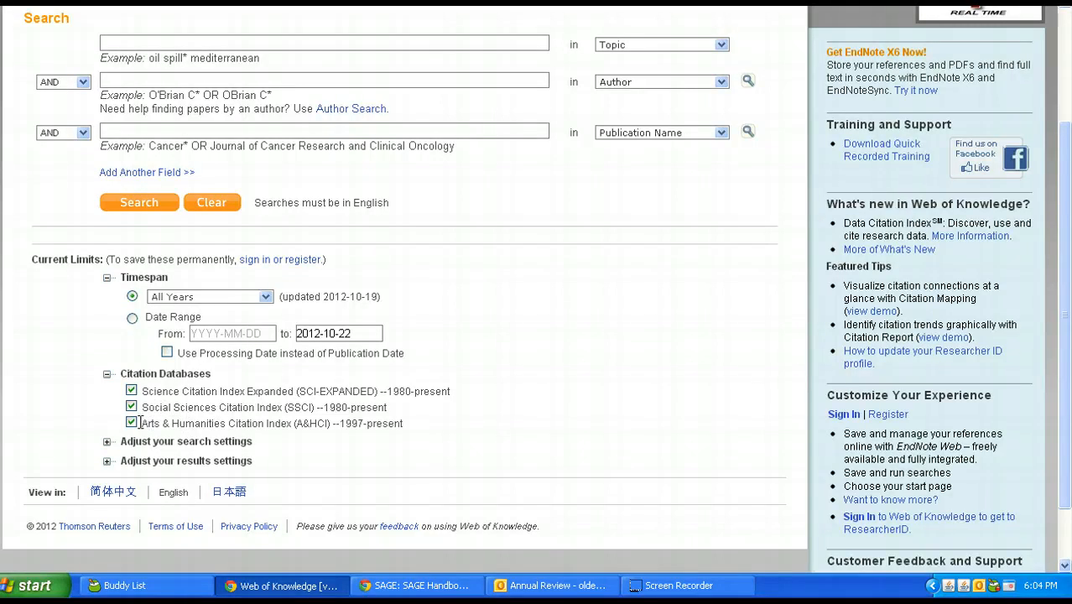
{"action": "mouse_move", "coordinate": [171, 387]}
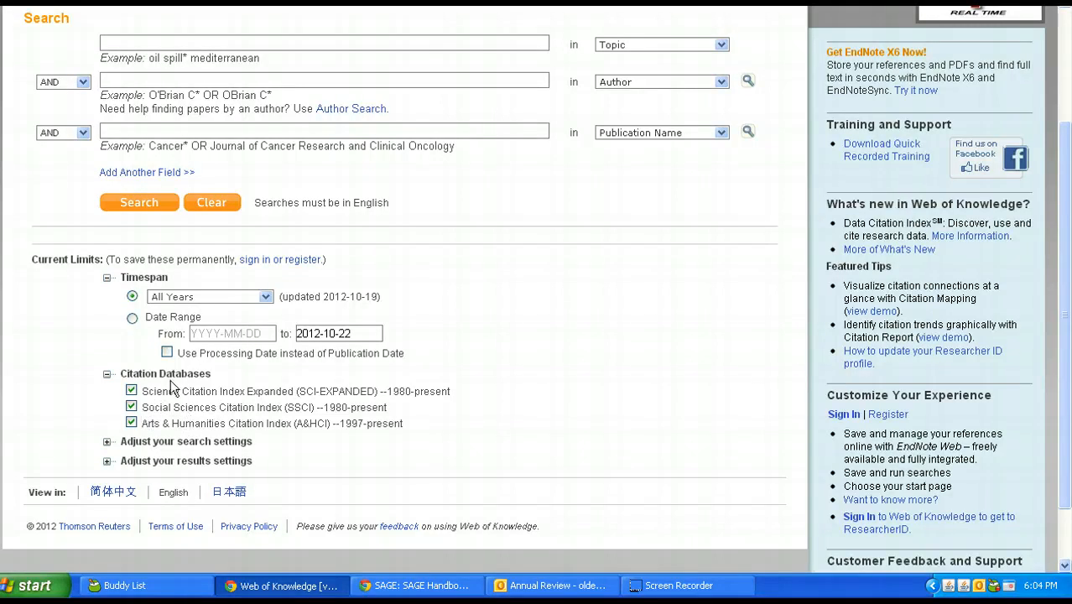
{"action": "scroll", "scroll_direction": "up", "scroll_amount": 3}
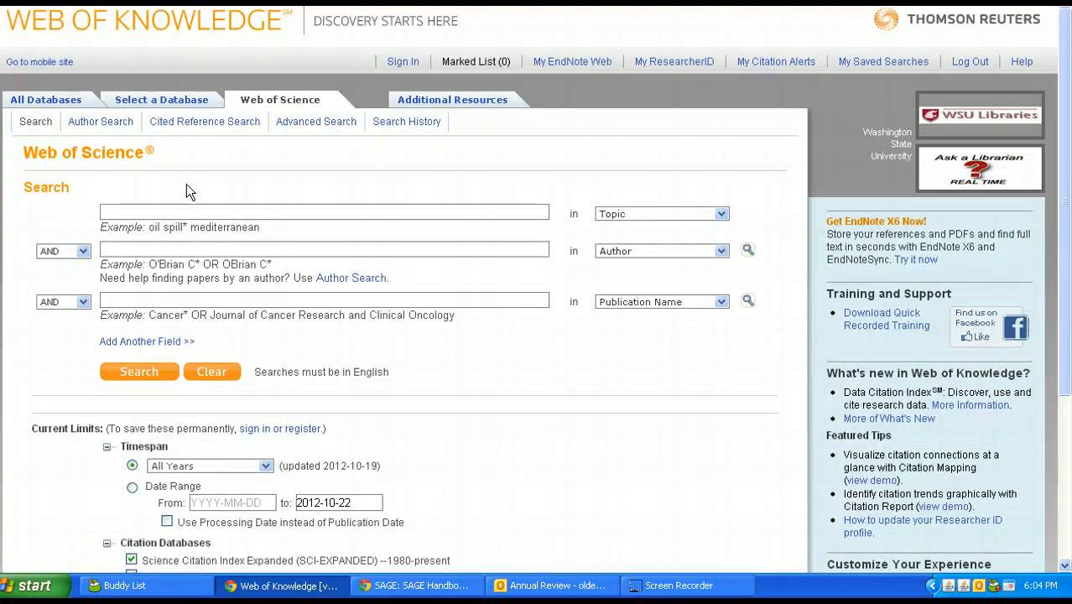
{"action": "mouse_move", "coordinate": [205, 121]}
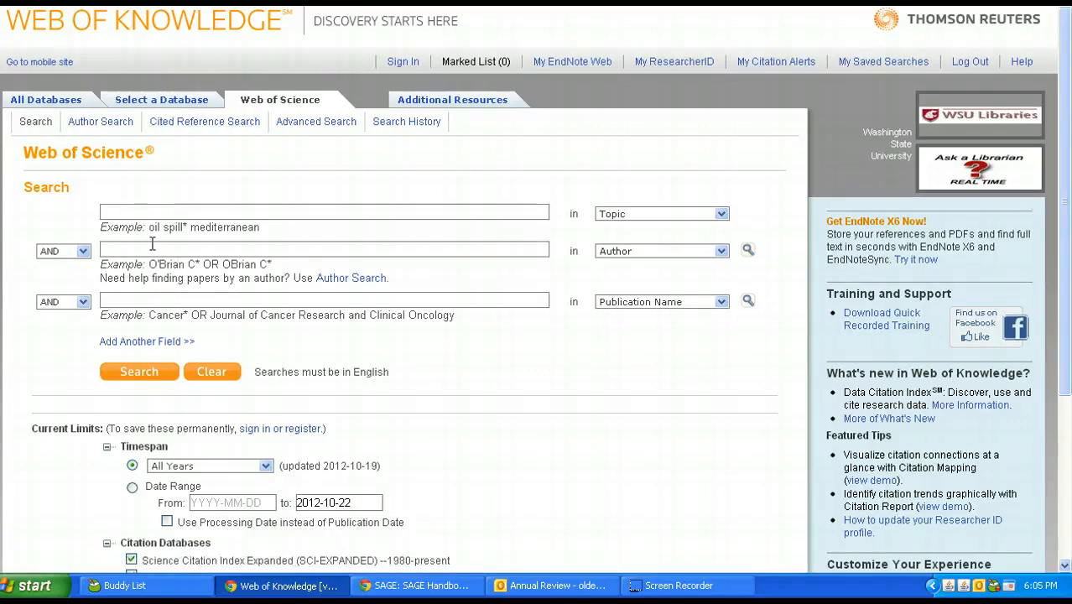
{"action": "mouse_move", "coordinate": [204, 122]}
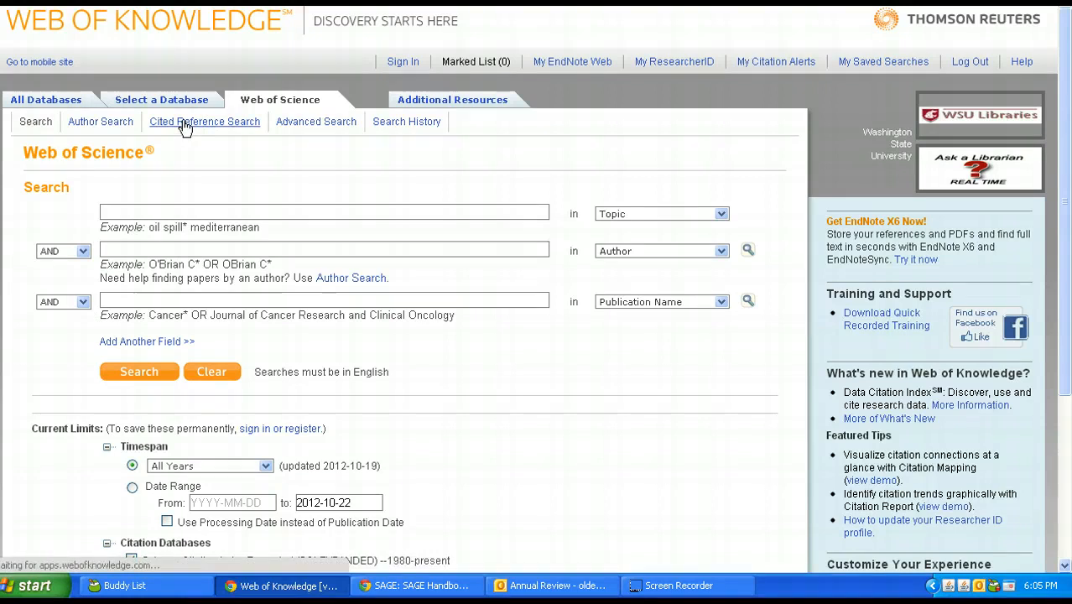
Switch to Cited Reference Search and select the cited author entry binford LR
{"action": "left_click", "coordinate": [204, 121]}
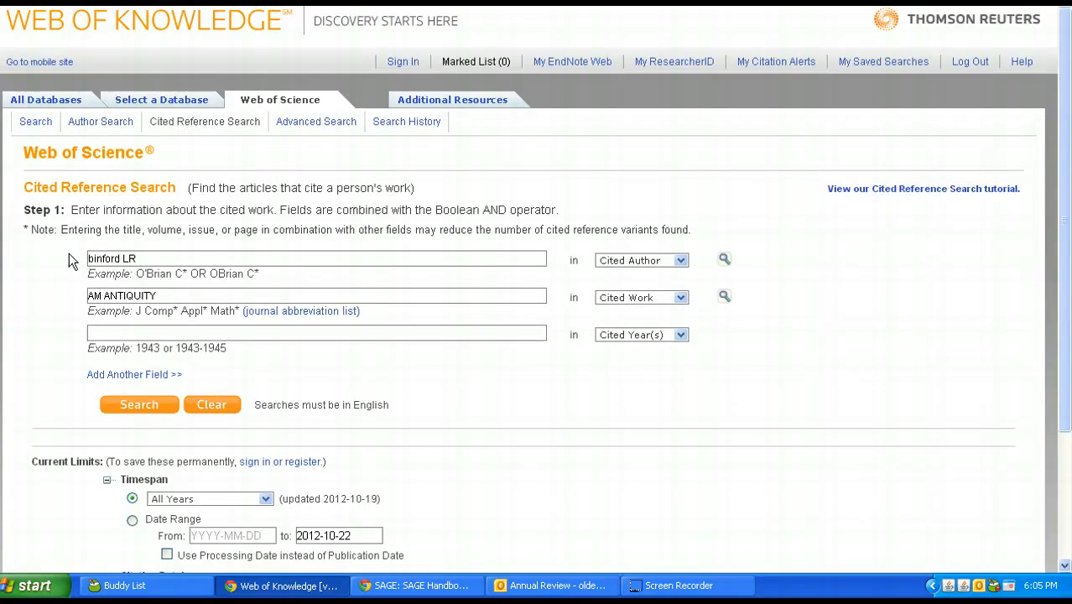
{"action": "mouse_move", "coordinate": [155, 227]}
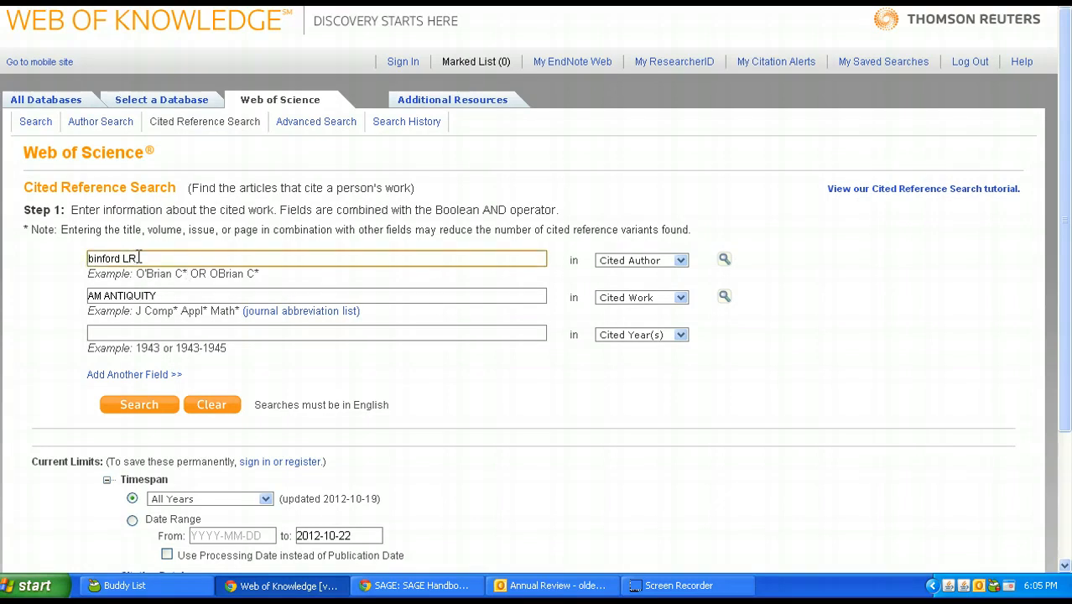
{"action": "triple_click", "coordinate": [316, 295]}
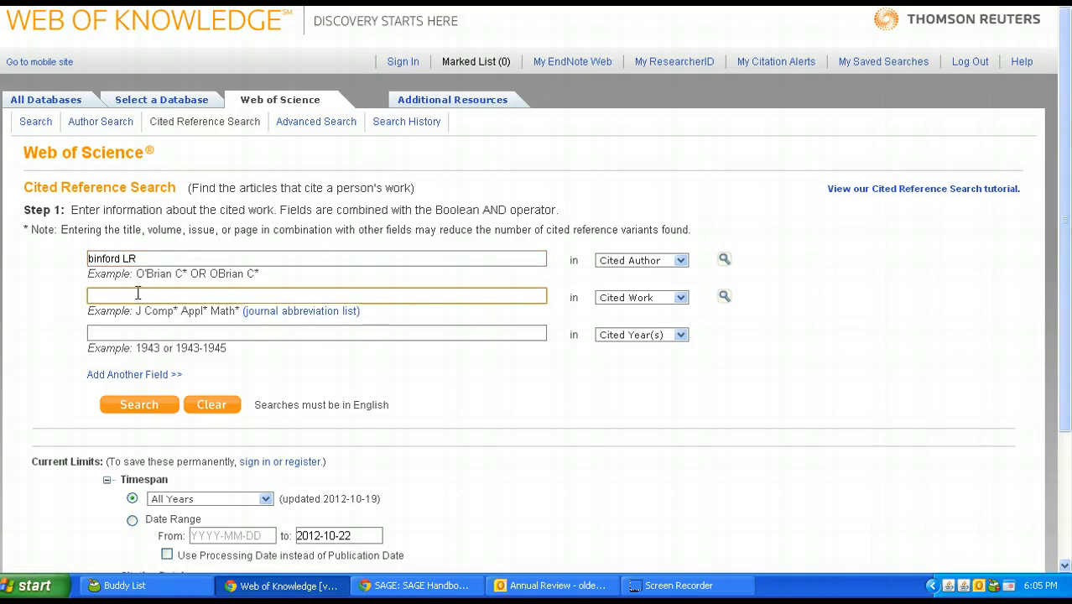
{"action": "mouse_move", "coordinate": [301, 310]}
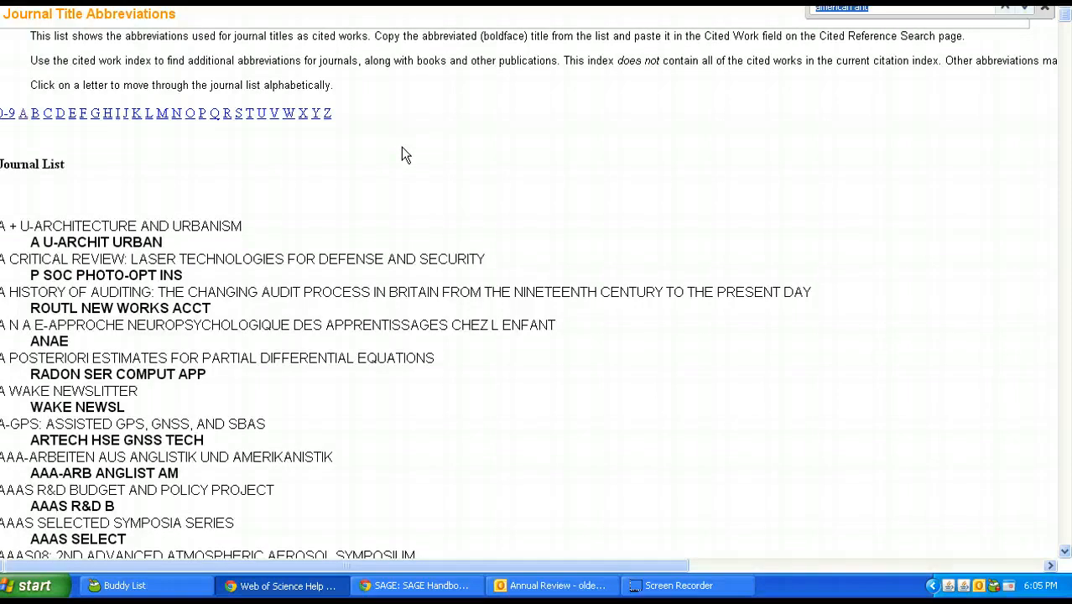
Search the journal abbreviation list for 'antiquity' and select AM ANTIQUITY
{"action": "scroll", "scroll_direction": "down", "scroll_amount": 3}
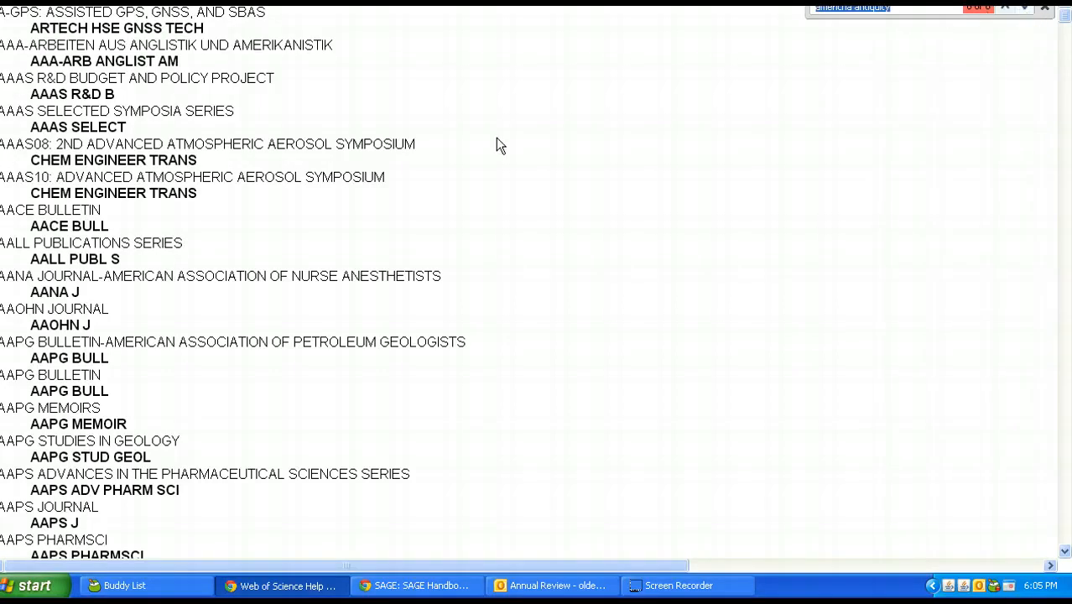
{"action": "scroll", "scroll_direction": "down", "scroll_amount": 3}
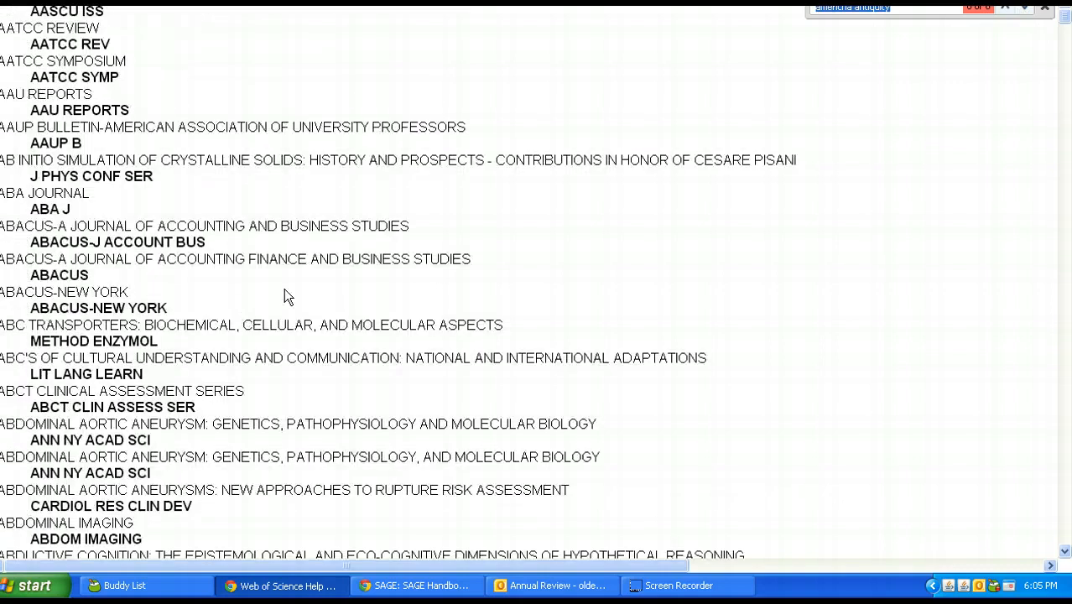
{"action": "scroll", "scroll_direction": "up", "scroll_amount": 3}
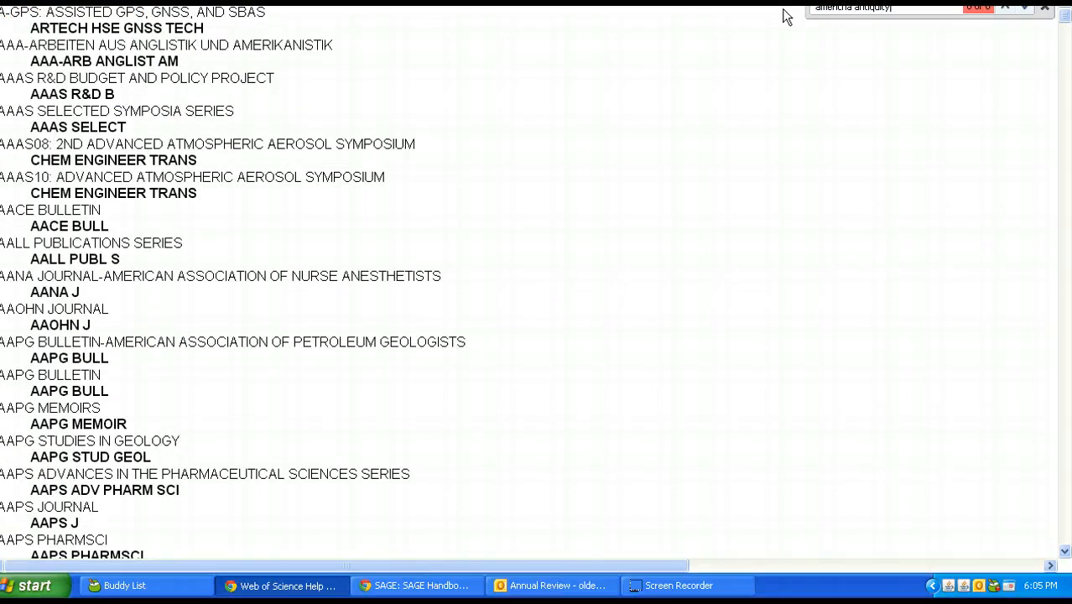
{"action": "scroll", "scroll_direction": "down", "scroll_amount": 3}
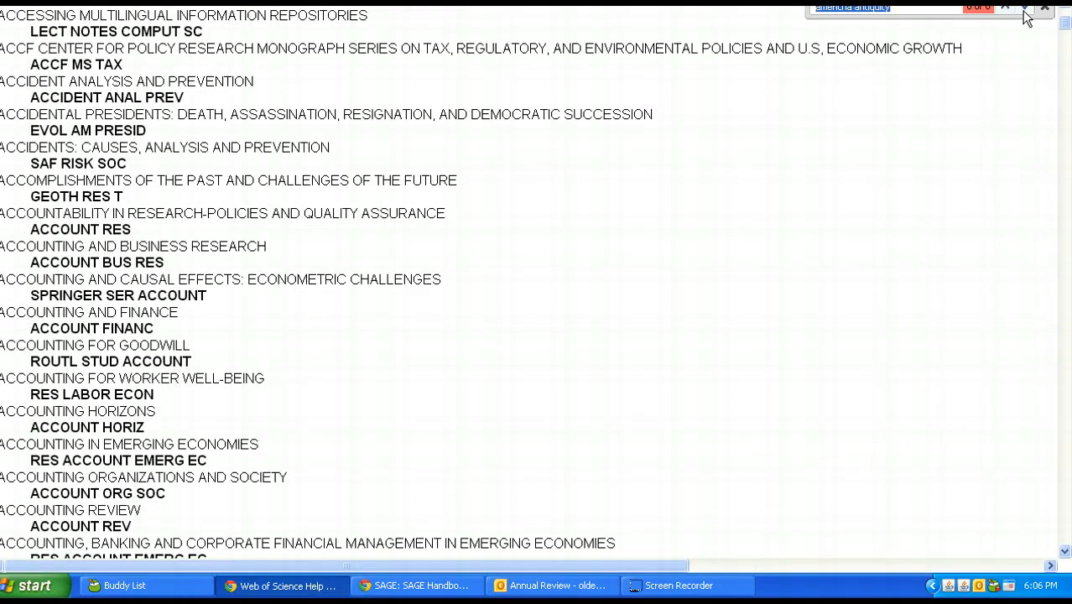
{"action": "scroll", "scroll_direction": "down", "scroll_amount": 3}
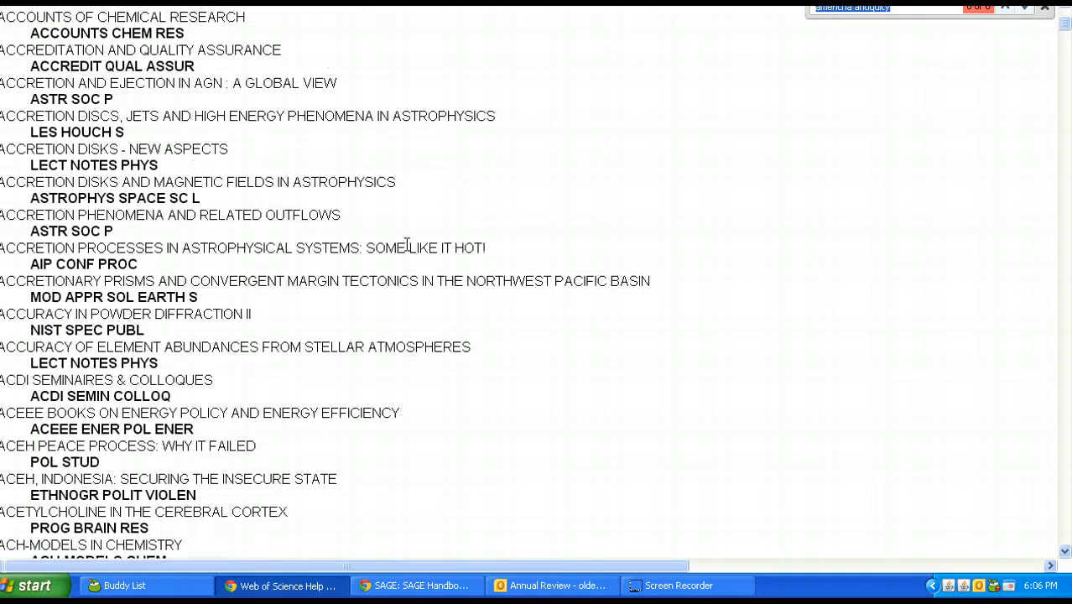
{"action": "scroll", "scroll_direction": "down", "scroll_amount": 3}
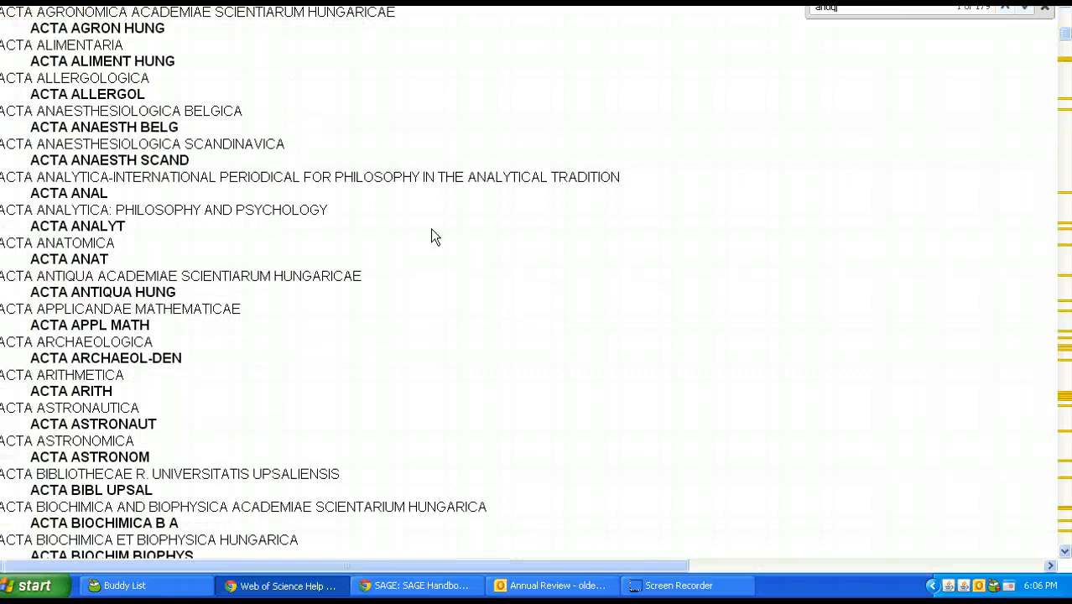
{"action": "type", "text": "antiquity"}
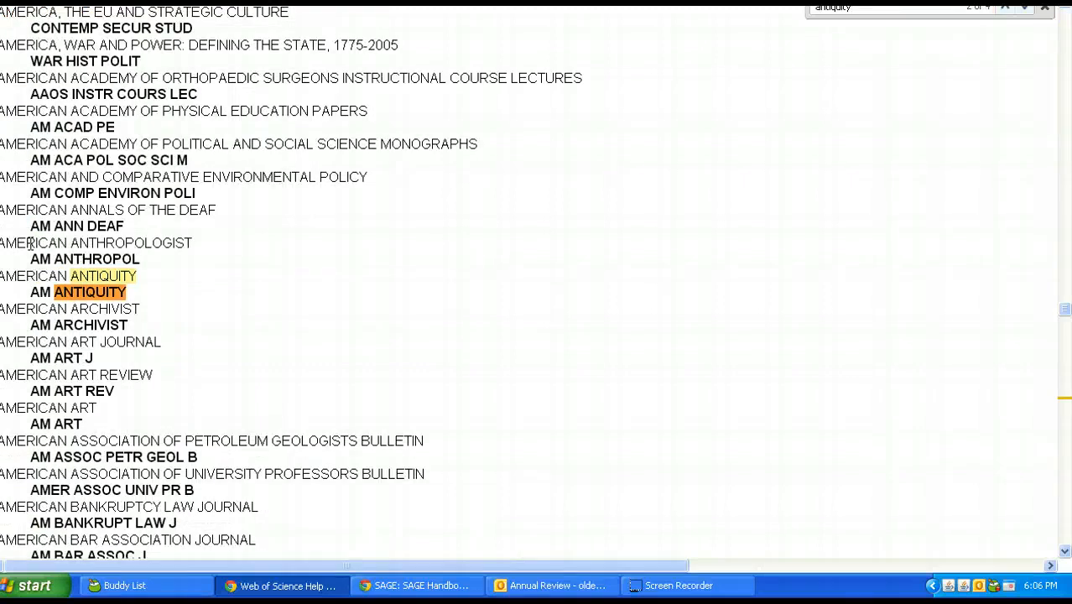
{"action": "double_click", "coordinate": [77, 292]}
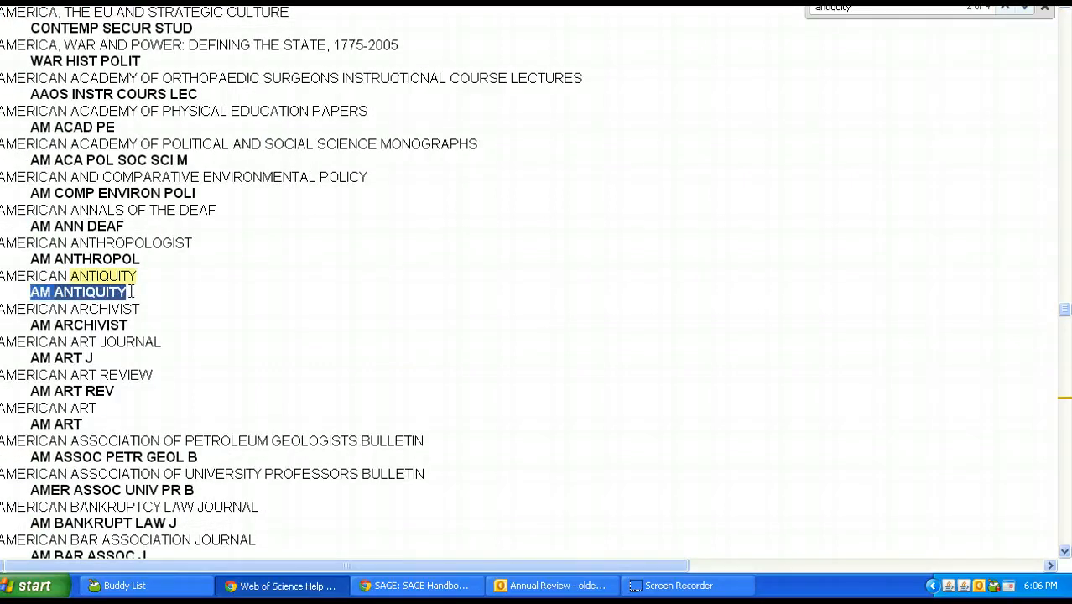
{"action": "mouse_move", "coordinate": [134, 298]}
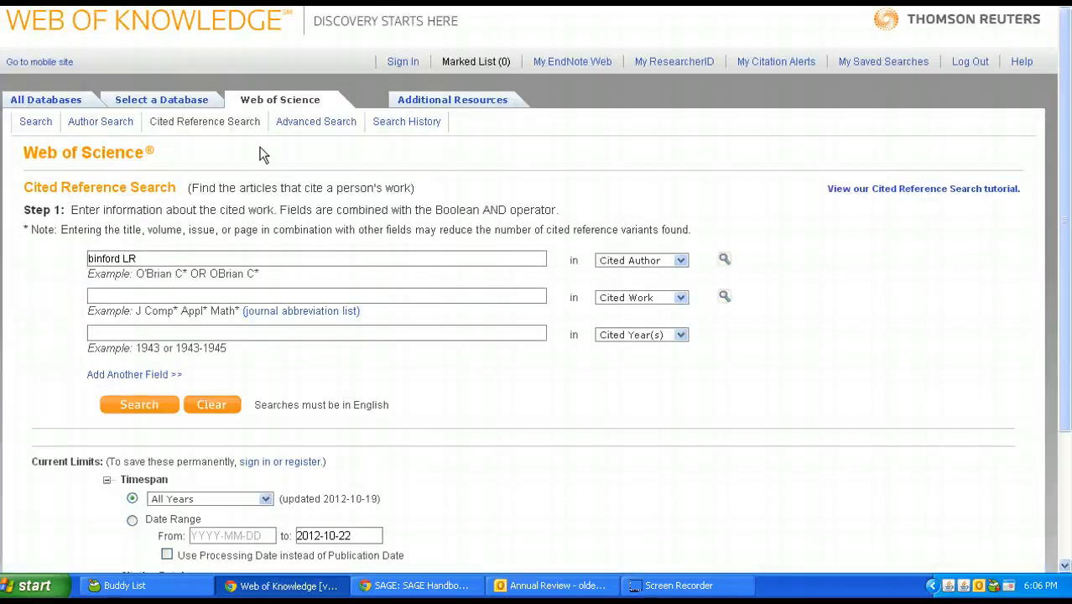
Enter AM ANTIQUITY as the cited work and search, yielding 46 BINFORD LR references
{"action": "left_click", "coordinate": [317, 296]}
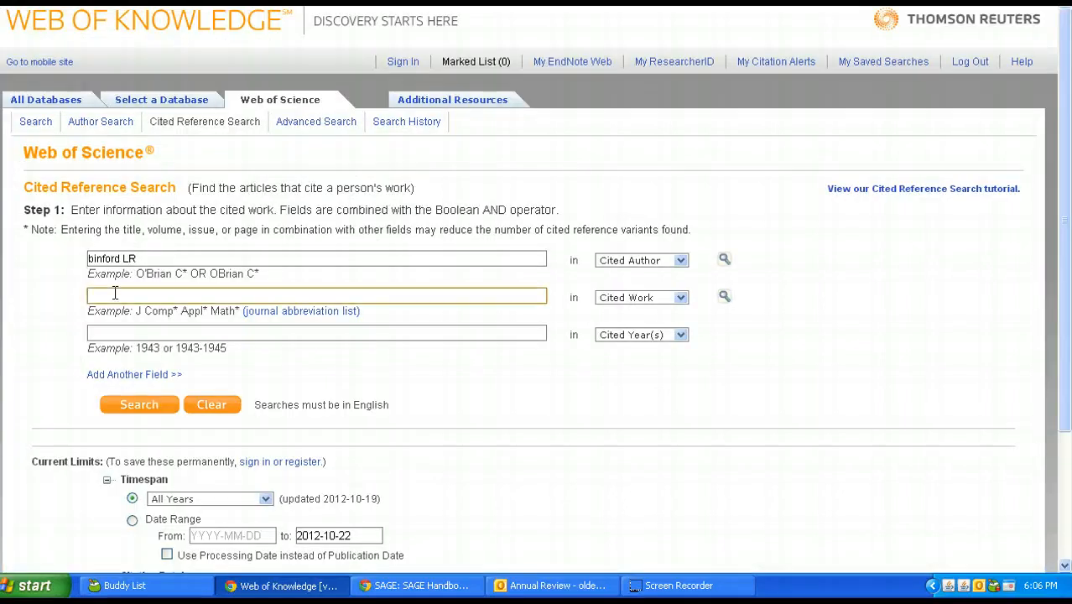
{"action": "type", "text": "AM ANTIQUITY"}
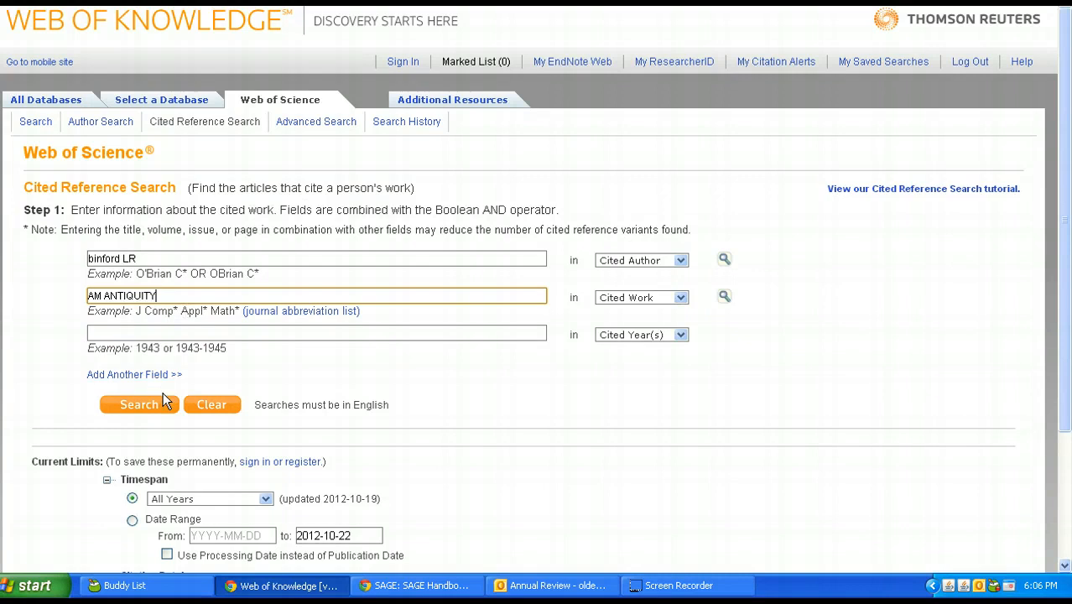
{"action": "mouse_move", "coordinate": [139, 407]}
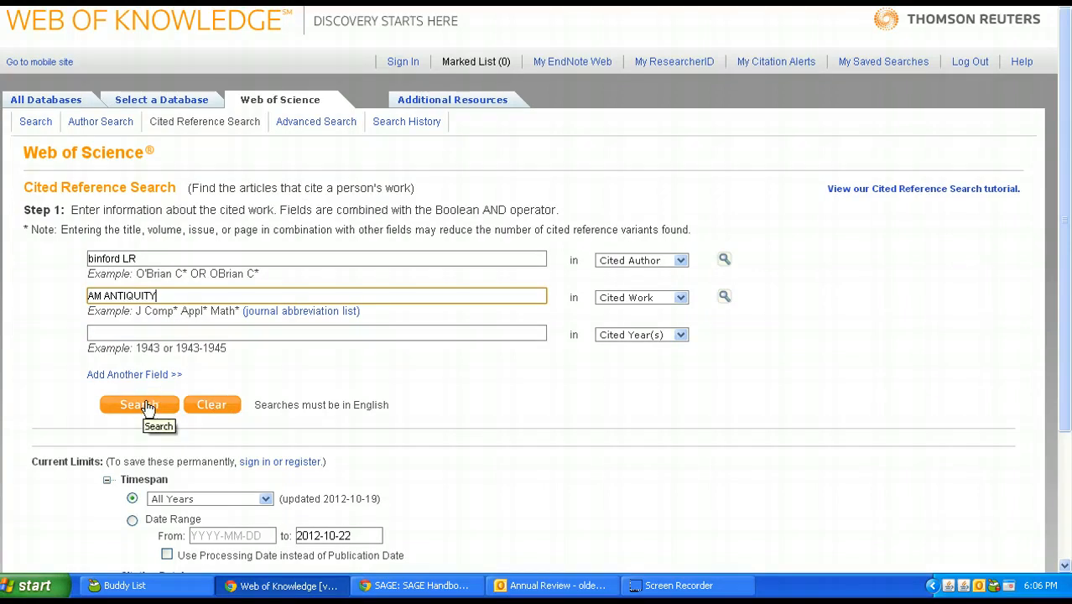
{"action": "left_click", "coordinate": [138, 405]}
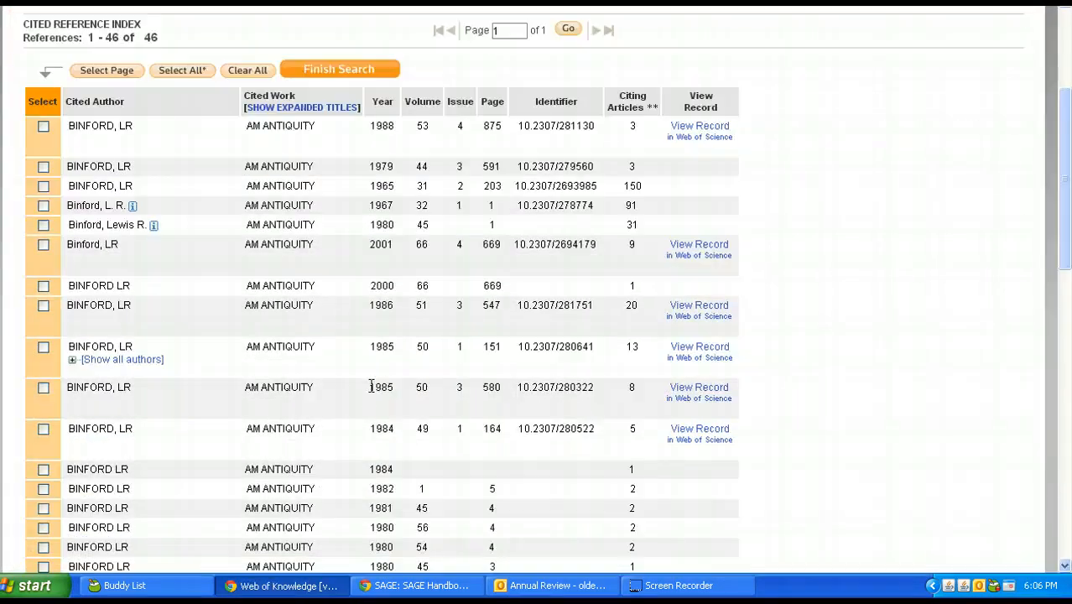
{"action": "mouse_move", "coordinate": [401, 266]}
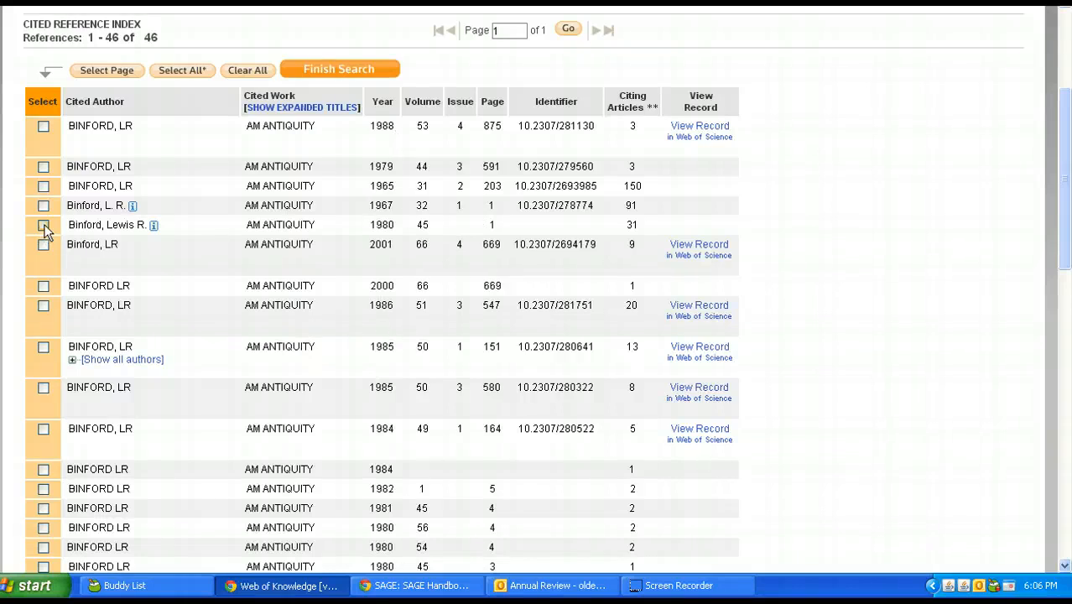
Tick the 1980 Binford references, including volumes 56, 54 and 45 page 3
{"action": "left_click", "coordinate": [43, 224]}
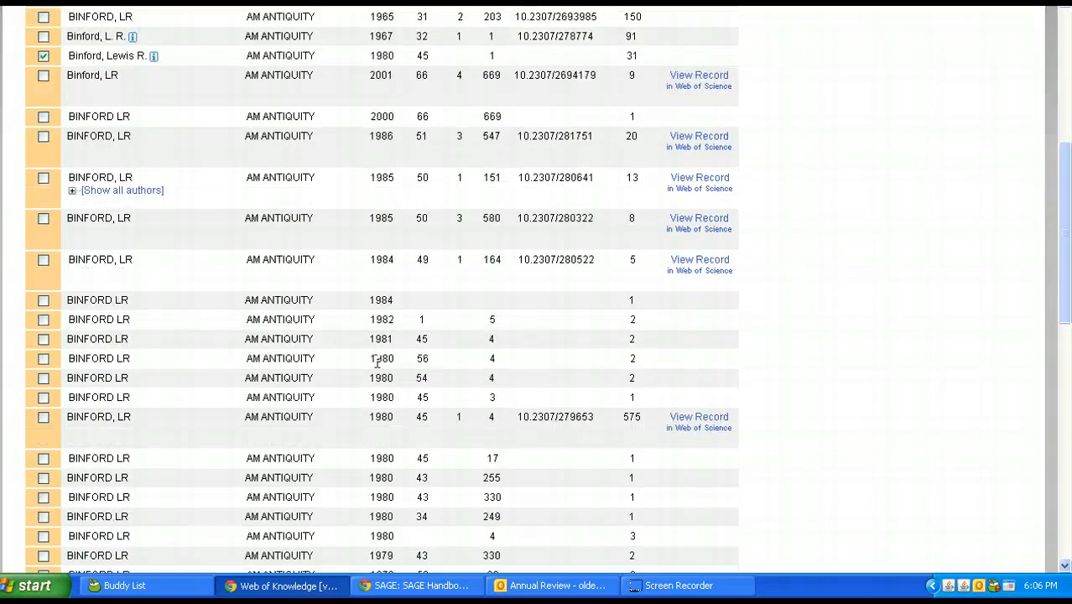
{"action": "left_click", "coordinate": [43, 358]}
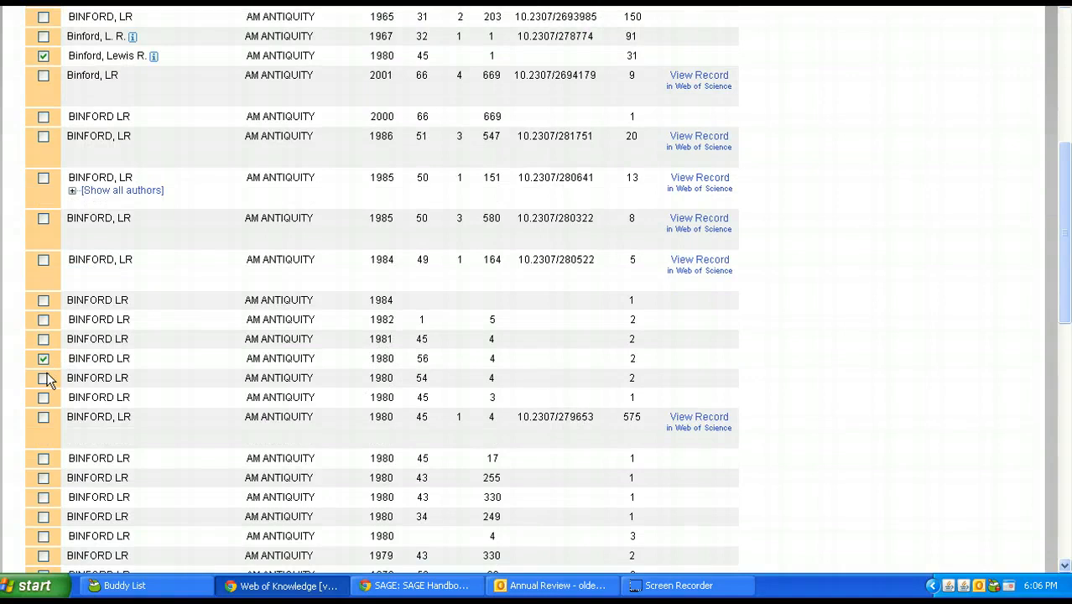
{"action": "left_click", "coordinate": [43, 377]}
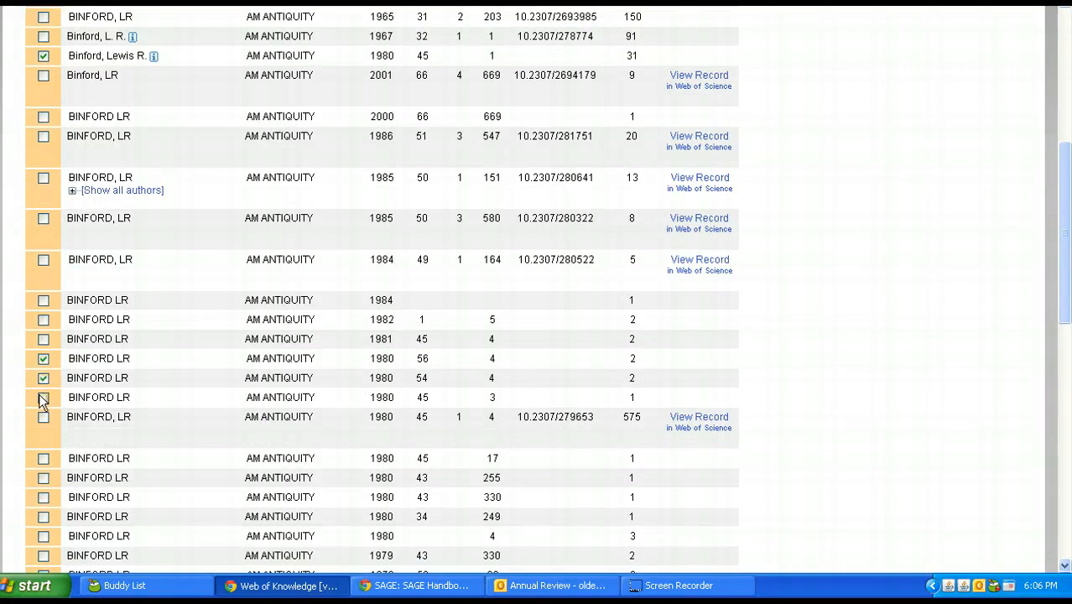
{"action": "left_click", "coordinate": [43, 397]}
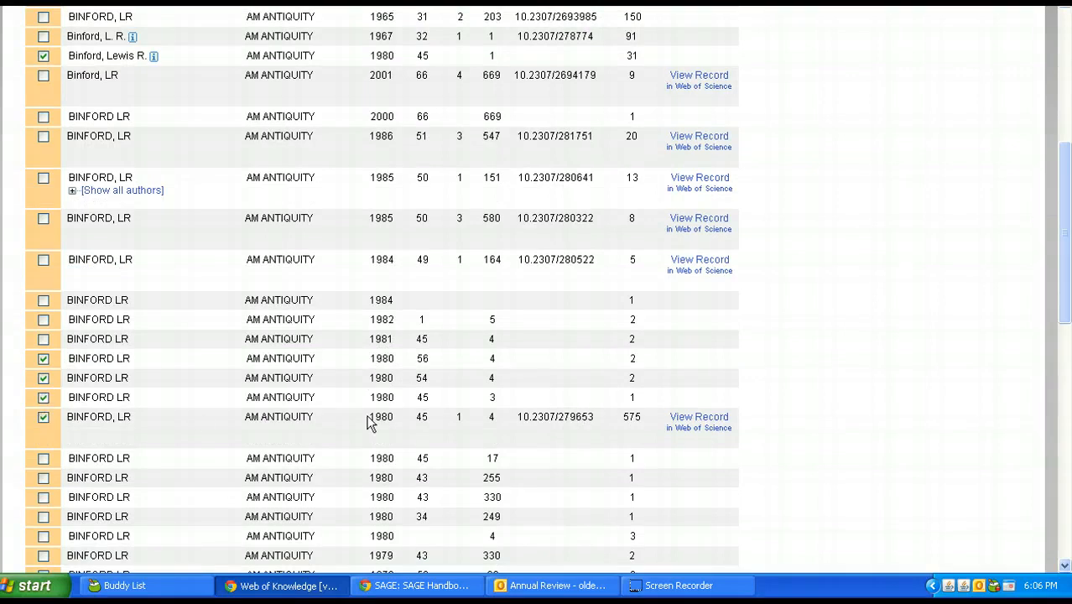
{"action": "mouse_move", "coordinate": [516, 420]}
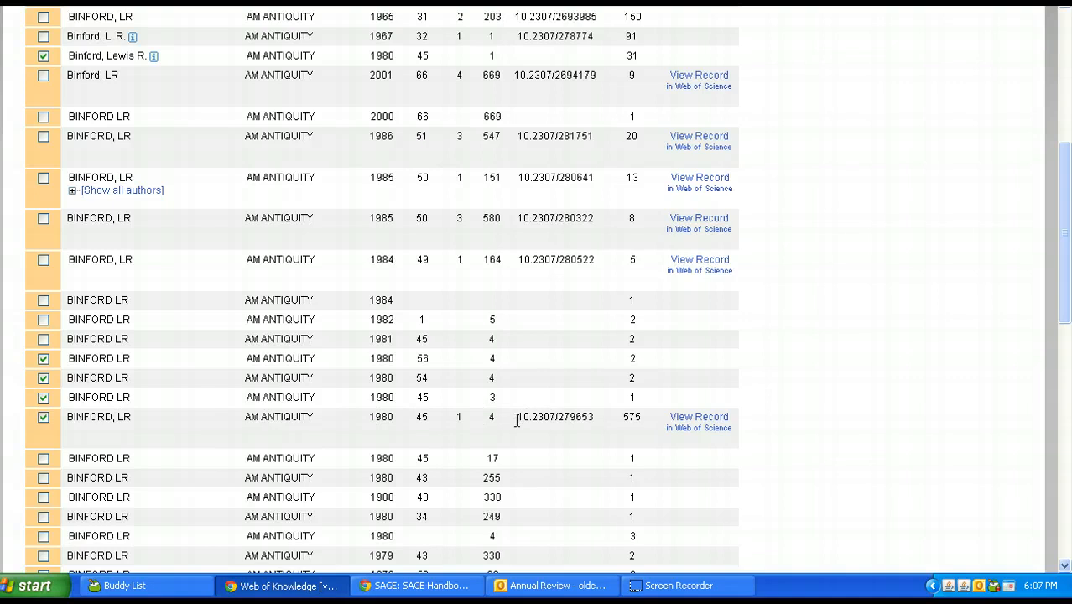
{"action": "double_click", "coordinate": [555, 417]}
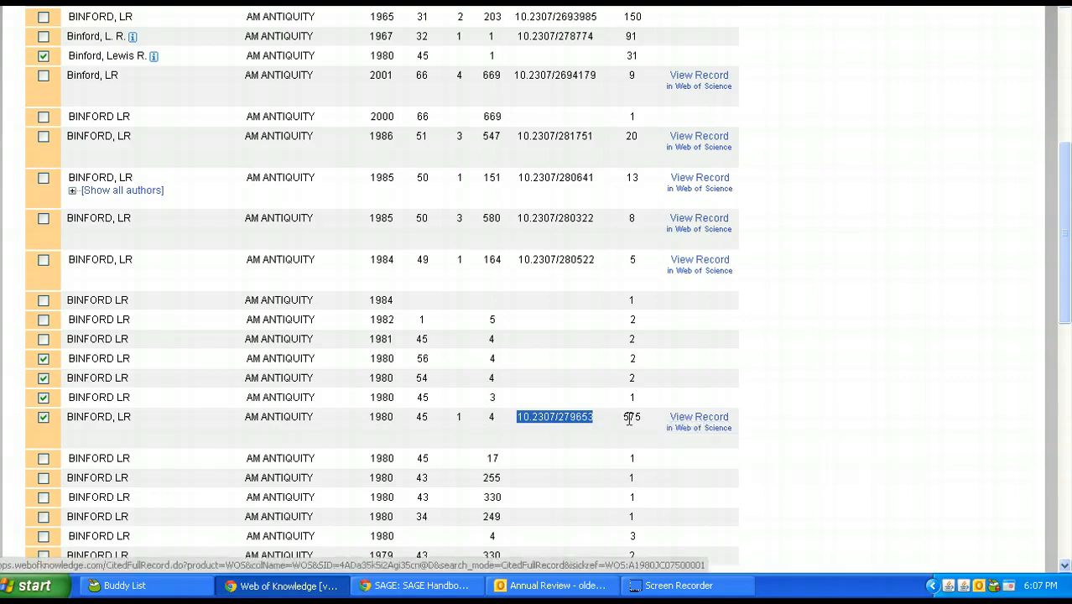
{"action": "mouse_move", "coordinate": [243, 420]}
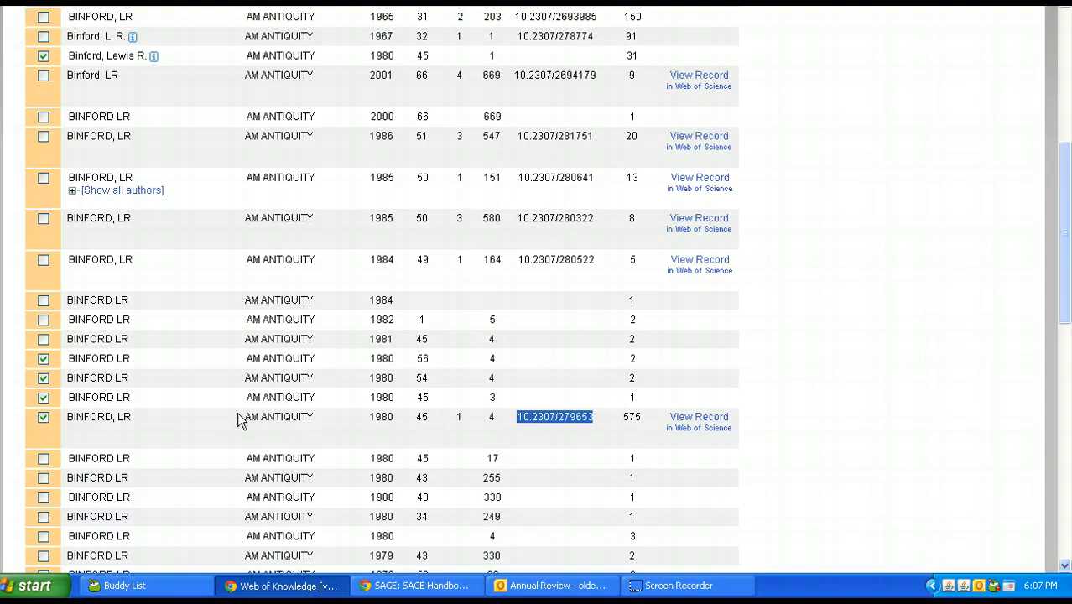
{"action": "mouse_move", "coordinate": [334, 411]}
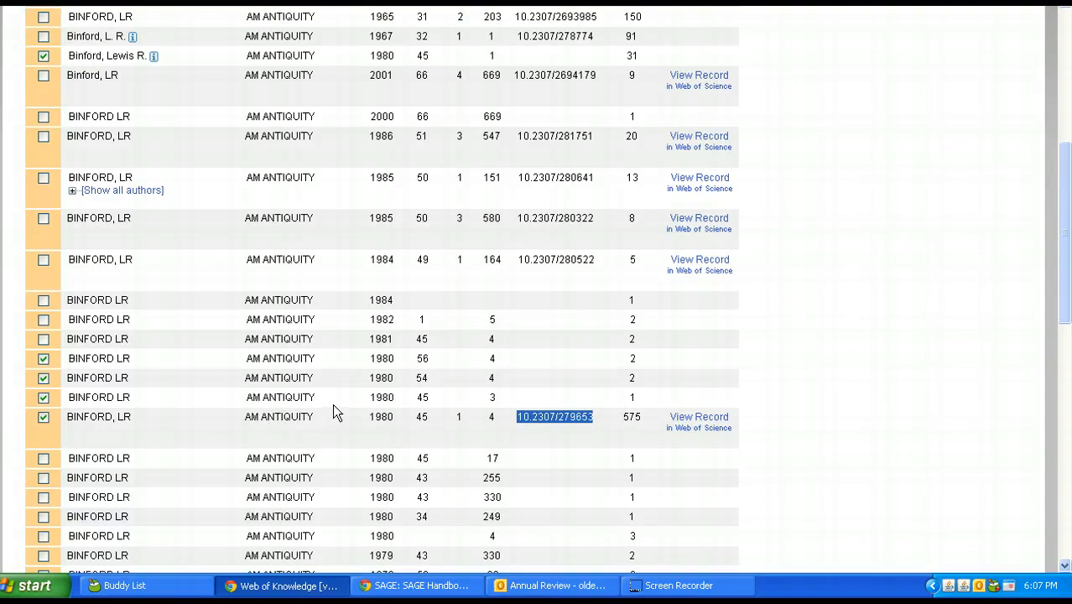
{"action": "mouse_move", "coordinate": [440, 361]}
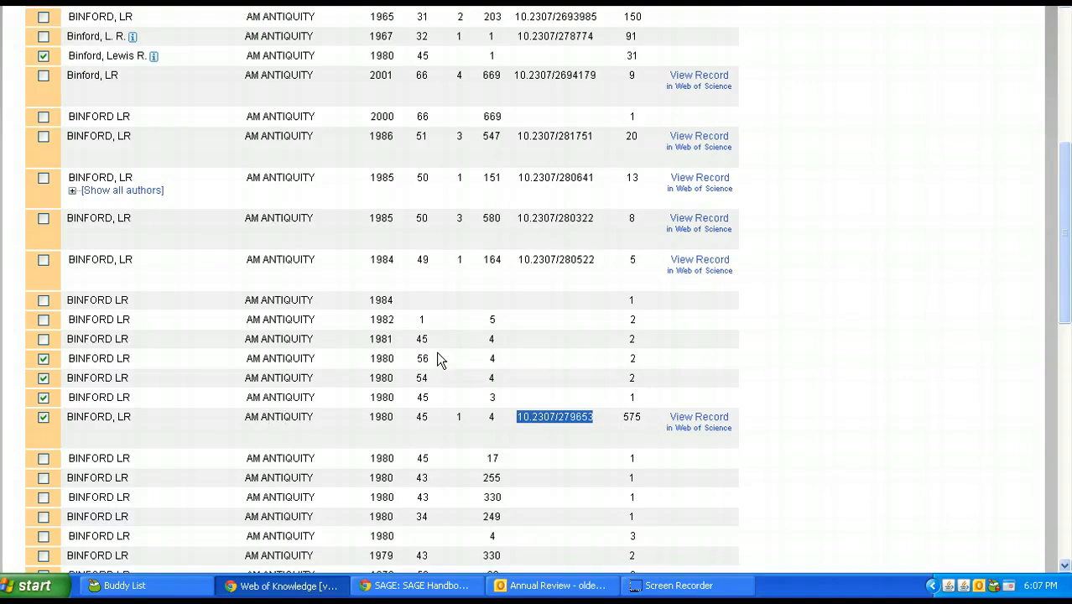
{"action": "mouse_move", "coordinate": [427, 356]}
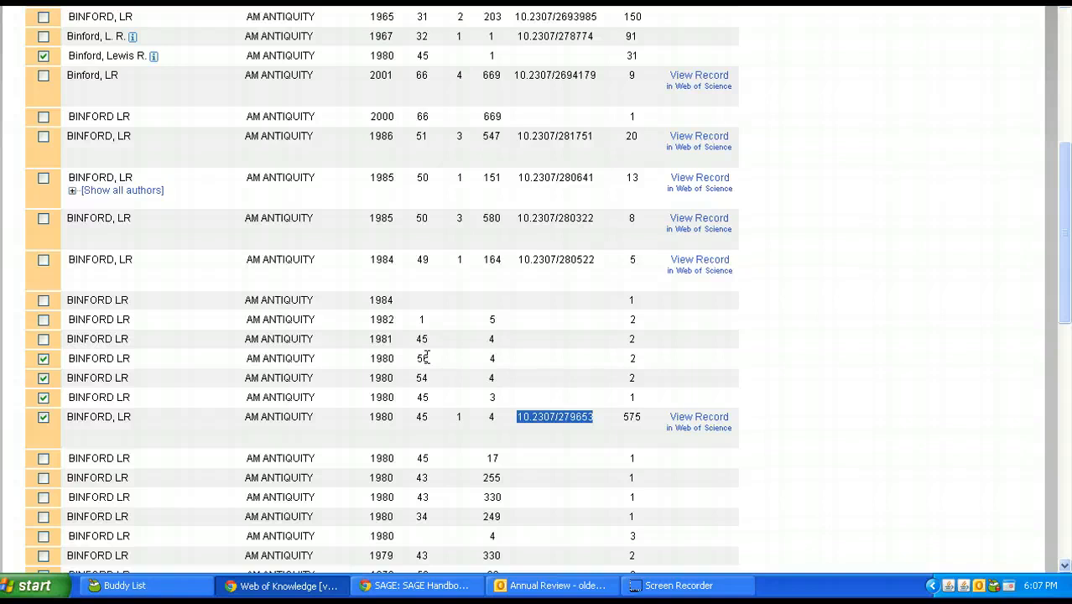
Tick the further 1980 variants citing pages 255 and 330
{"action": "scroll", "scroll_direction": "down", "scroll_amount": 3}
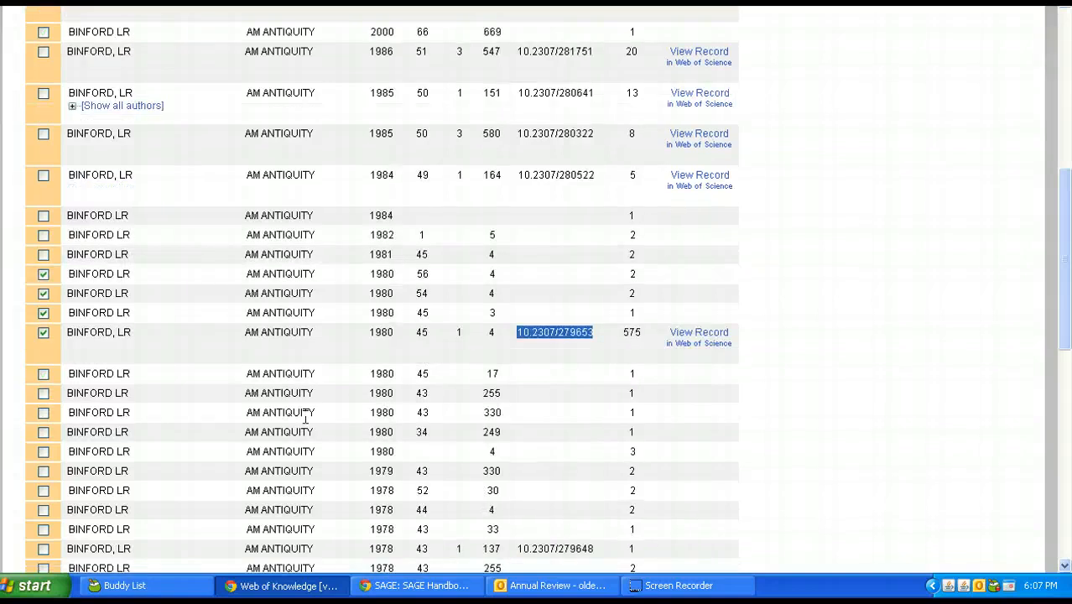
{"action": "scroll", "scroll_direction": "down", "scroll_amount": 3}
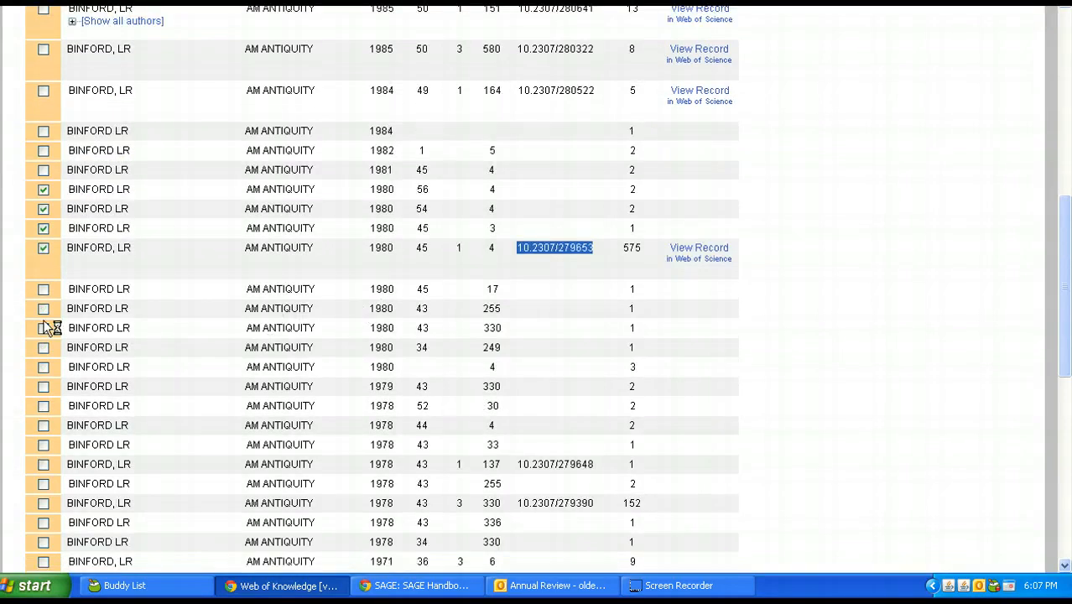
{"action": "left_click", "coordinate": [43, 307]}
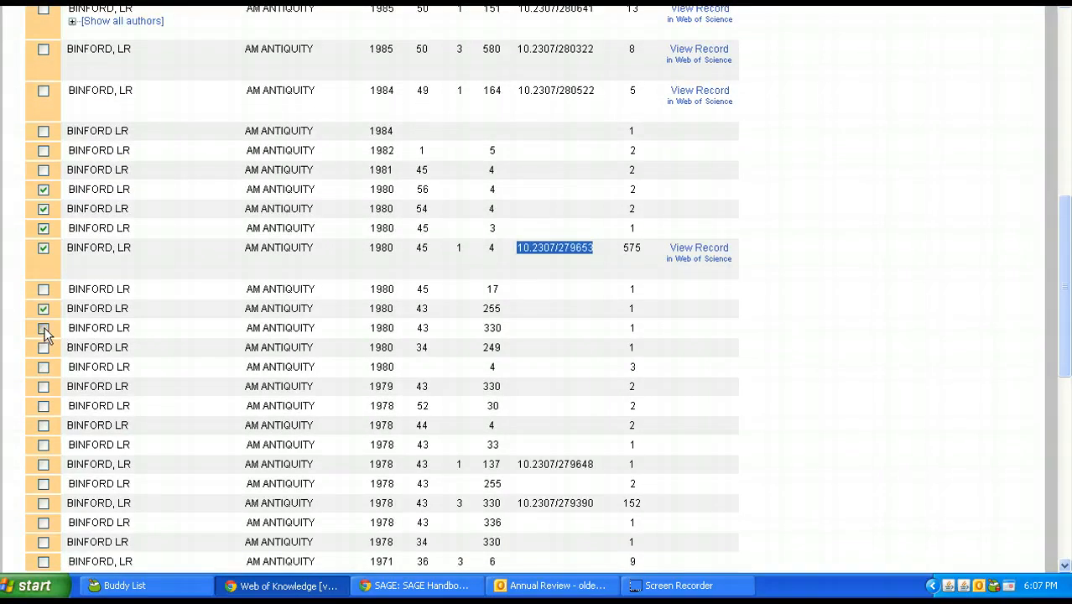
{"action": "left_click", "coordinate": [43, 327]}
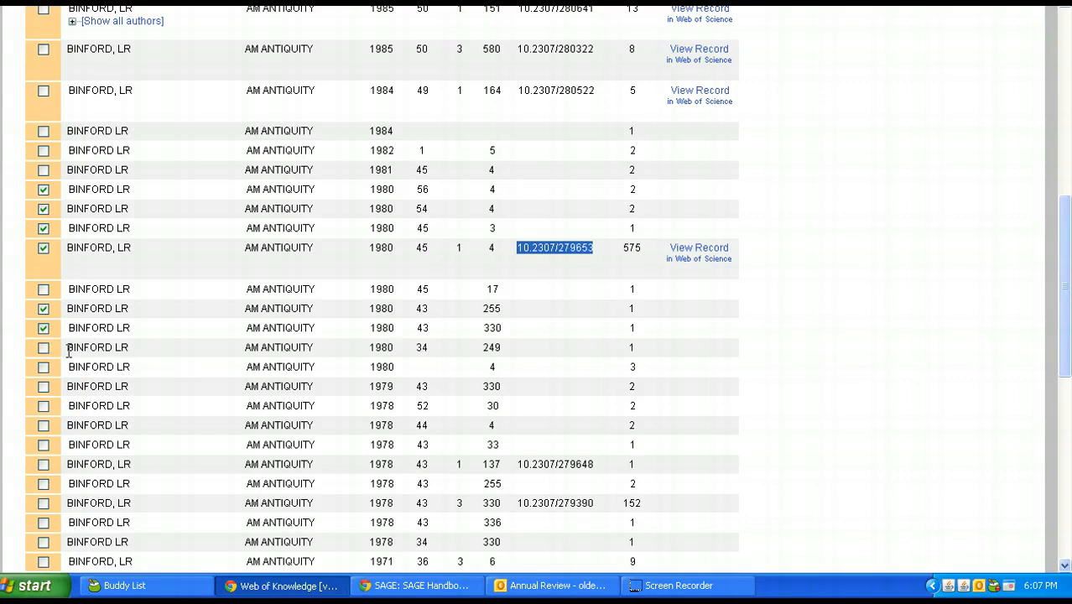
Finish the search to list the 536 articles citing the ticked references
{"action": "scroll", "scroll_direction": "down", "scroll_amount": 3}
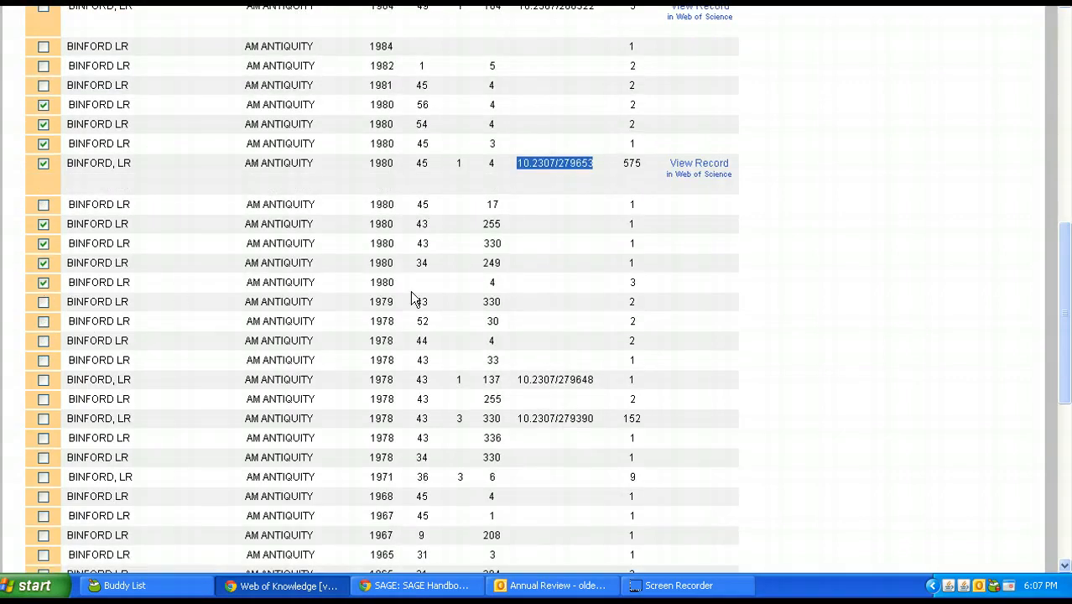
{"action": "mouse_move", "coordinate": [482, 279]}
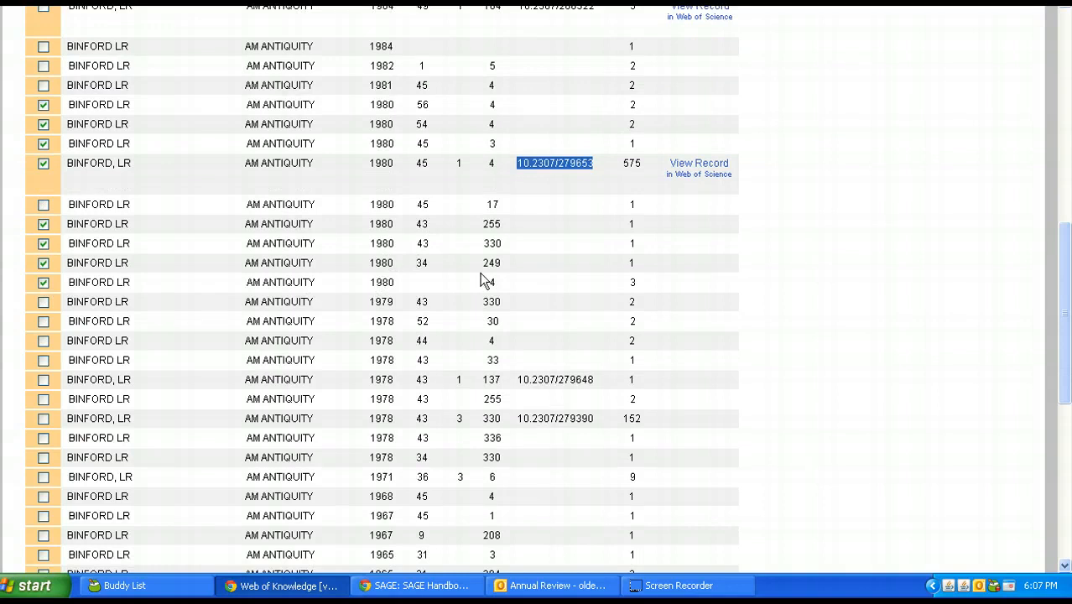
{"action": "scroll", "scroll_direction": "down", "scroll_amount": 3}
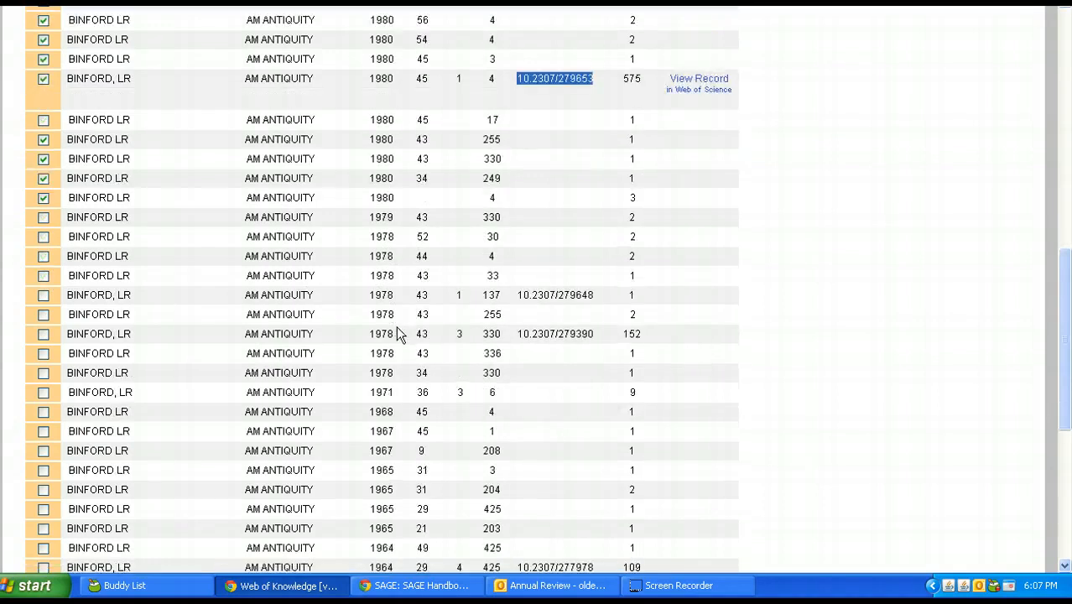
{"action": "scroll", "scroll_direction": "up", "scroll_amount": 3}
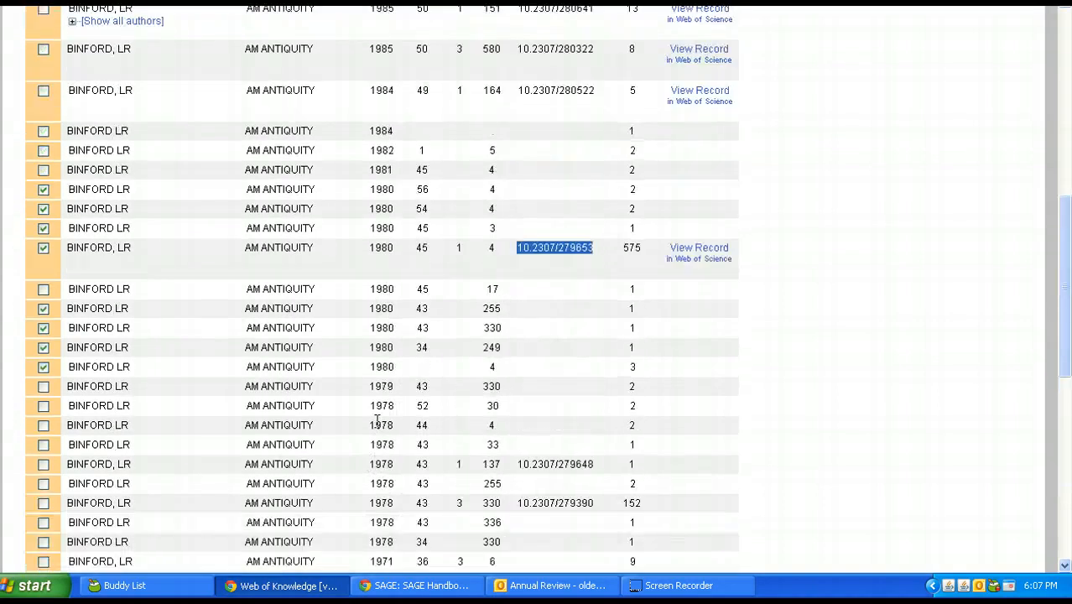
{"action": "scroll", "scroll_direction": "down", "scroll_amount": 3}
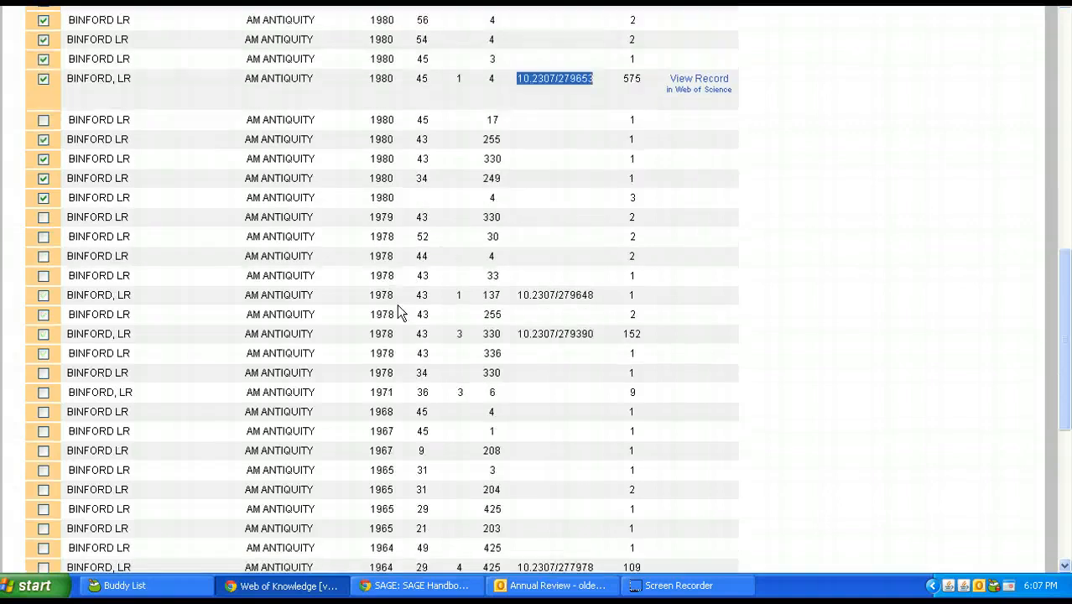
{"action": "scroll", "scroll_direction": "down", "scroll_amount": 3}
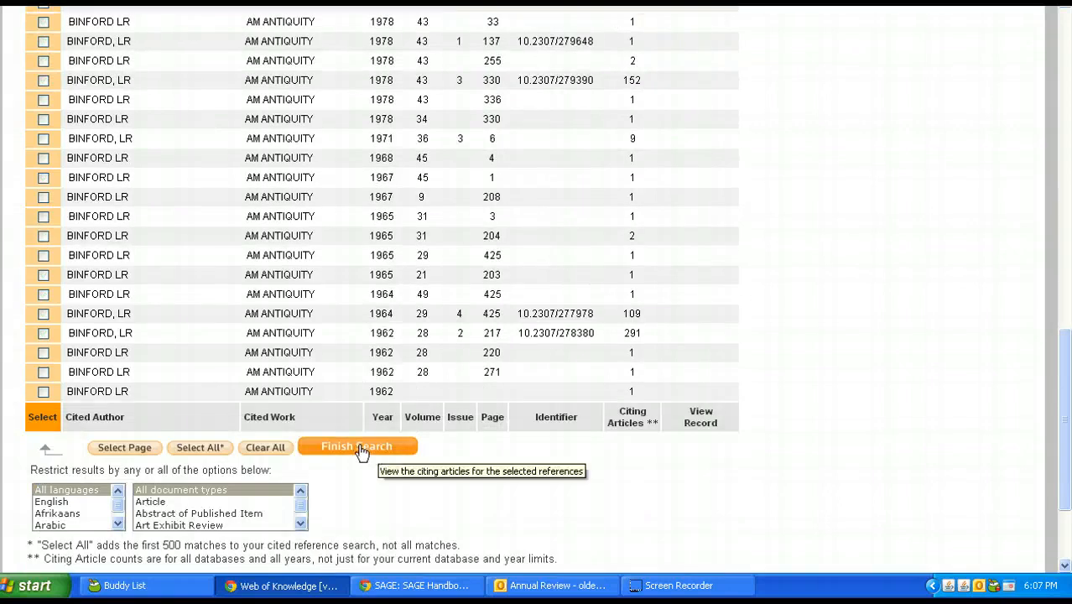
{"action": "left_click", "coordinate": [357, 445]}
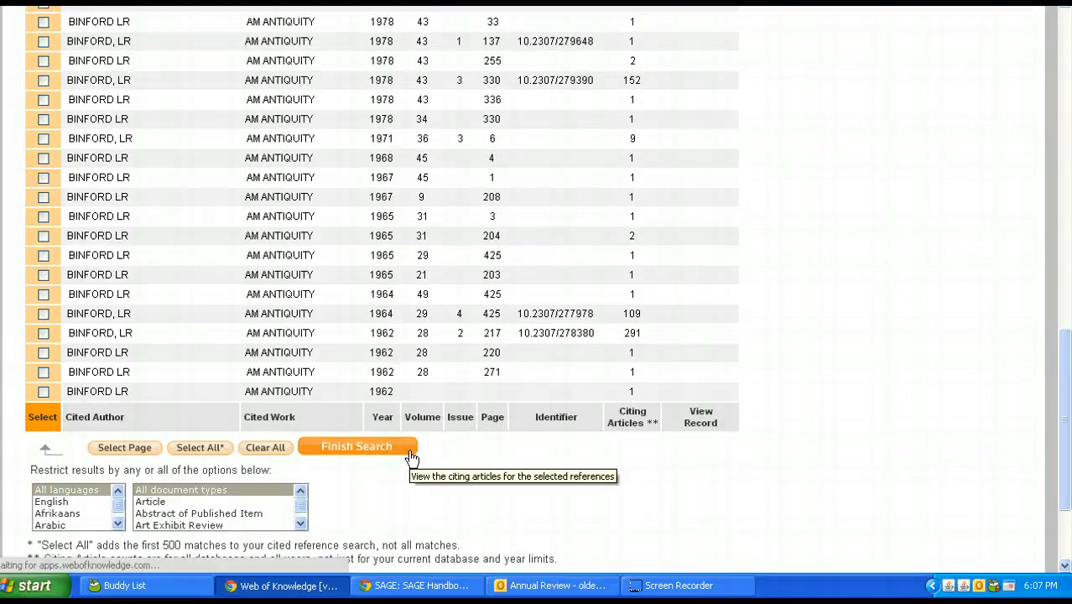
{"action": "left_click", "coordinate": [355, 445]}
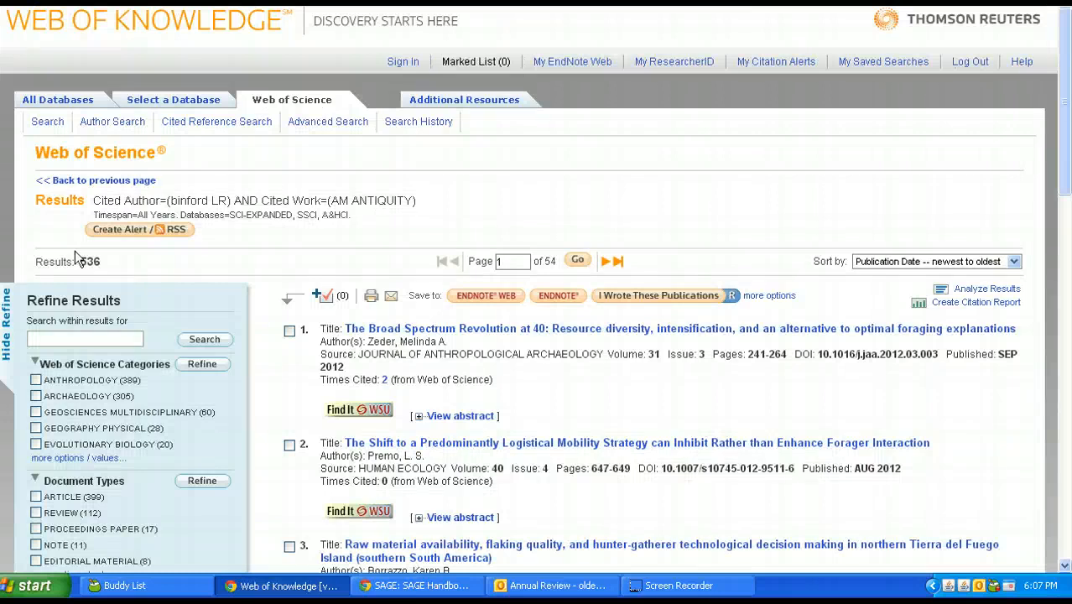
{"action": "double_click", "coordinate": [88, 261]}
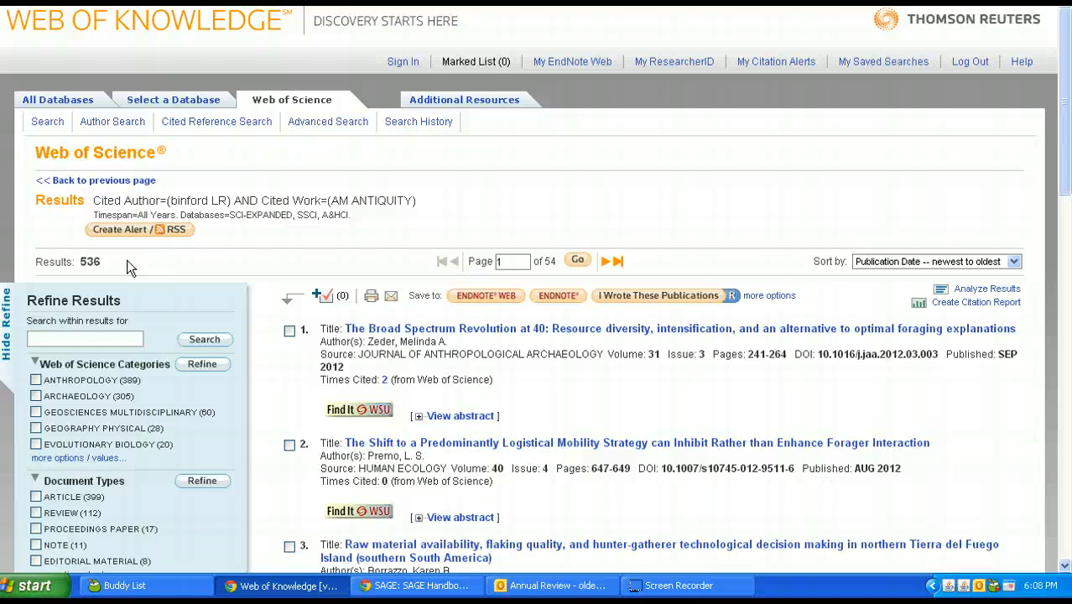
{"action": "mouse_move", "coordinate": [161, 254]}
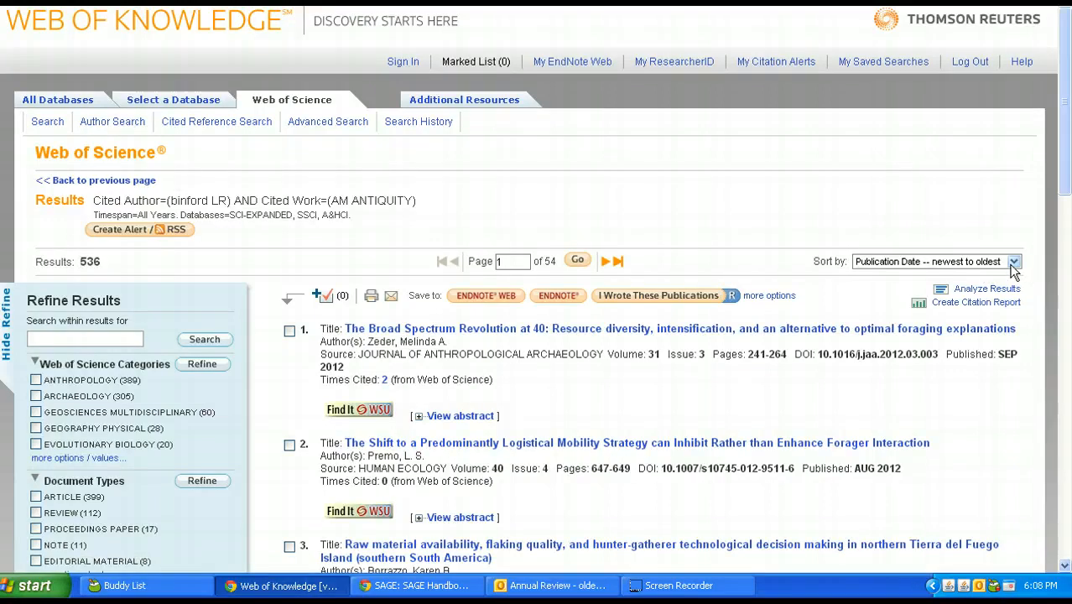
{"action": "left_click", "coordinate": [1012, 261]}
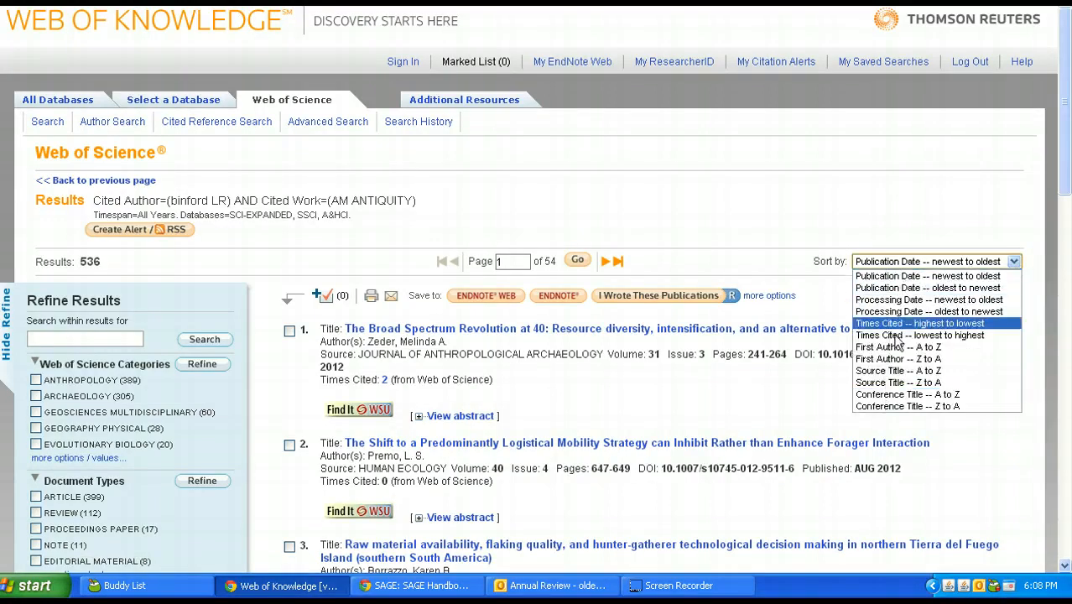
{"action": "left_click", "coordinate": [935, 260]}
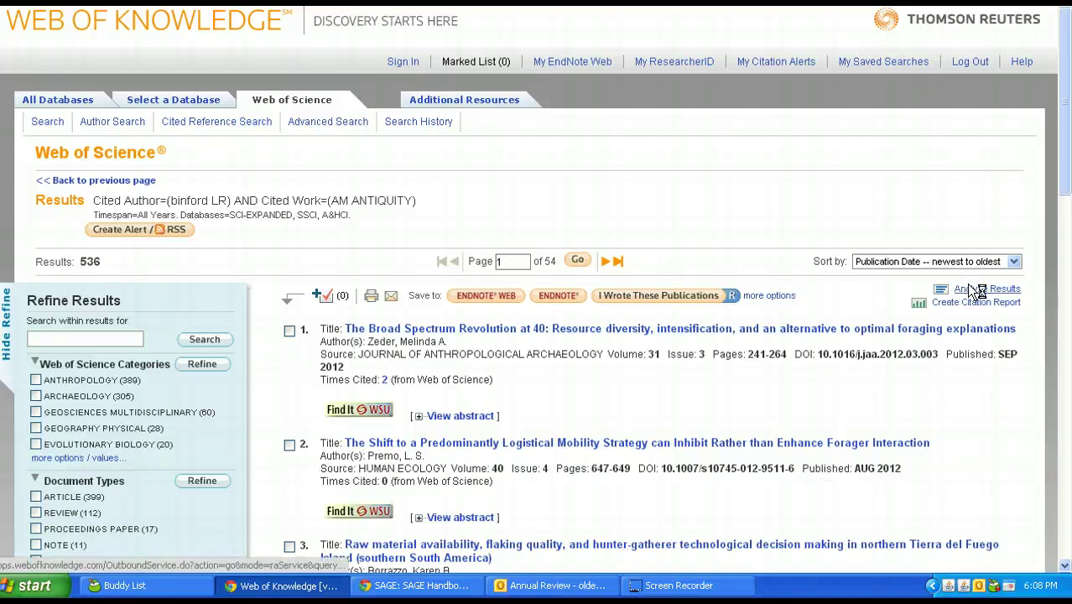
{"action": "left_click", "coordinate": [987, 289]}
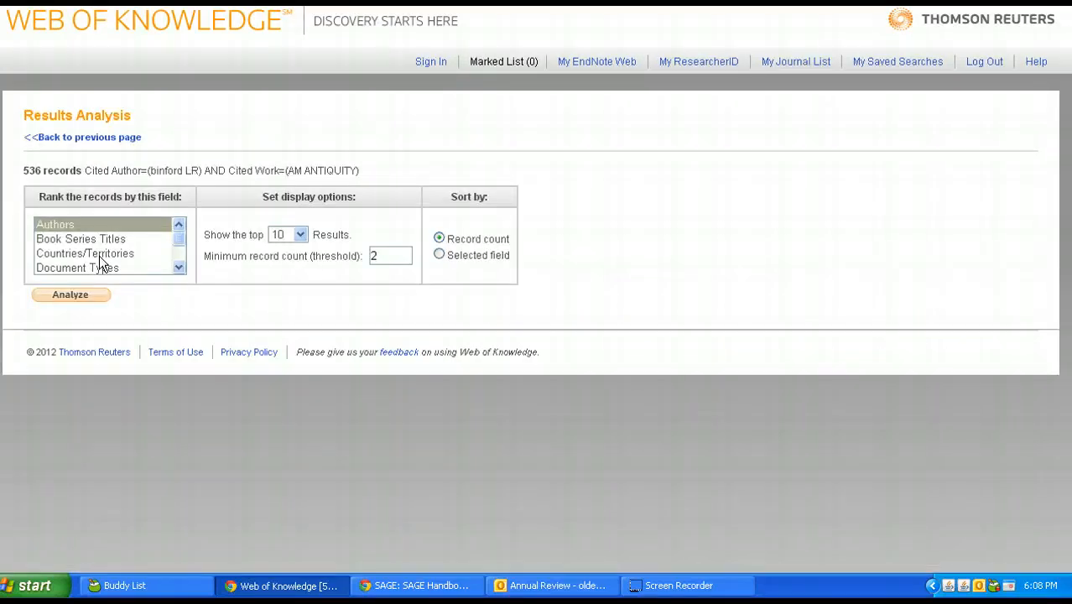
{"action": "left_click", "coordinate": [178, 268]}
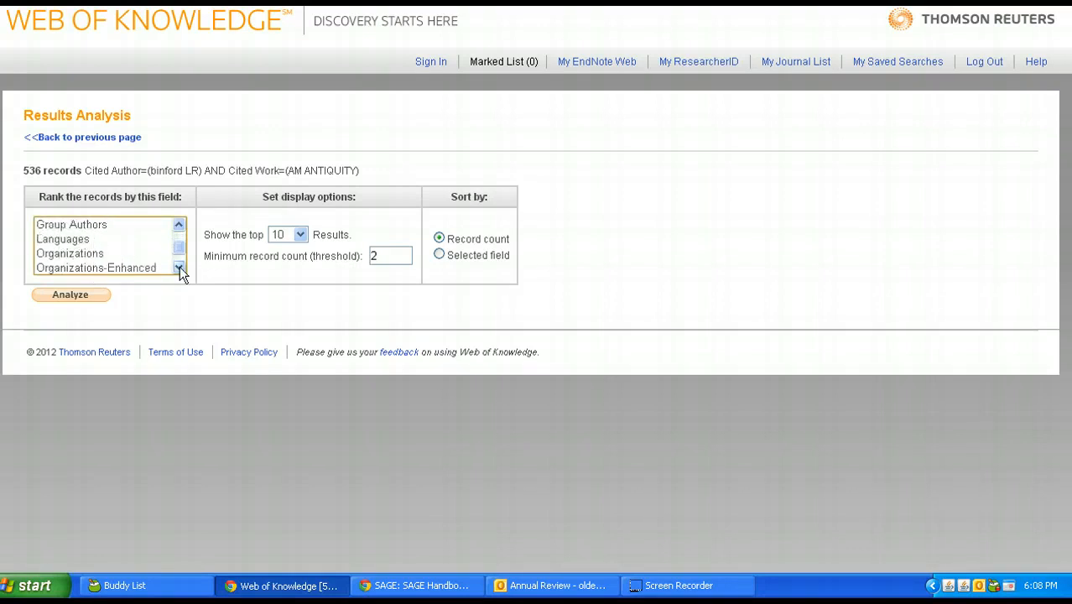
{"action": "left_click", "coordinate": [179, 268]}
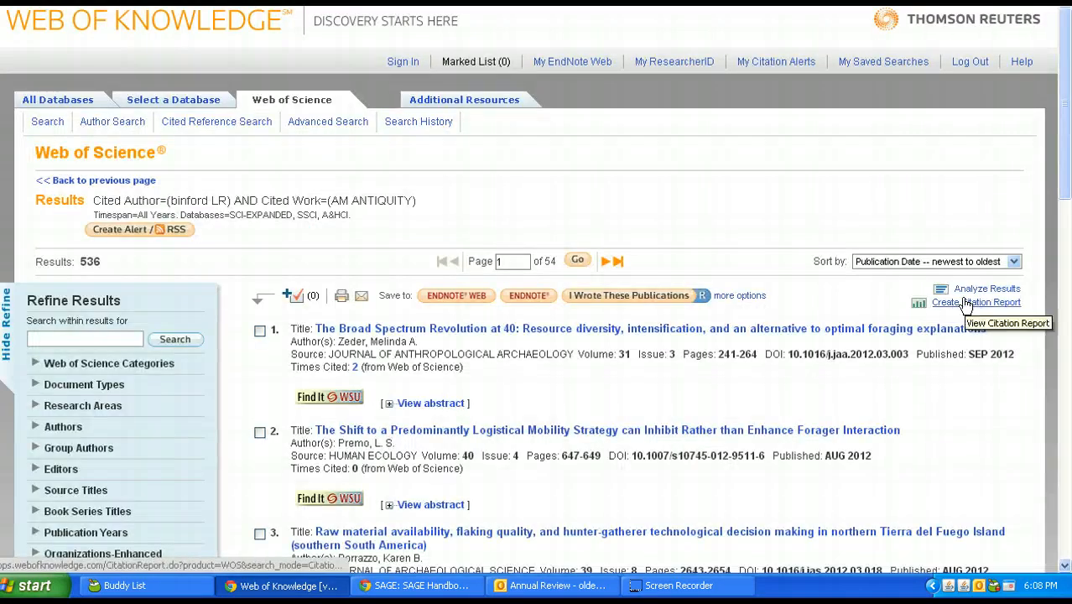
{"action": "left_click", "coordinate": [976, 302]}
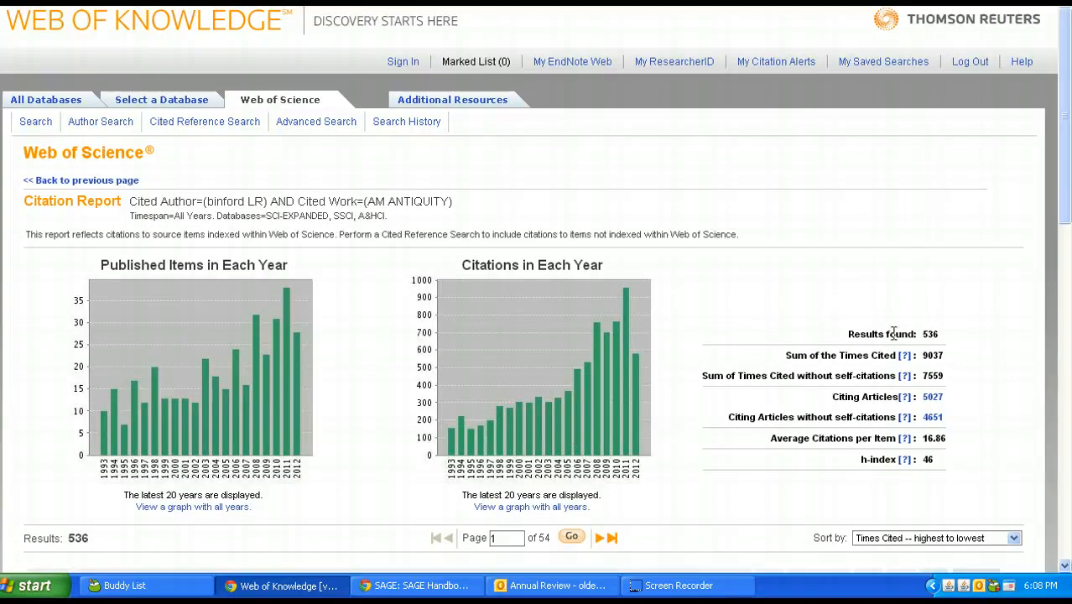
{"action": "scroll", "scroll_direction": "down", "scroll_amount": 3}
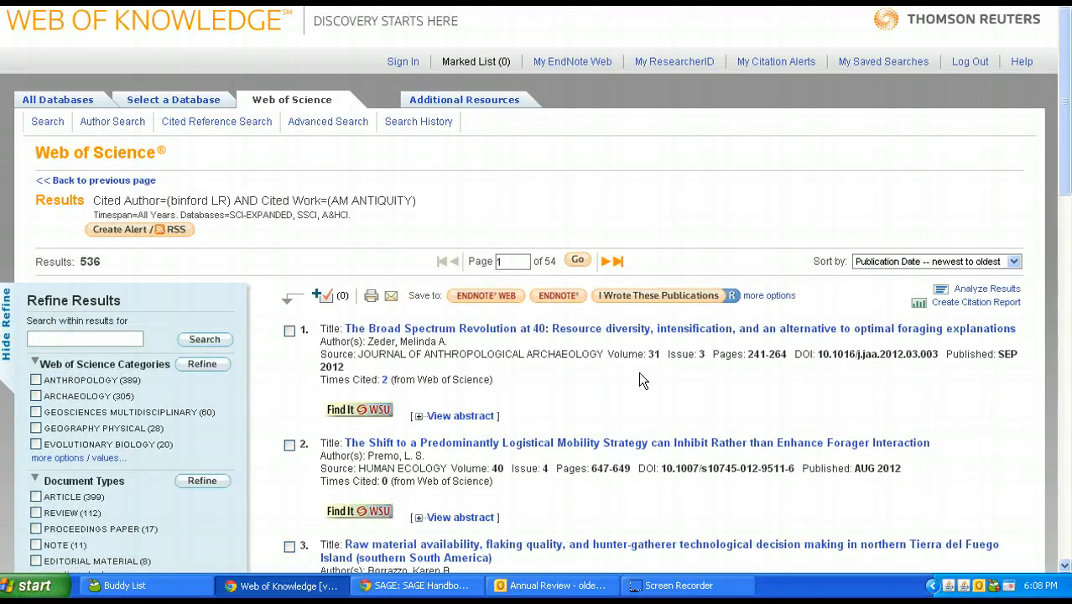
{"action": "scroll", "scroll_direction": "down", "scroll_amount": 3}
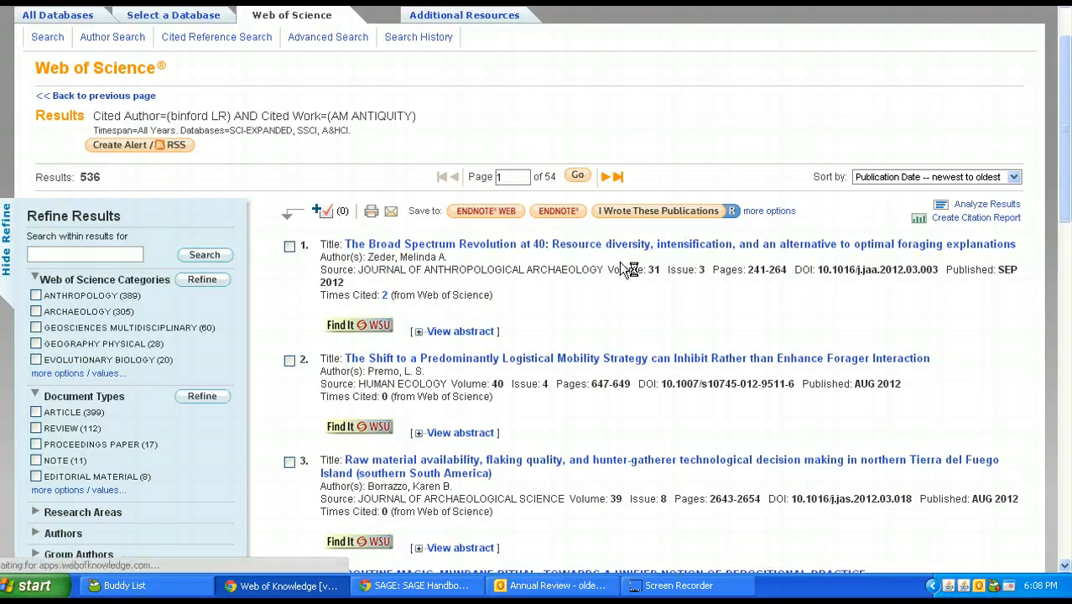
{"action": "left_click", "coordinate": [678, 244]}
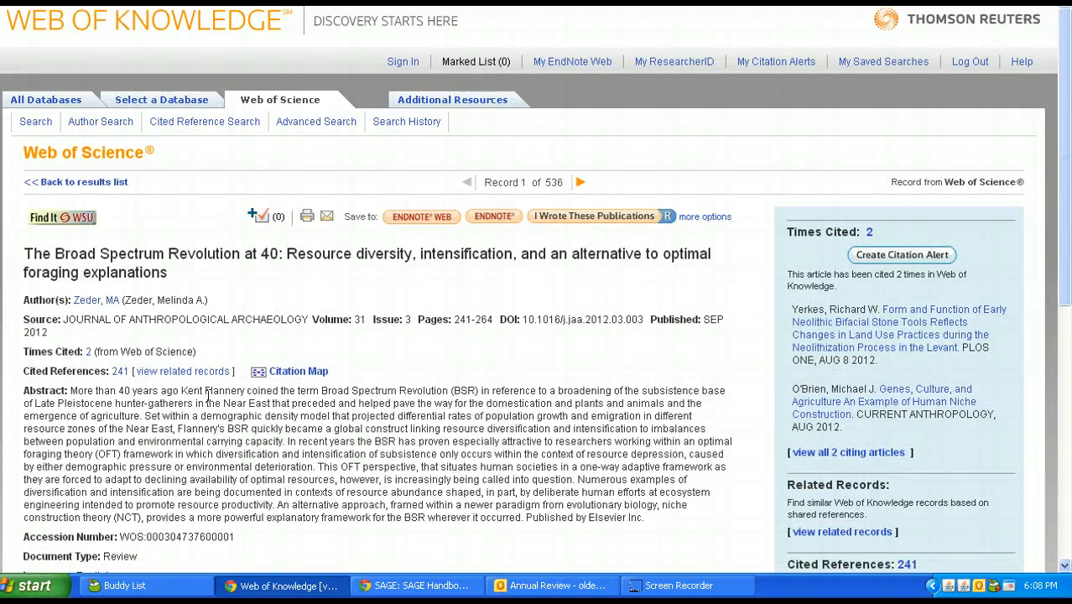
{"action": "scroll", "scroll_direction": "down", "scroll_amount": 3}
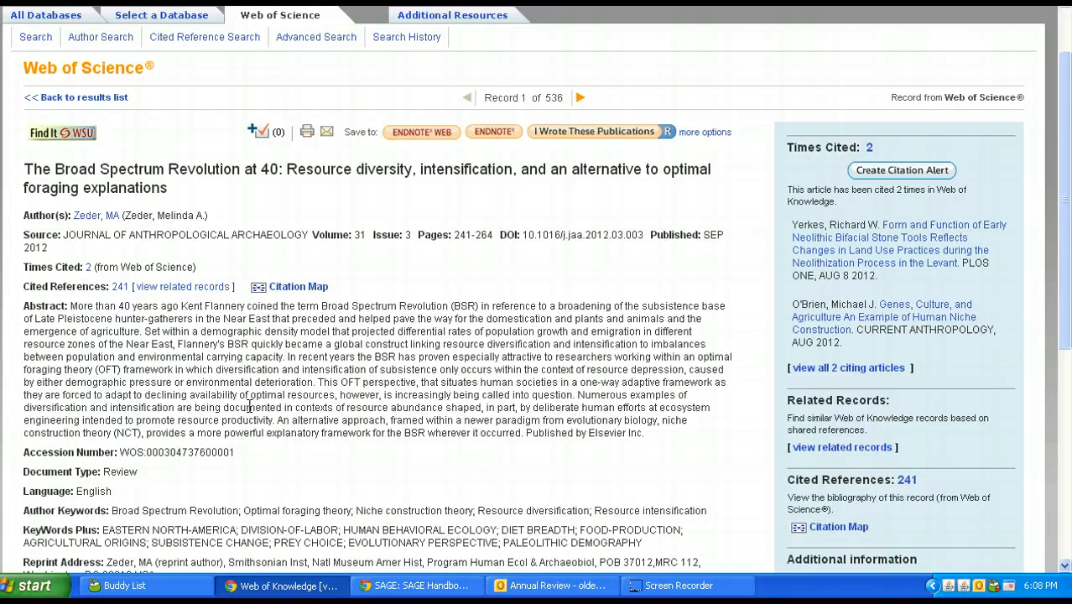
{"action": "scroll", "scroll_direction": "down", "scroll_amount": 3}
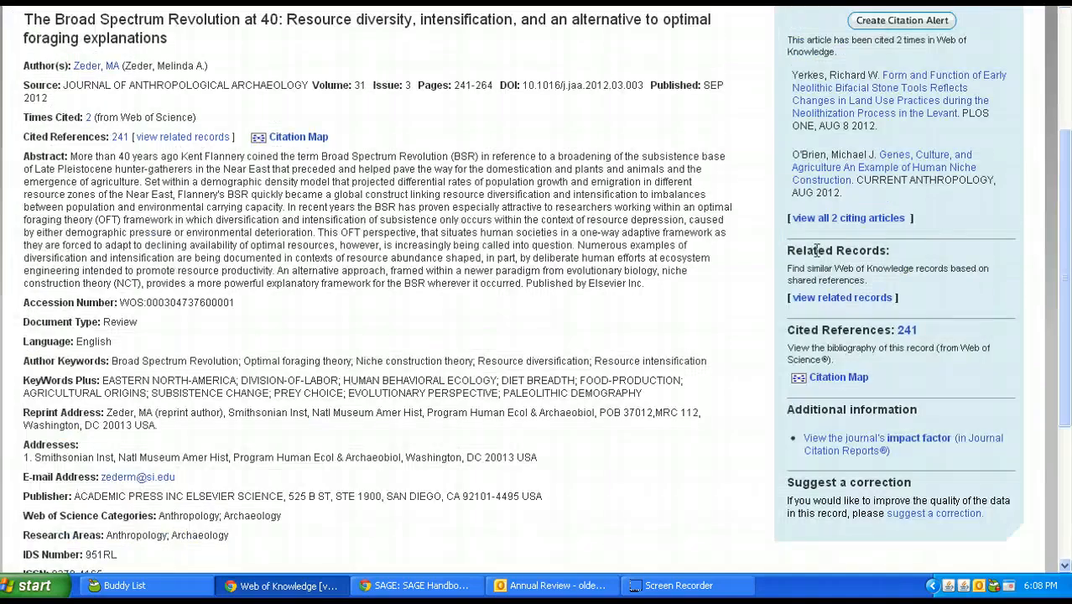
{"action": "scroll", "scroll_direction": "up", "scroll_amount": 3}
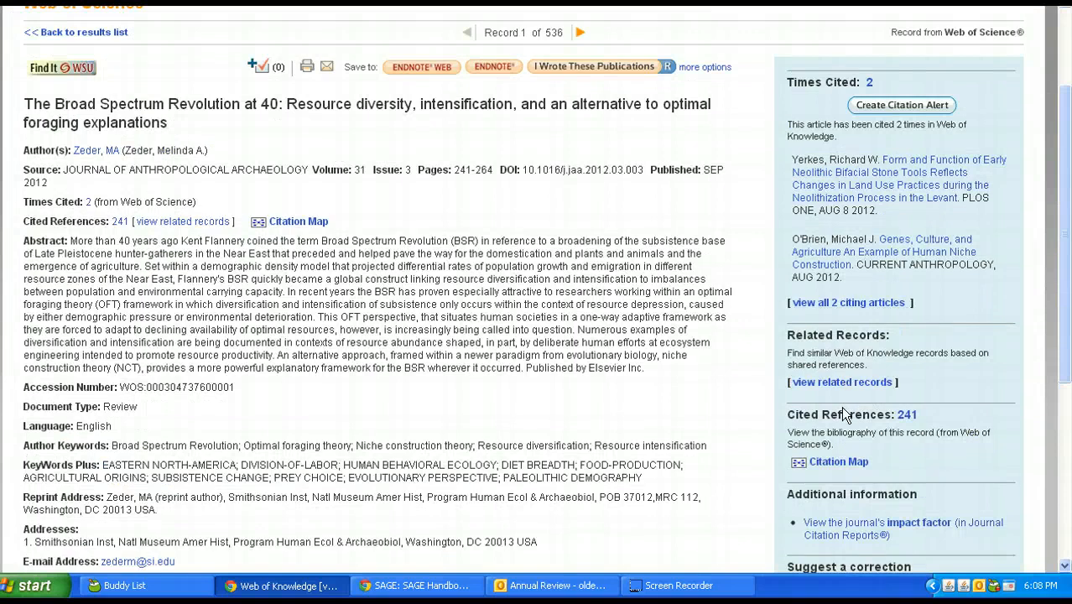
{"action": "mouse_move", "coordinate": [906, 414]}
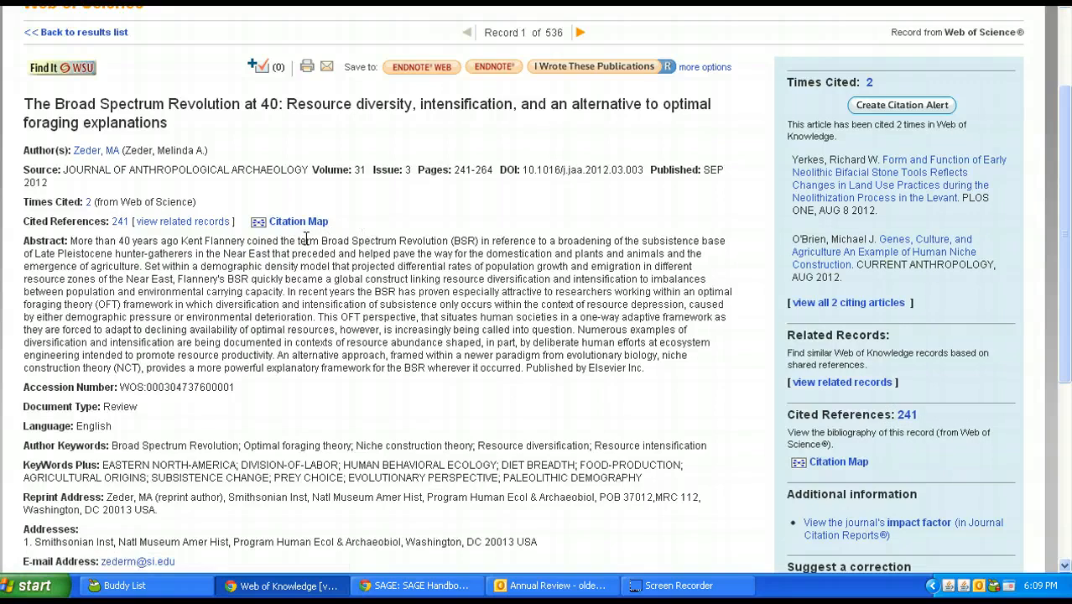
{"action": "mouse_move", "coordinate": [387, 257]}
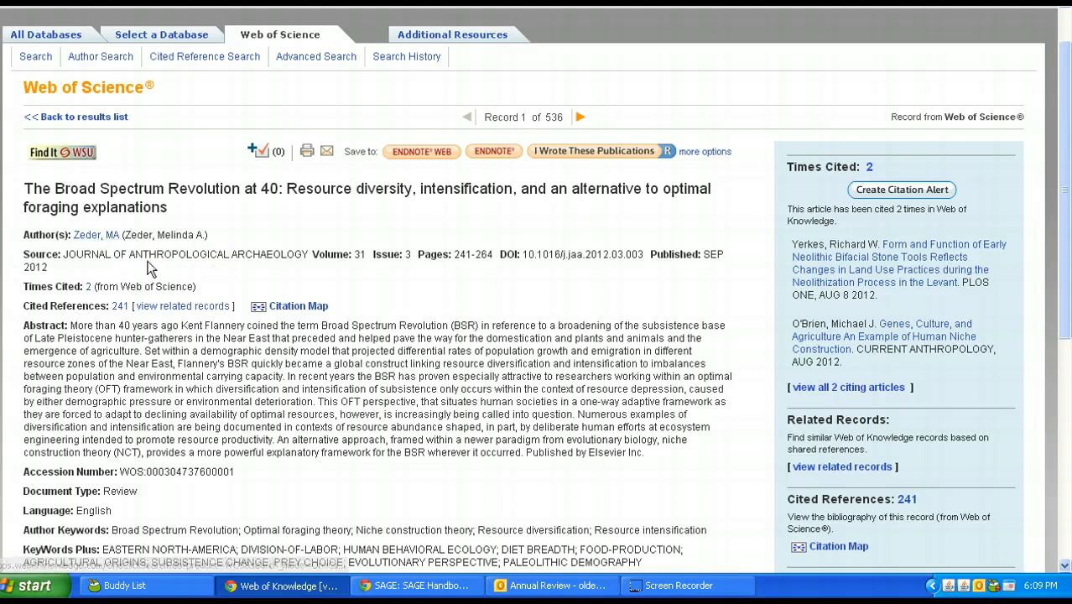
{"action": "scroll", "scroll_direction": "down", "scroll_amount": 3}
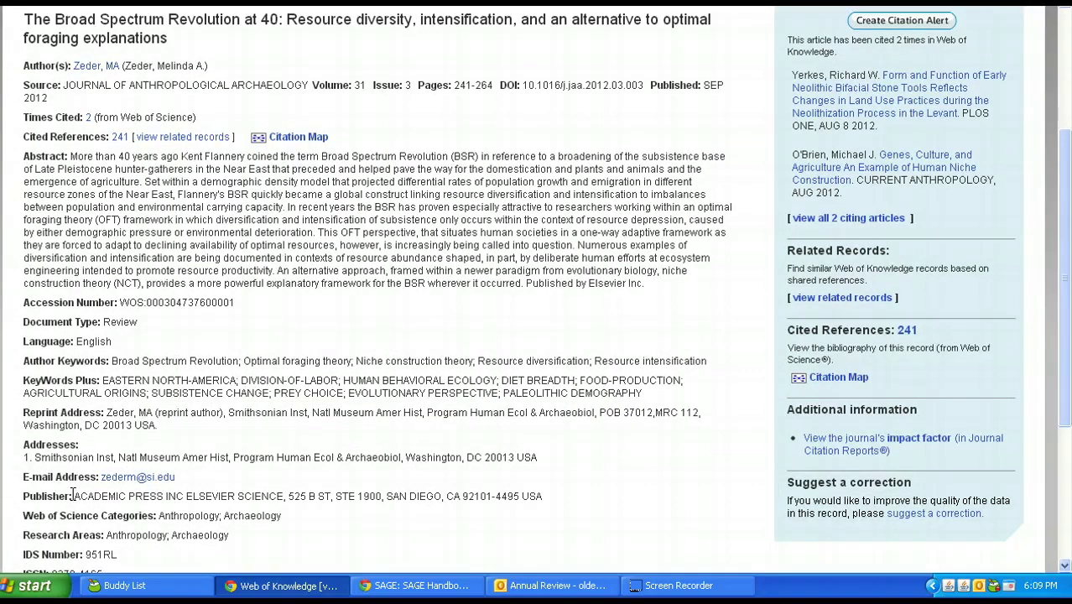
{"action": "scroll", "scroll_direction": "up", "scroll_amount": 3}
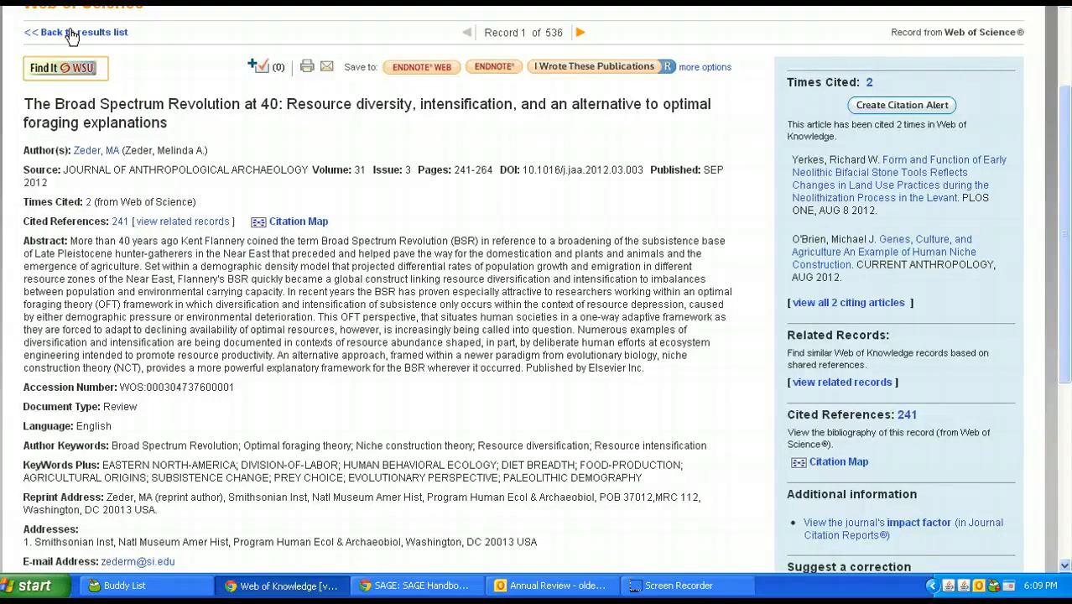
In a new tab, load Google Scholar from the 'schol' address-bar suggestion and focus its search box
{"action": "left_click", "coordinate": [83, 31]}
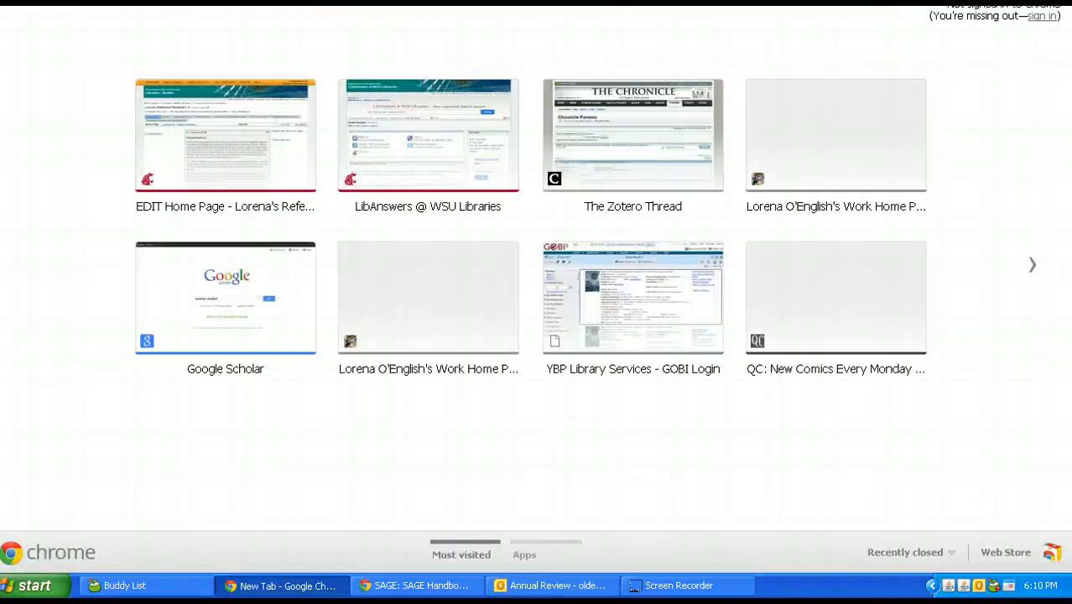
{"action": "type", "text": "schol"}
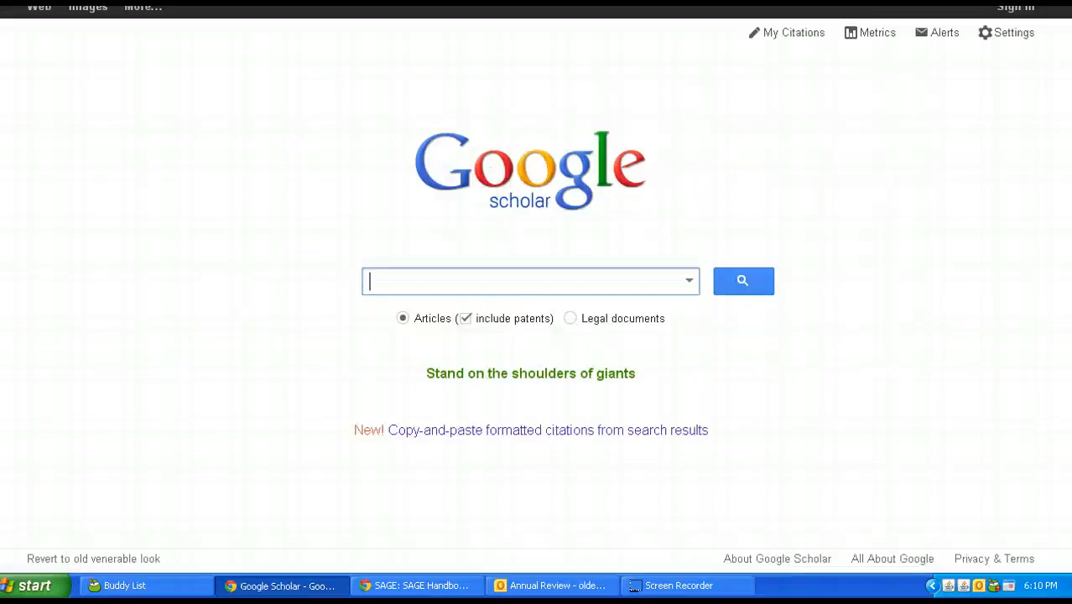
{"action": "mouse_move", "coordinate": [780, 324]}
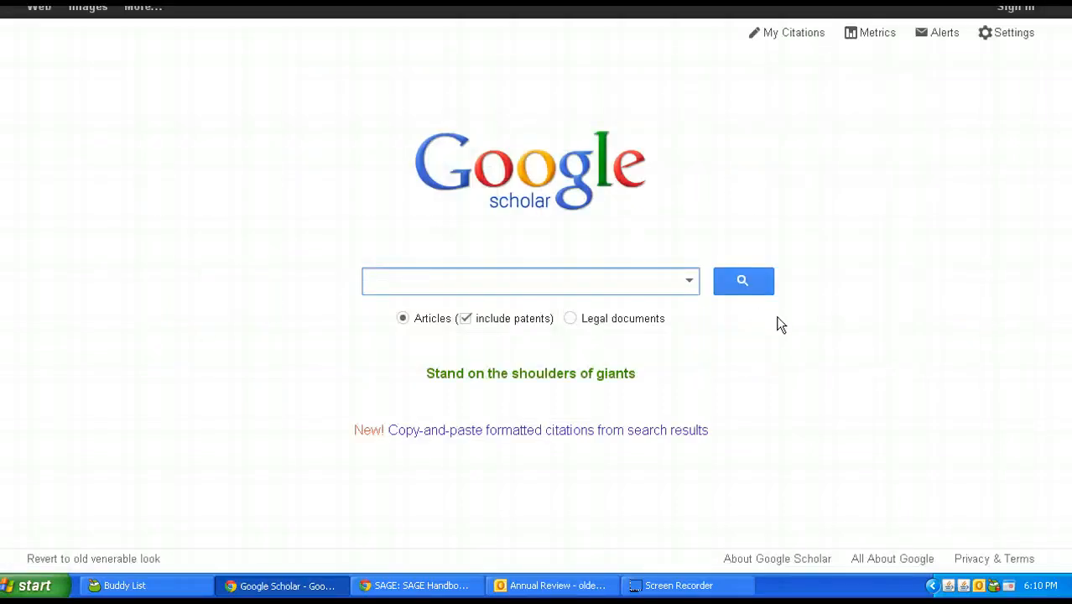
{"action": "mouse_move", "coordinate": [780, 325]}
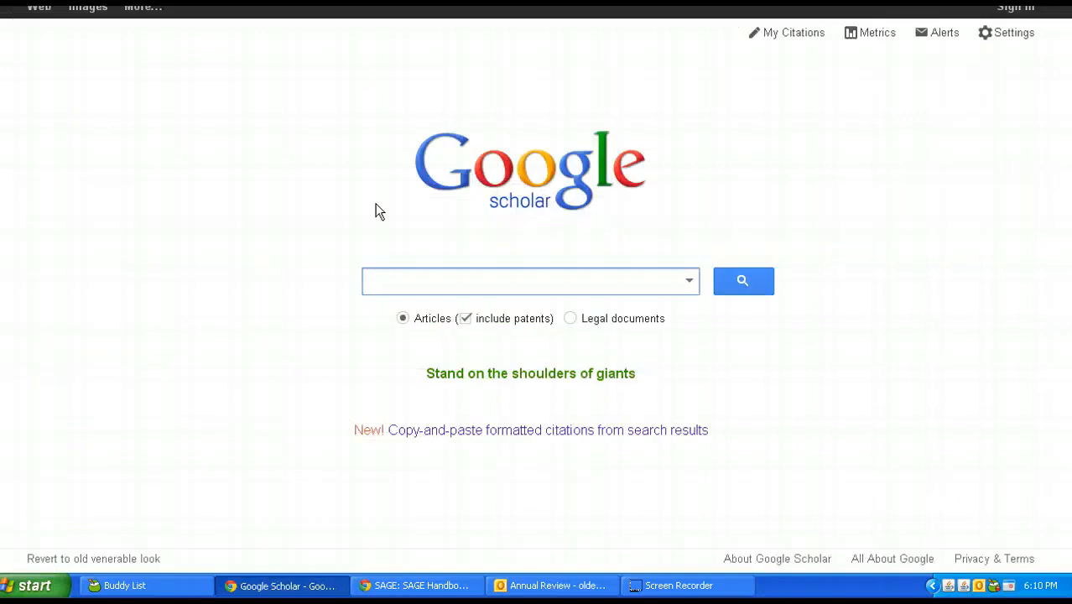
{"action": "left_click", "coordinate": [530, 281]}
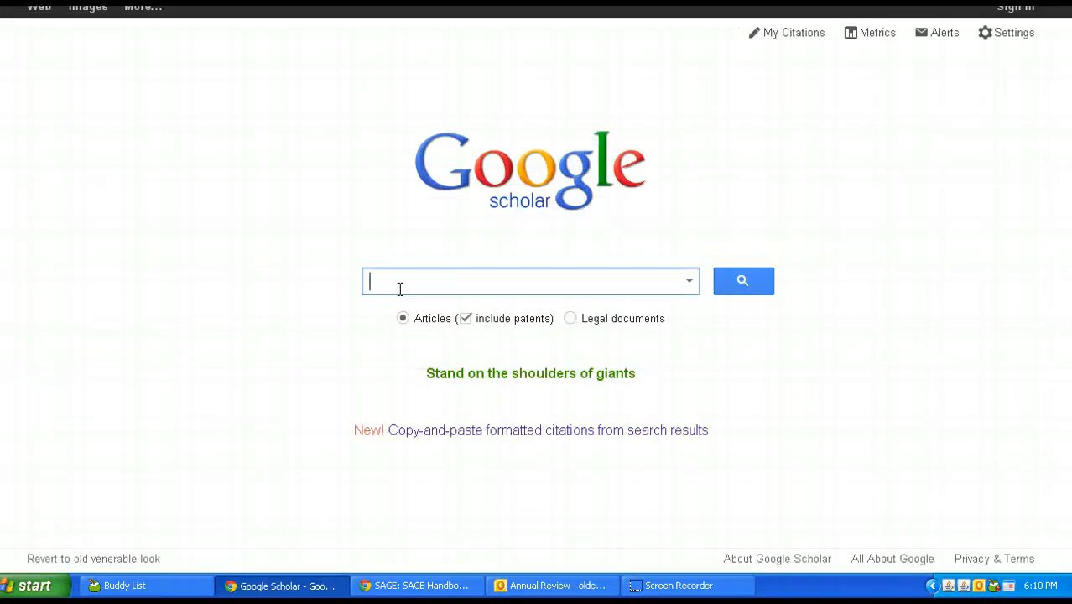
Search Google Scholar for the Willow Smoke and Dogs' Tails title and locate 'Cited by 1129'
{"action": "left_click", "coordinate": [742, 280]}
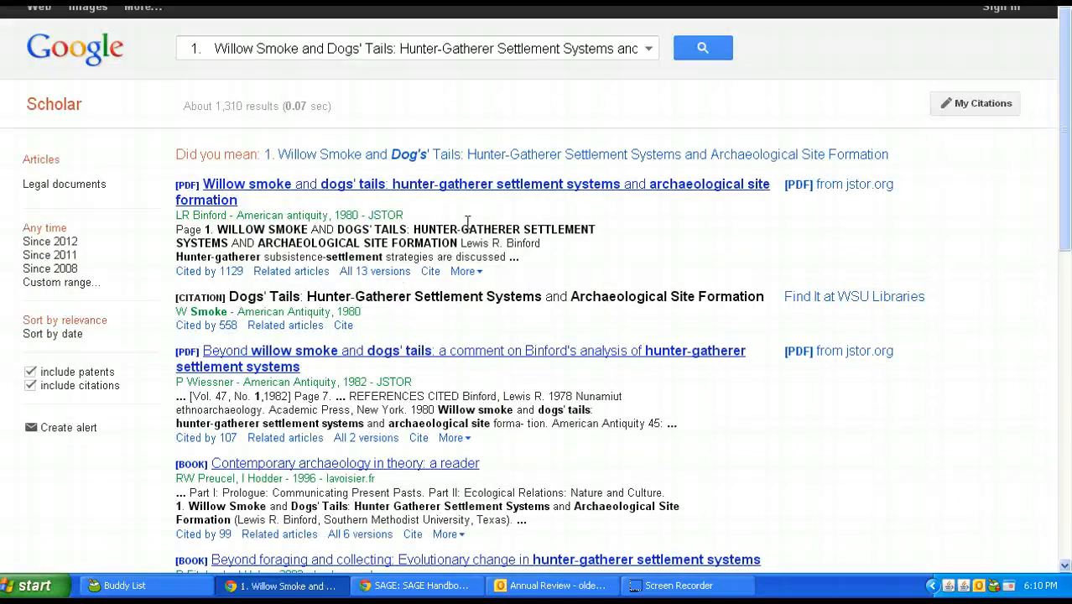
{"action": "mouse_move", "coordinate": [209, 270]}
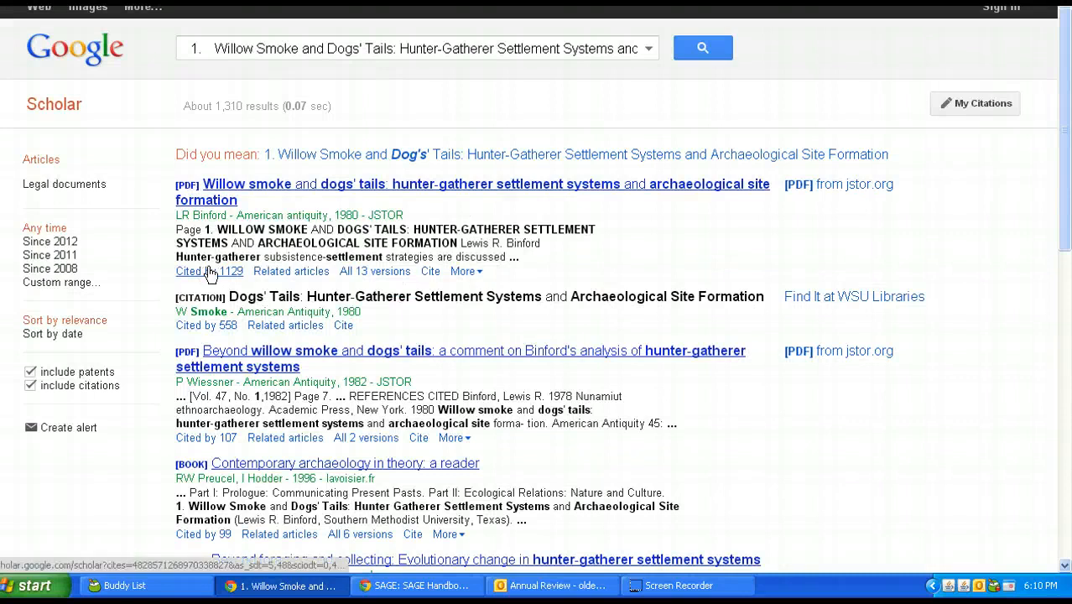
{"action": "mouse_move", "coordinate": [251, 276]}
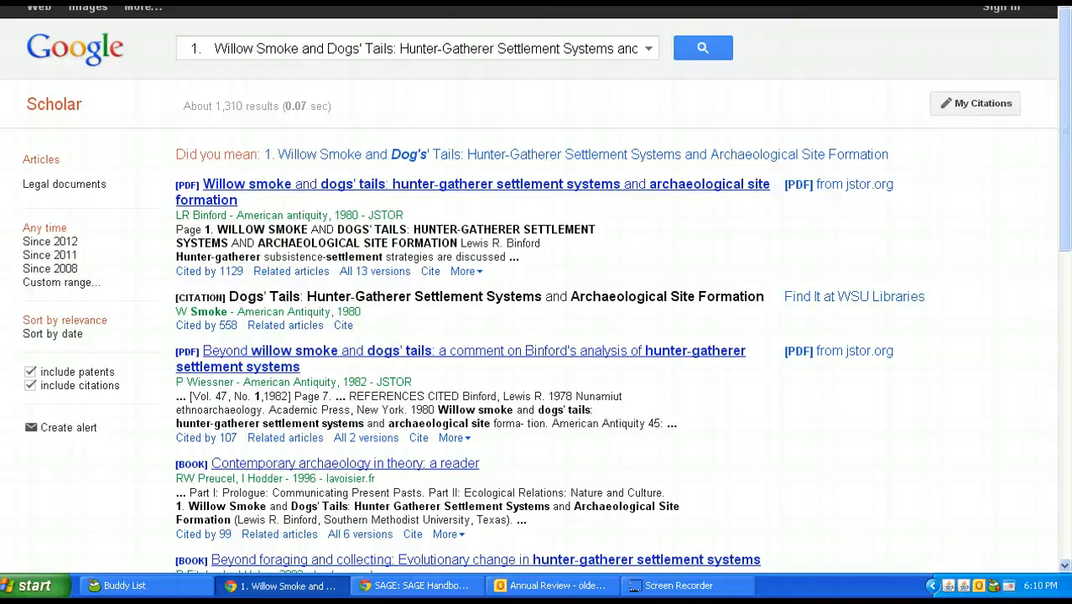
{"action": "mouse_move", "coordinate": [232, 199]}
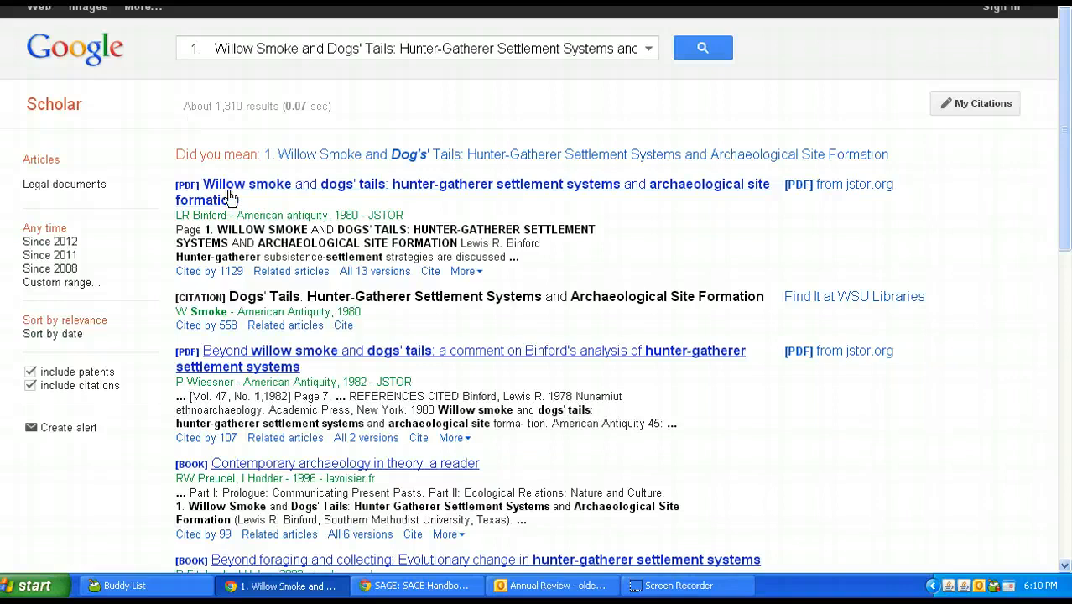
{"action": "mouse_move", "coordinate": [239, 189]}
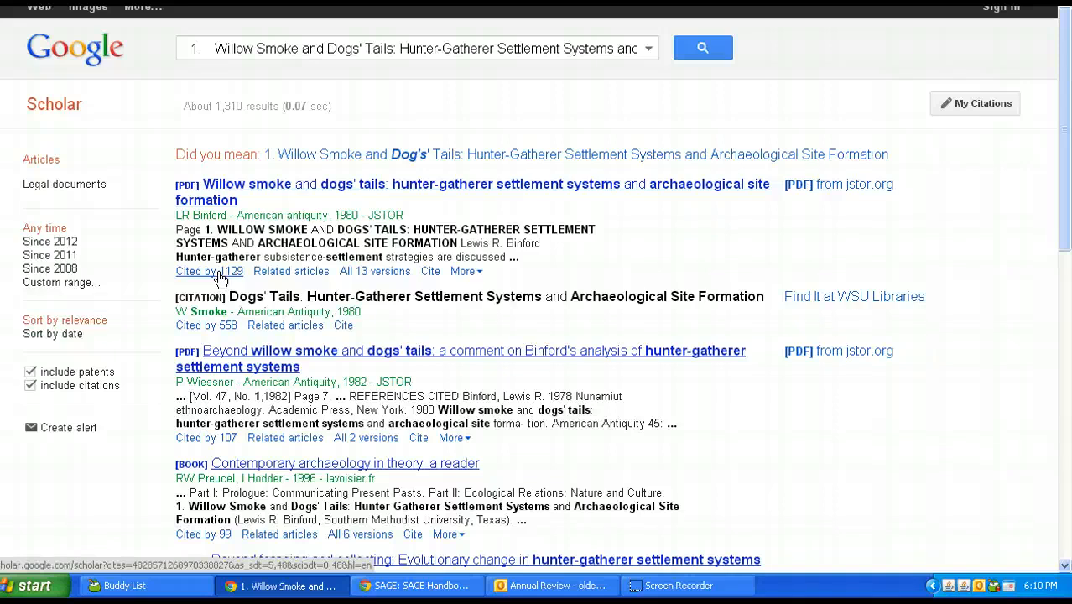
{"action": "mouse_move", "coordinate": [143, 7]}
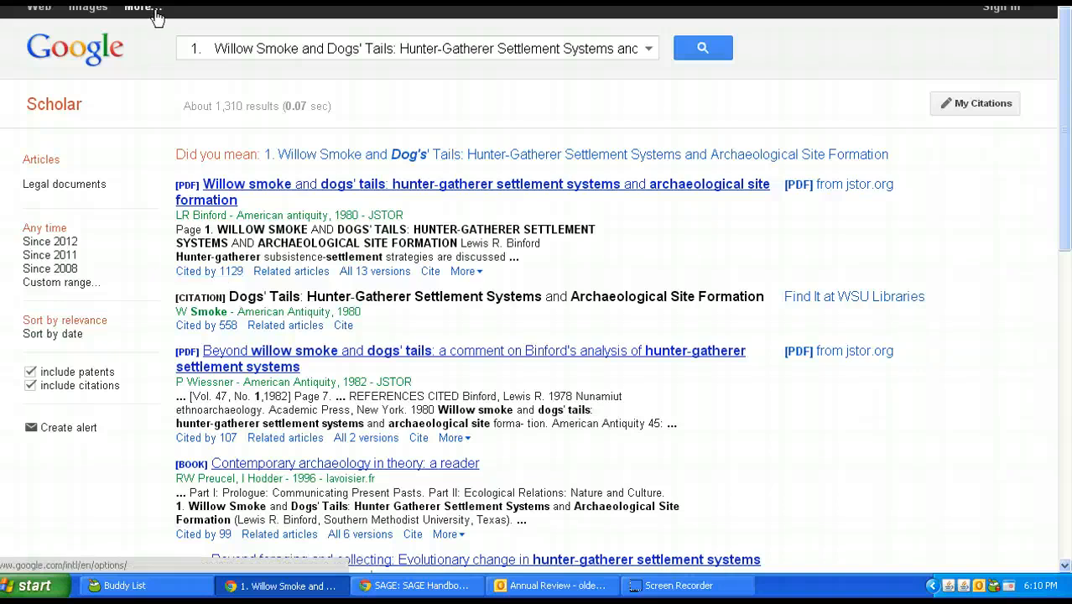
{"action": "left_click", "coordinate": [281, 584]}
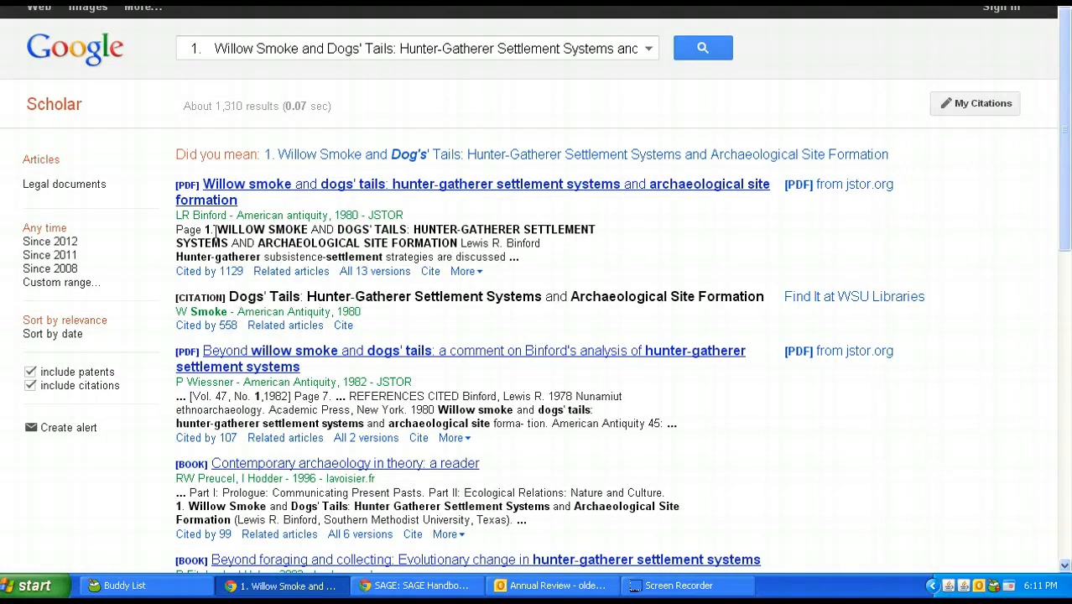
{"action": "mouse_move", "coordinate": [265, 215]}
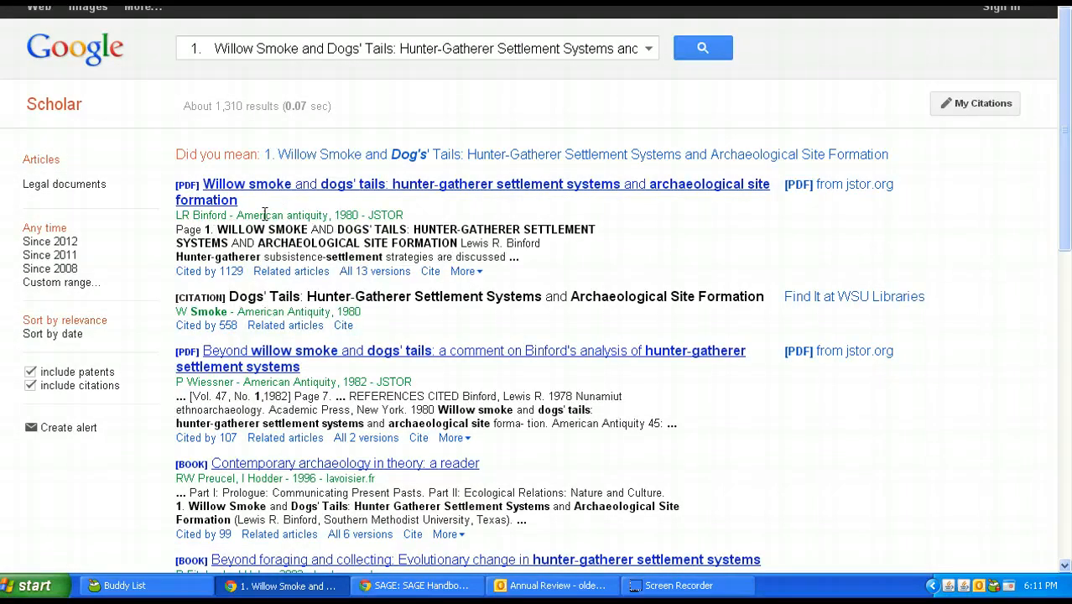
{"action": "mouse_move", "coordinate": [243, 215]}
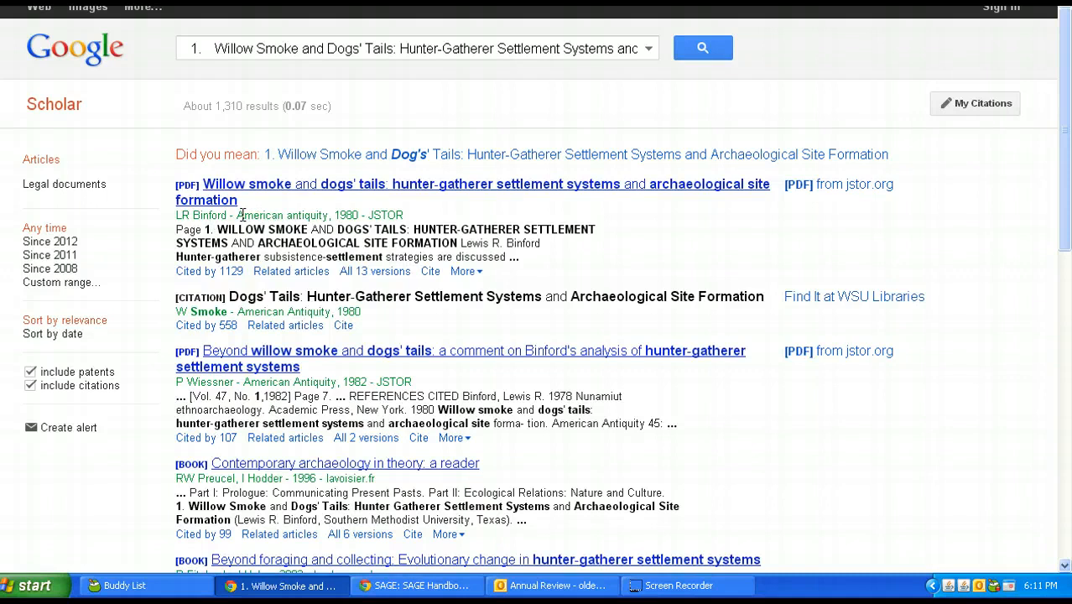
Open the 1,129 works citing Binford's article and scroll through the list
{"action": "left_click", "coordinate": [209, 271]}
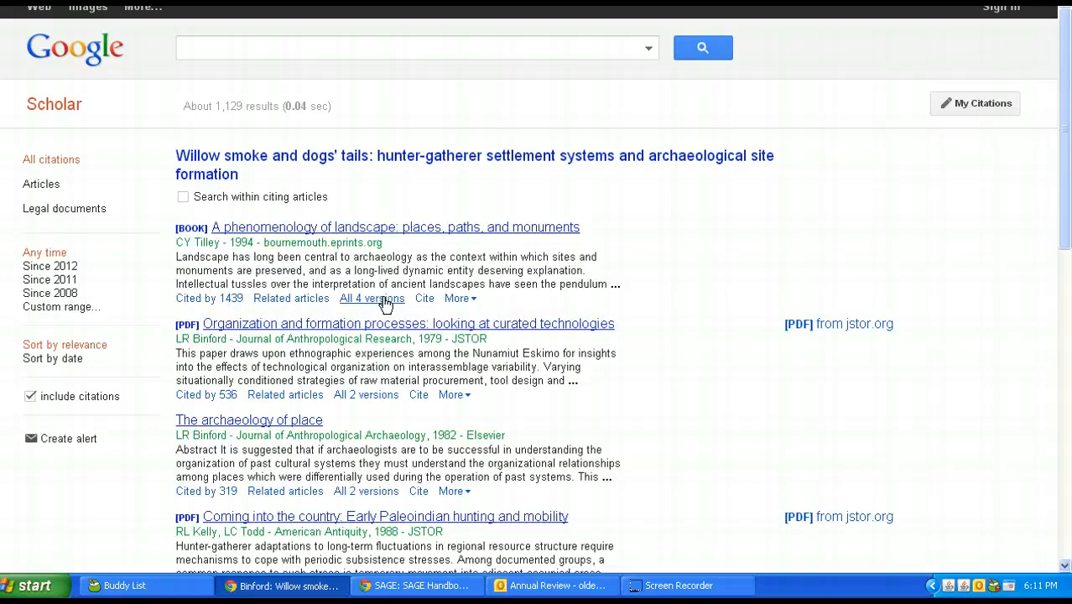
{"action": "mouse_move", "coordinate": [300, 224]}
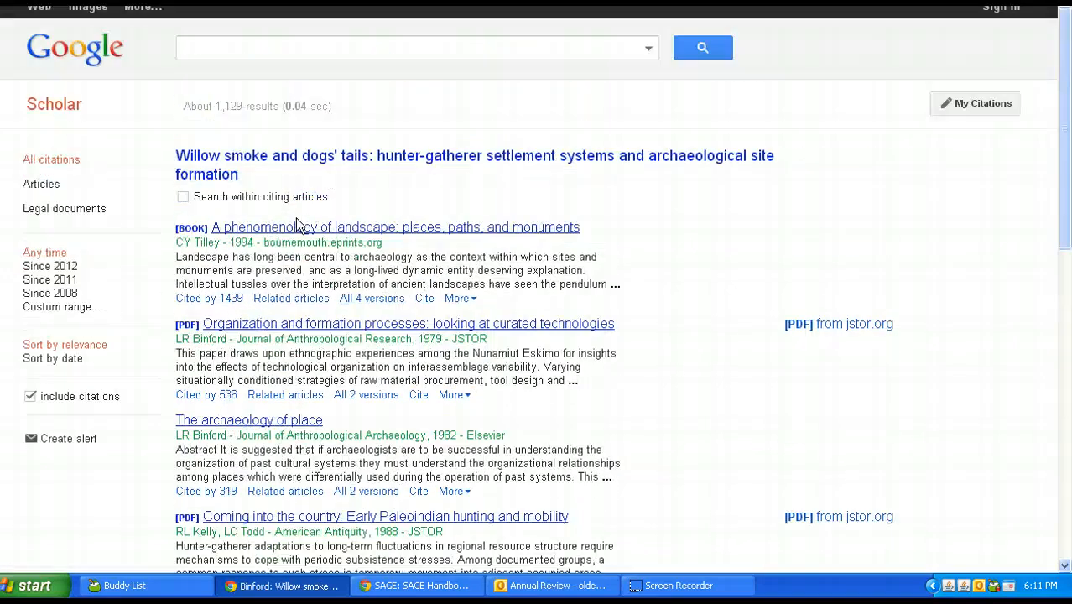
{"action": "scroll", "scroll_direction": "down", "scroll_amount": 3}
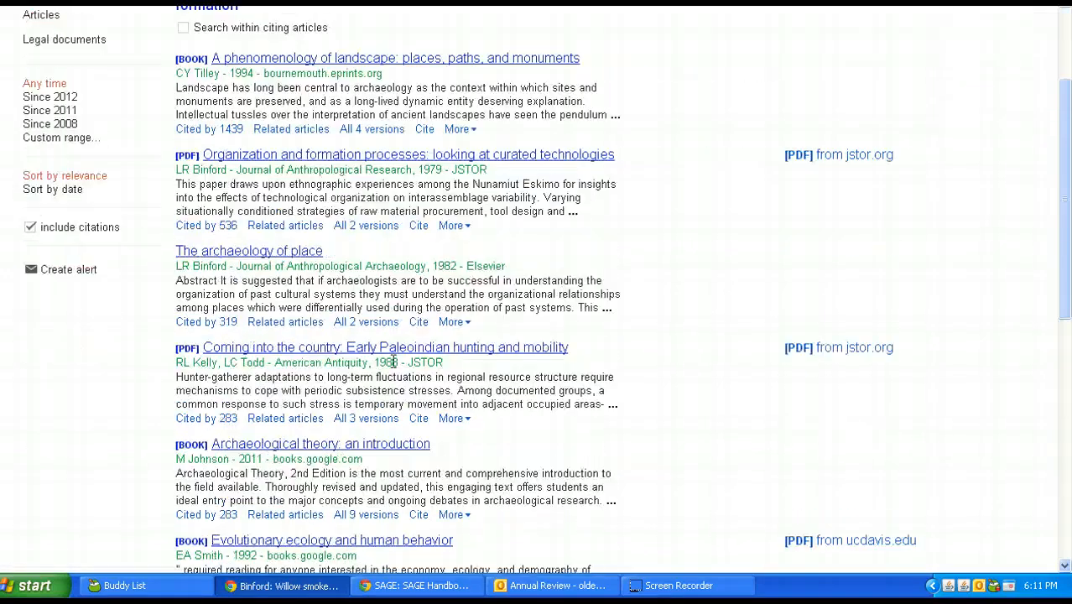
{"action": "scroll", "scroll_direction": "up", "scroll_amount": 3}
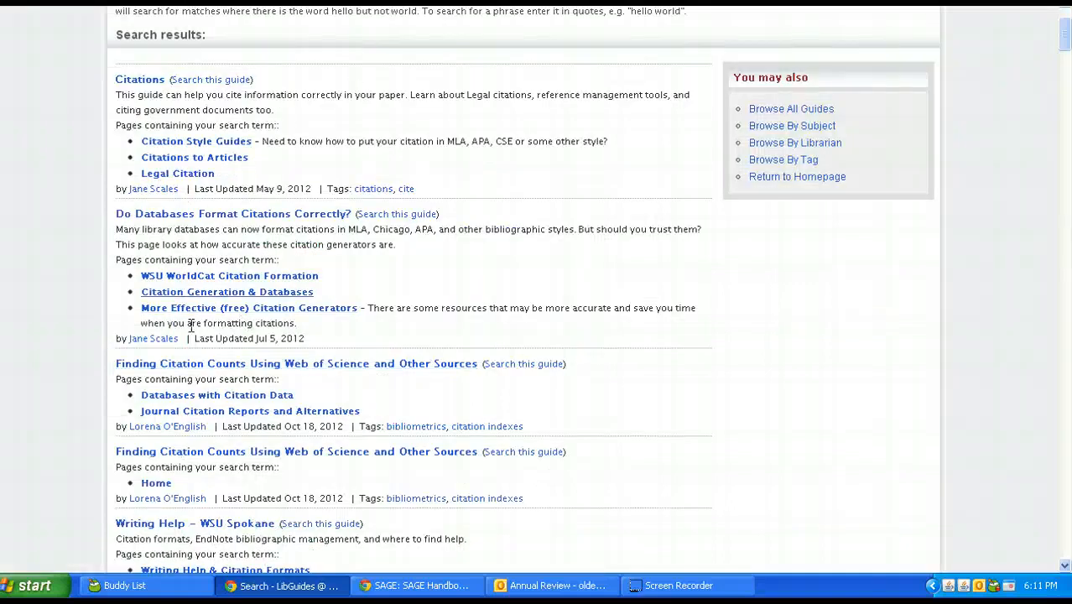
Open the 'Finding Citation Counts Using Web of Science and Other Sources' guide and scroll its Home page
{"action": "left_click", "coordinate": [296, 363]}
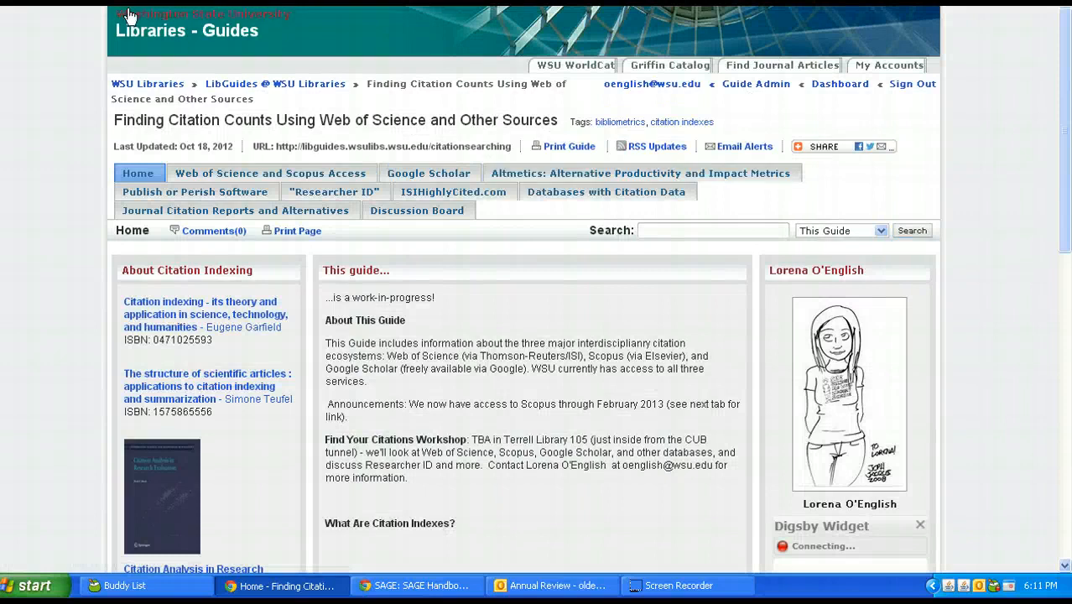
{"action": "scroll", "scroll_direction": "down", "scroll_amount": 3}
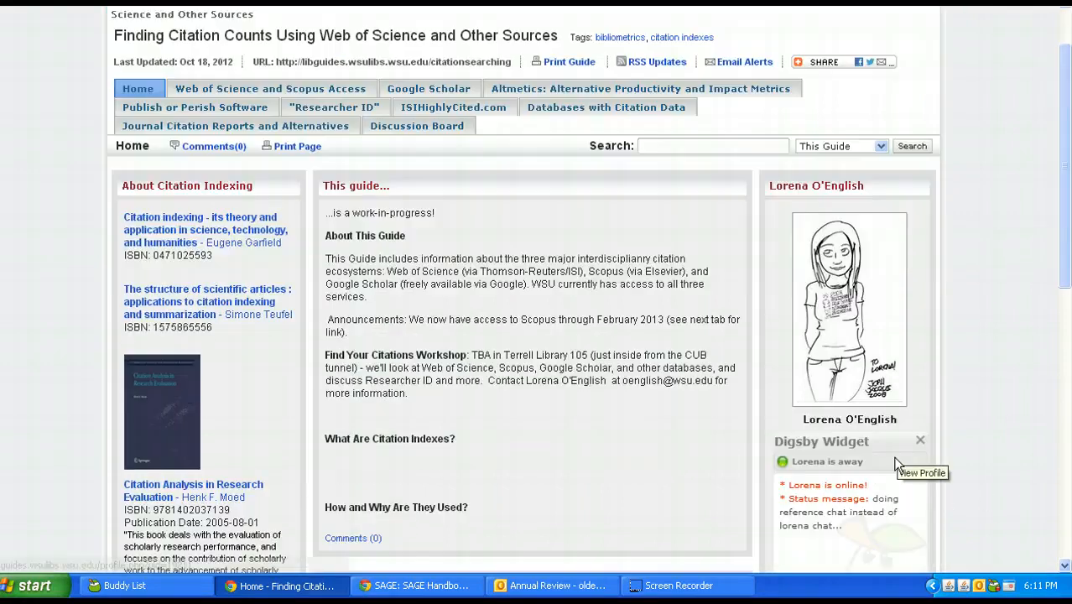
{"action": "scroll", "scroll_direction": "down", "scroll_amount": 3}
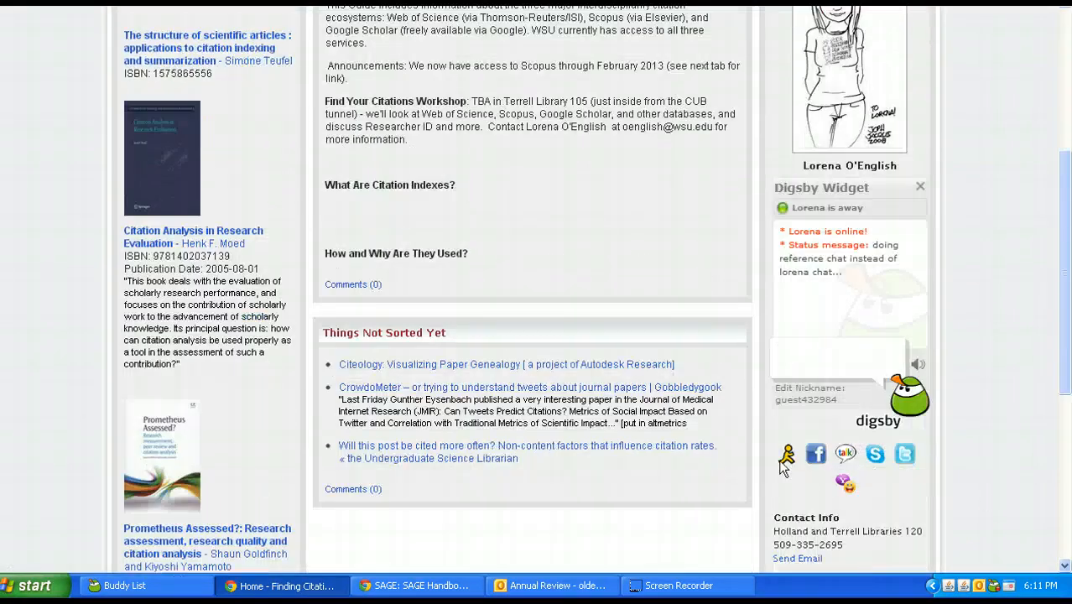
{"action": "scroll", "scroll_direction": "up", "scroll_amount": 3}
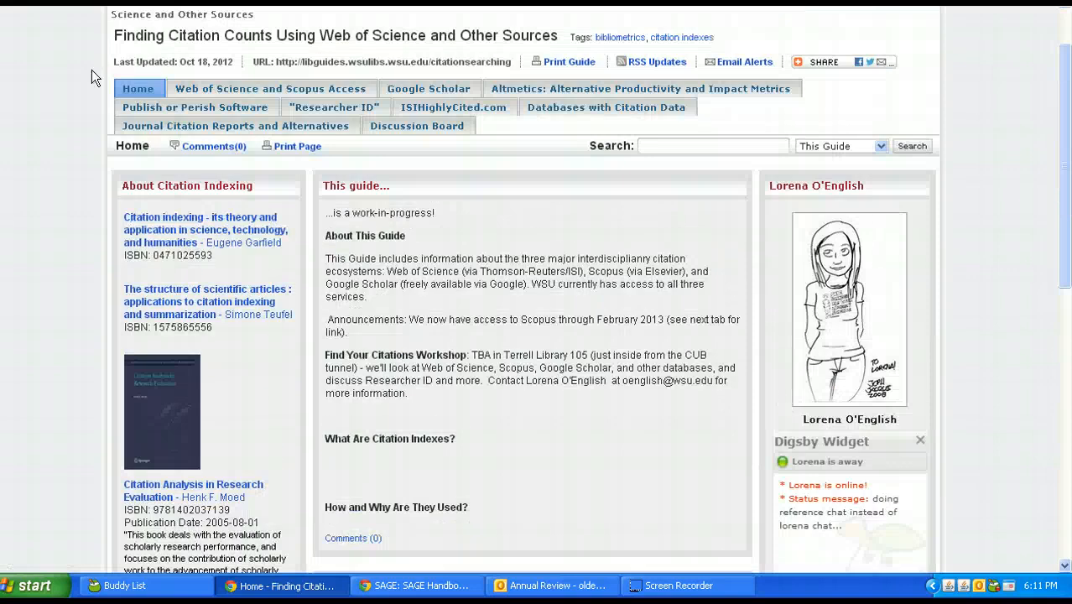